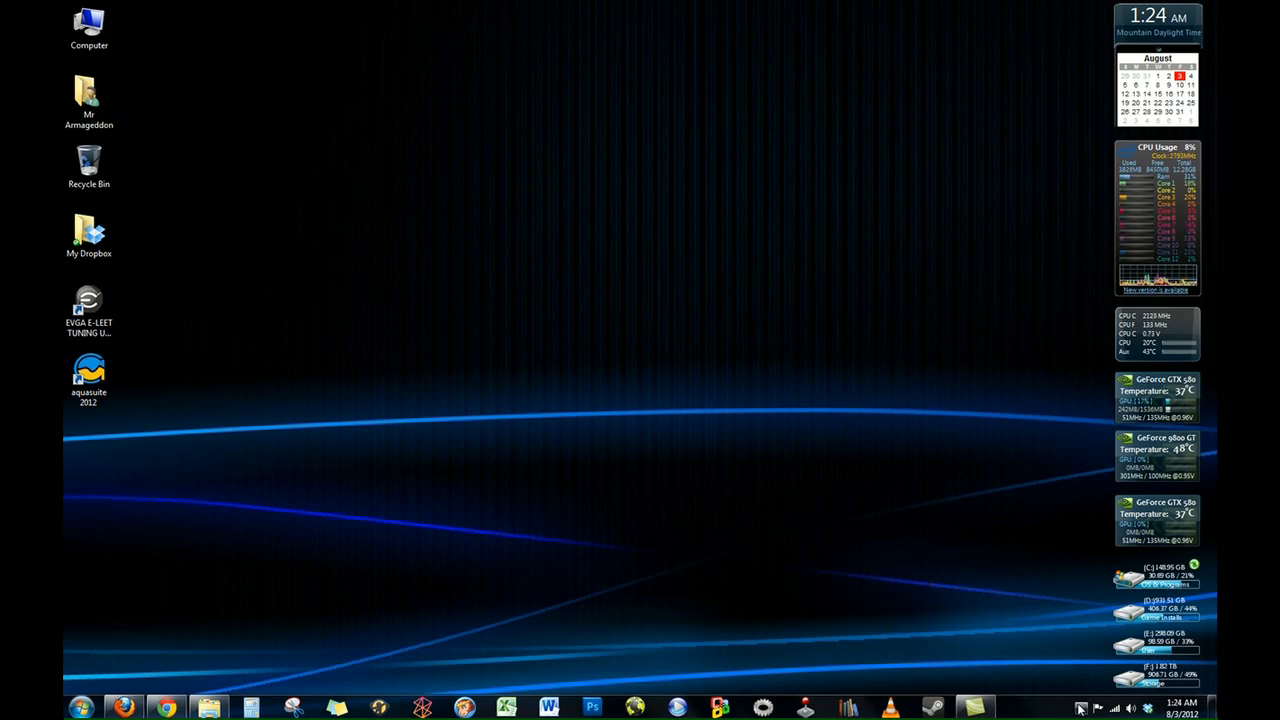
Step: Launch aquasuite 2012 from the hidden system tray icons to show the aquaero 5 overview
{"action": "left_click", "coordinate": [1080, 708]}
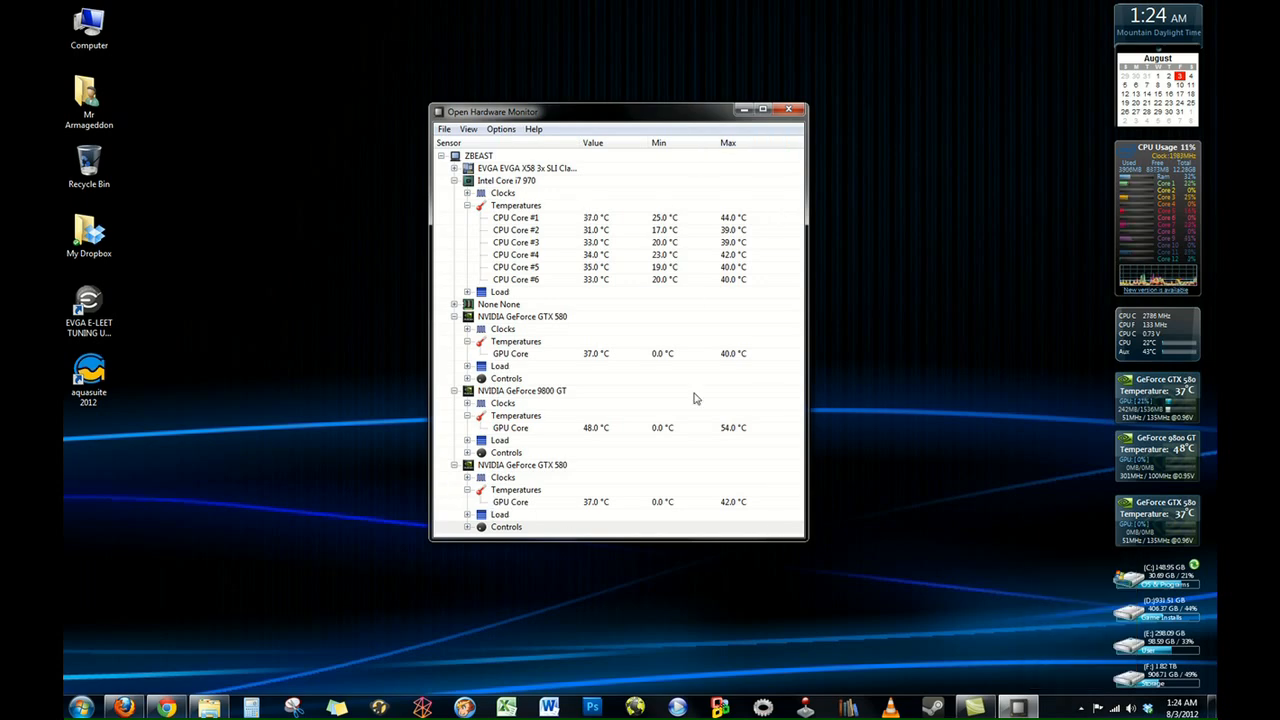
{"action": "mouse_move", "coordinate": [864, 368]}
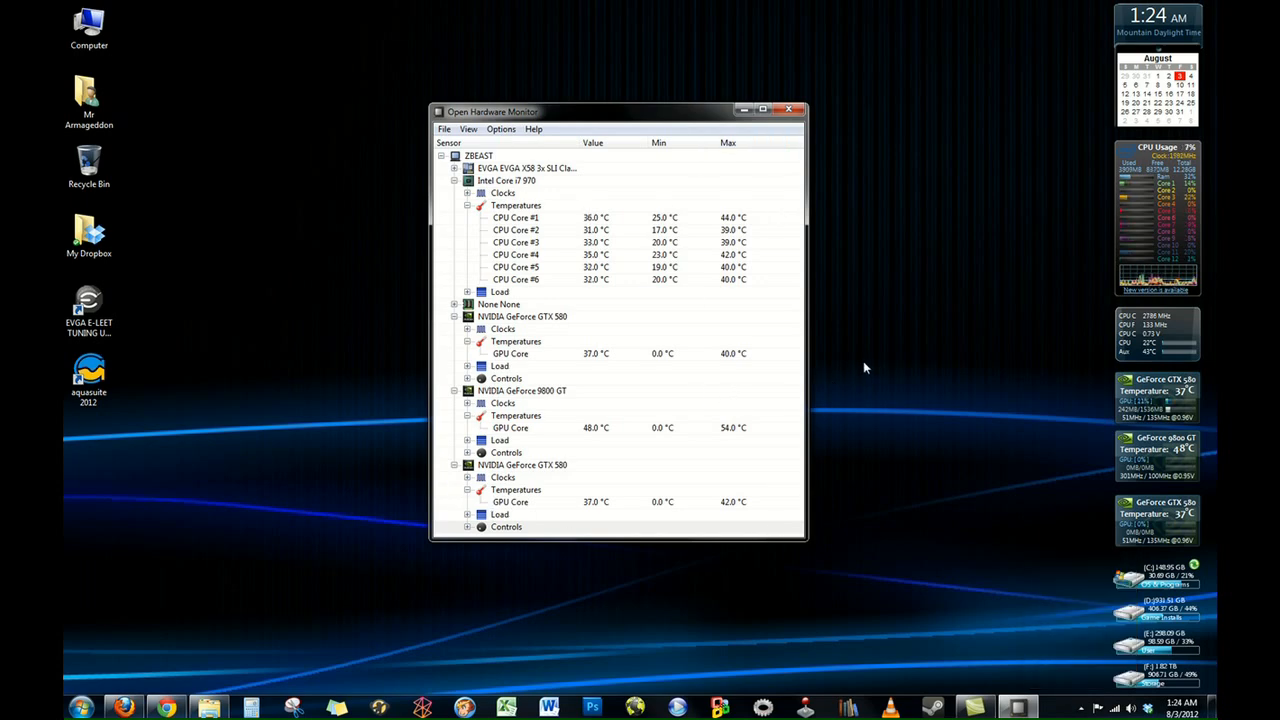
{"action": "mouse_move", "coordinate": [852, 336]}
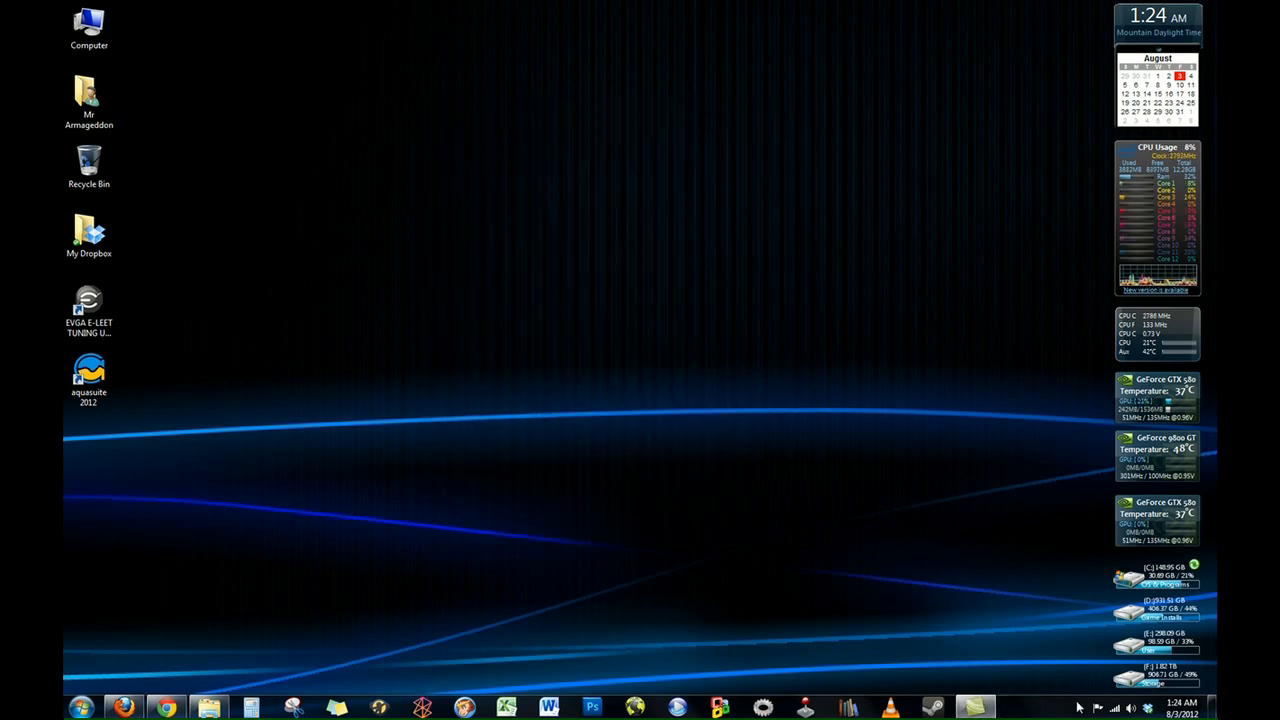
{"action": "left_click", "coordinate": [1080, 708]}
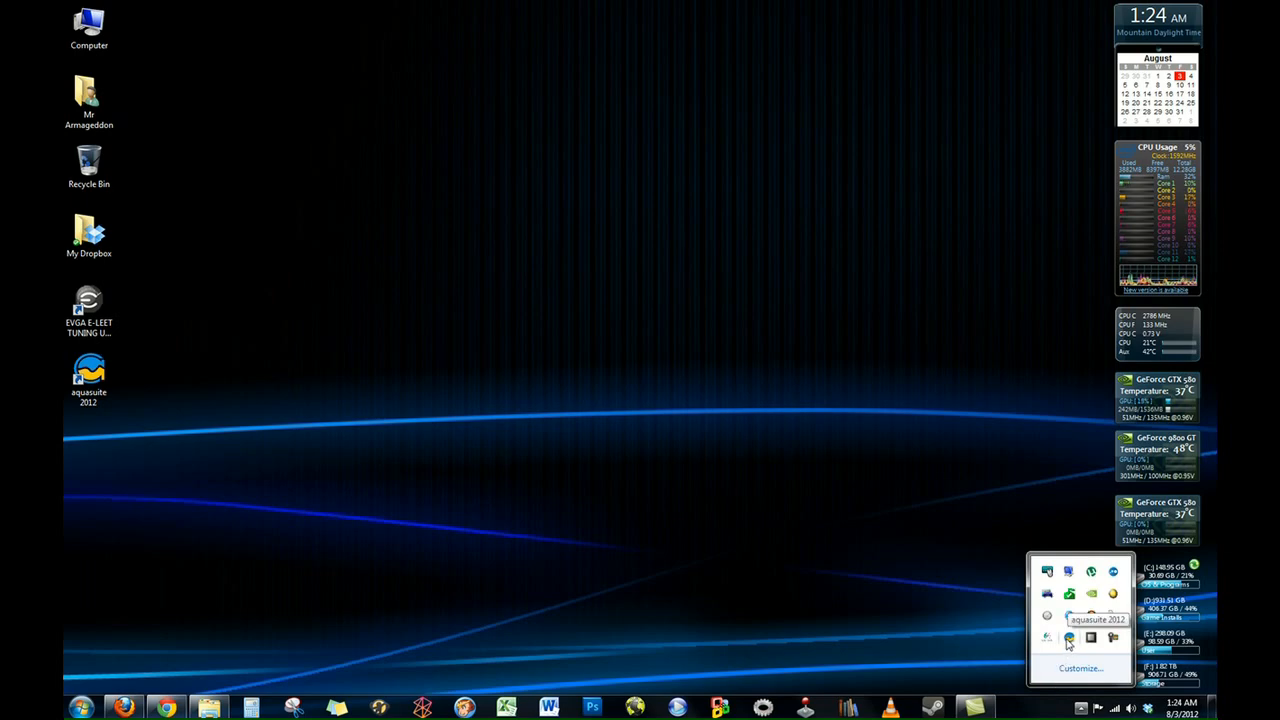
{"action": "left_click", "coordinate": [1068, 640]}
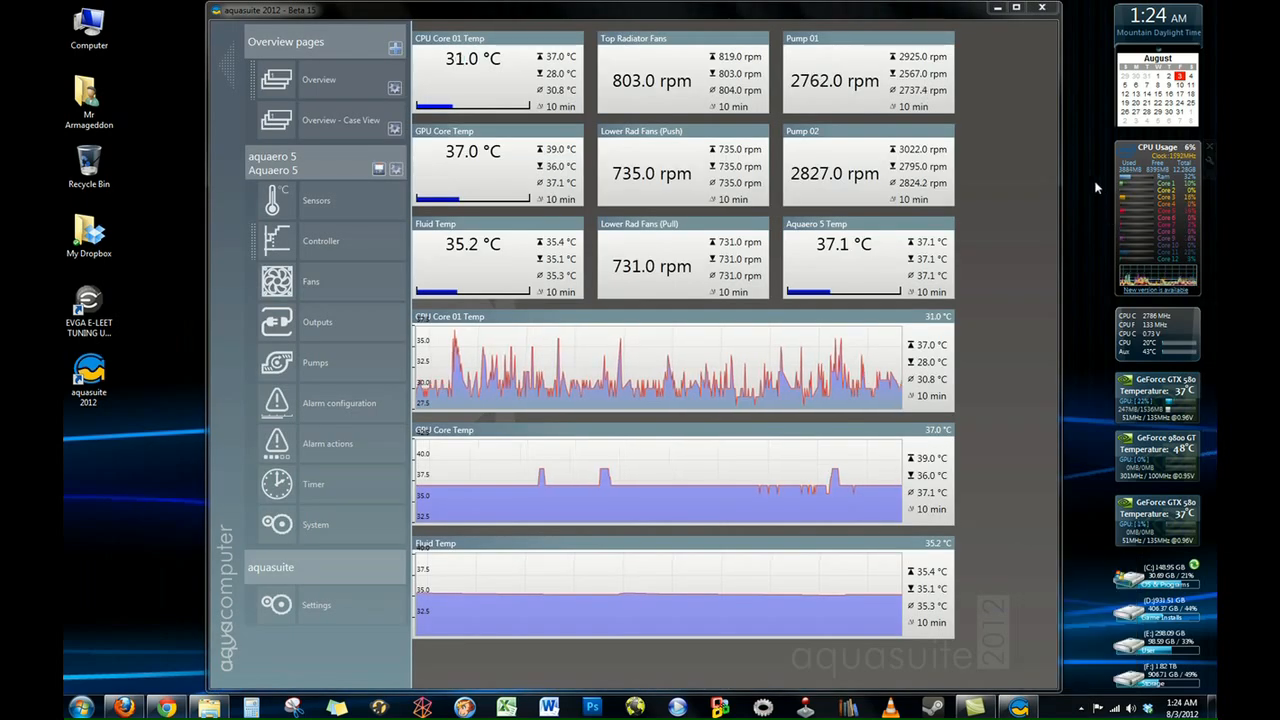
{"action": "mouse_move", "coordinate": [204, 238]}
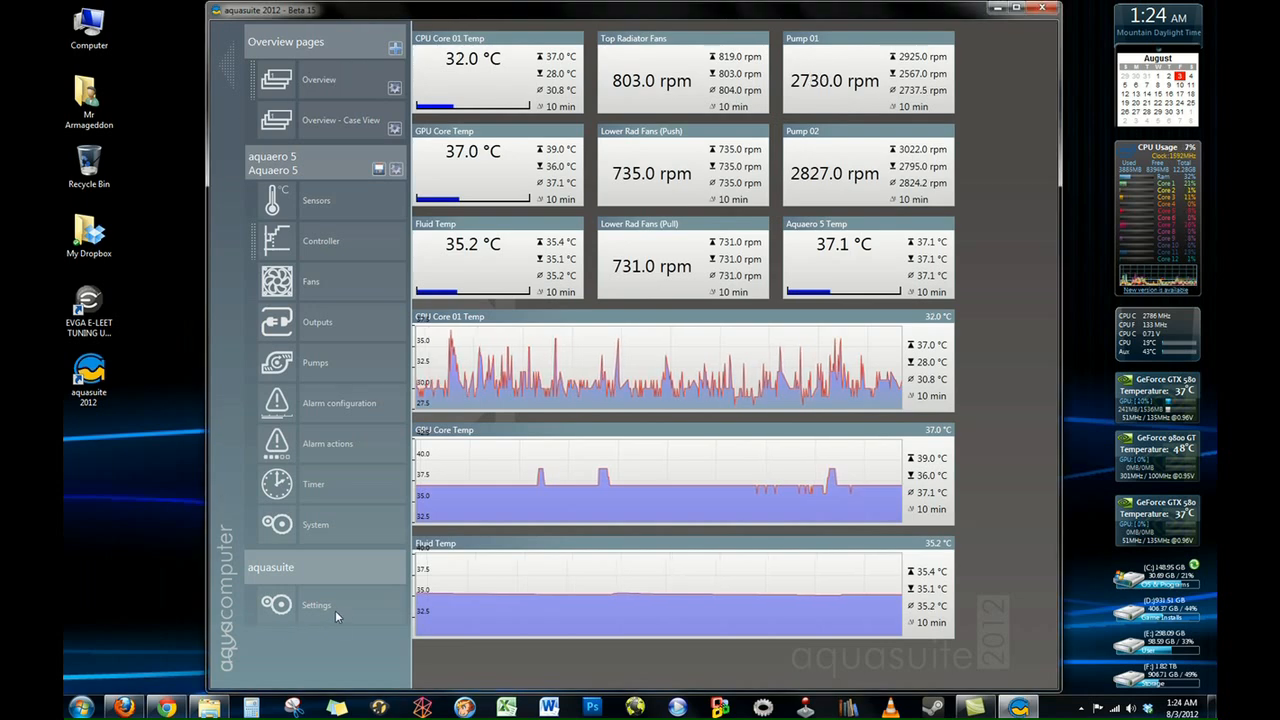
Step: Show the aquaero 5 System page with device info, firmware update and profile import/export
{"action": "left_click", "coordinate": [316, 604]}
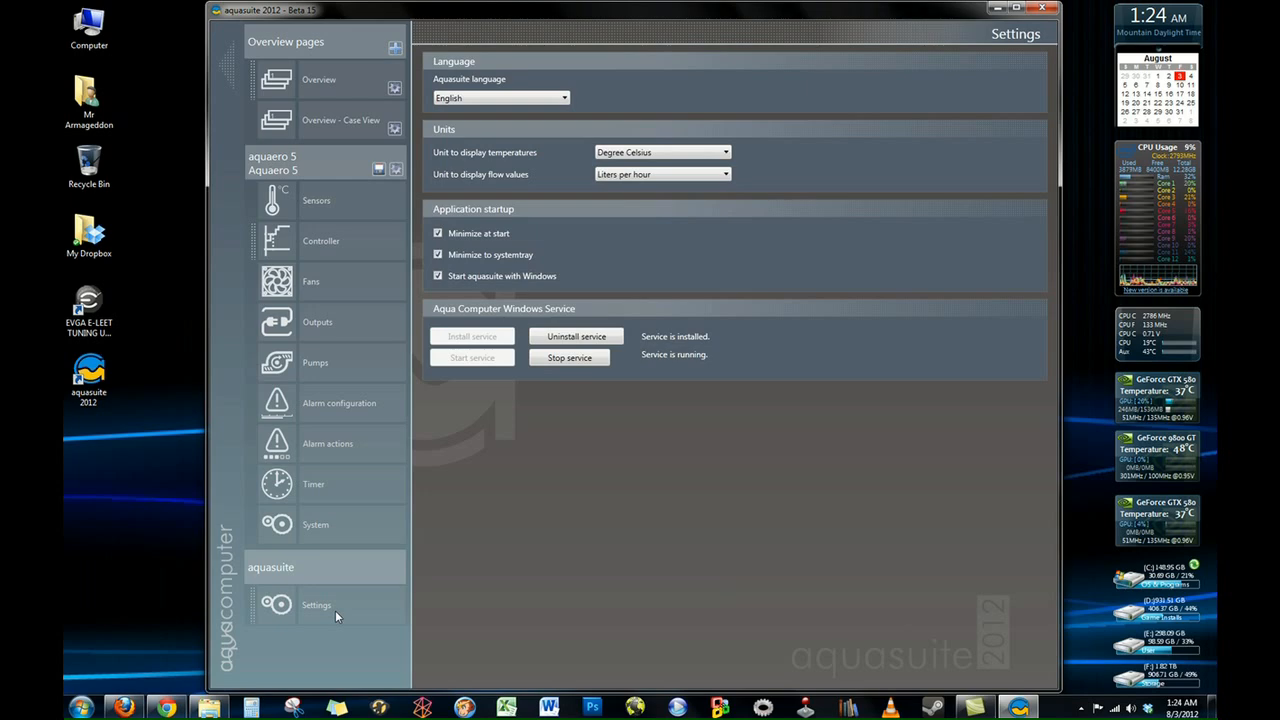
{"action": "mouse_move", "coordinate": [332, 530]}
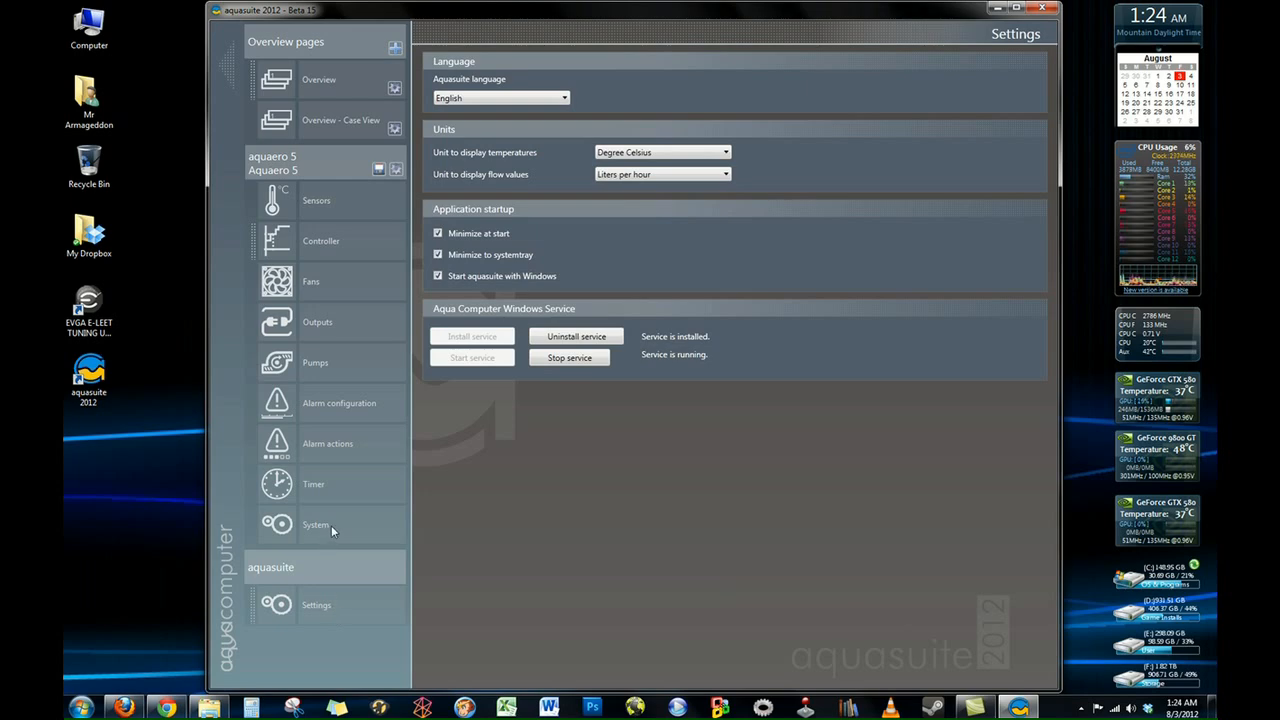
{"action": "left_click", "coordinate": [316, 524]}
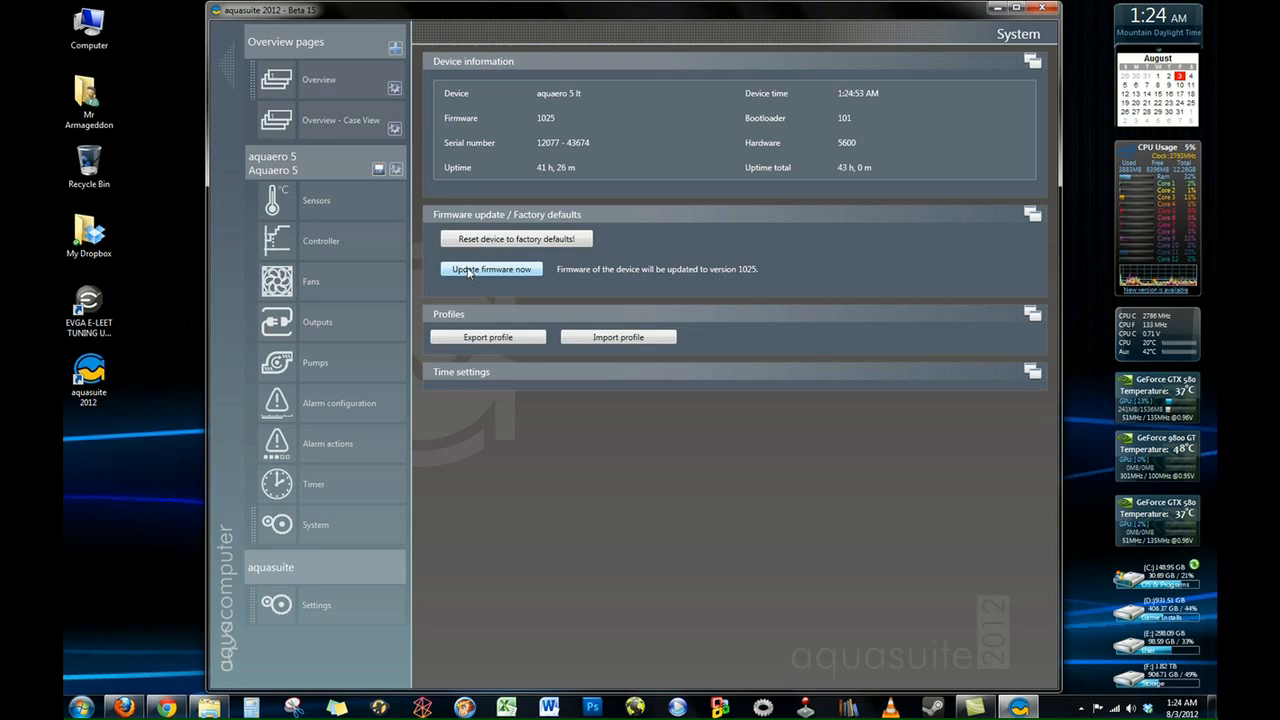
{"action": "mouse_move", "coordinate": [716, 288]}
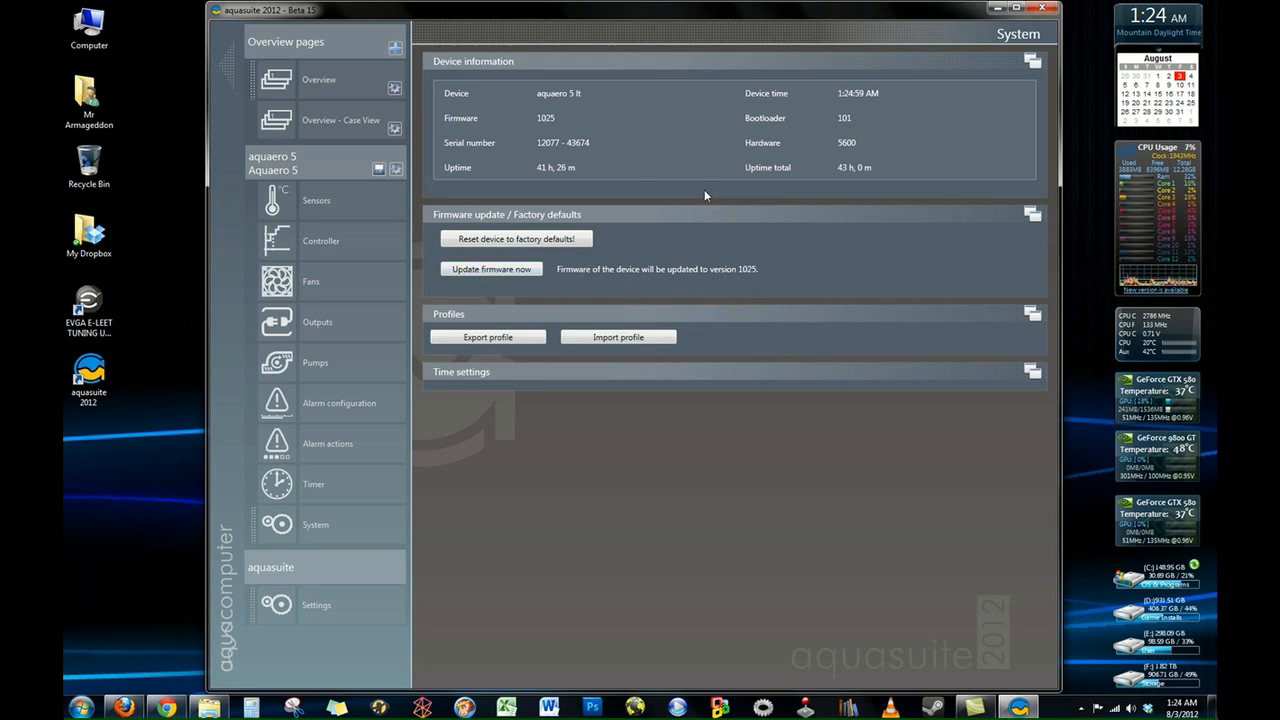
{"action": "mouse_move", "coordinate": [504, 290]}
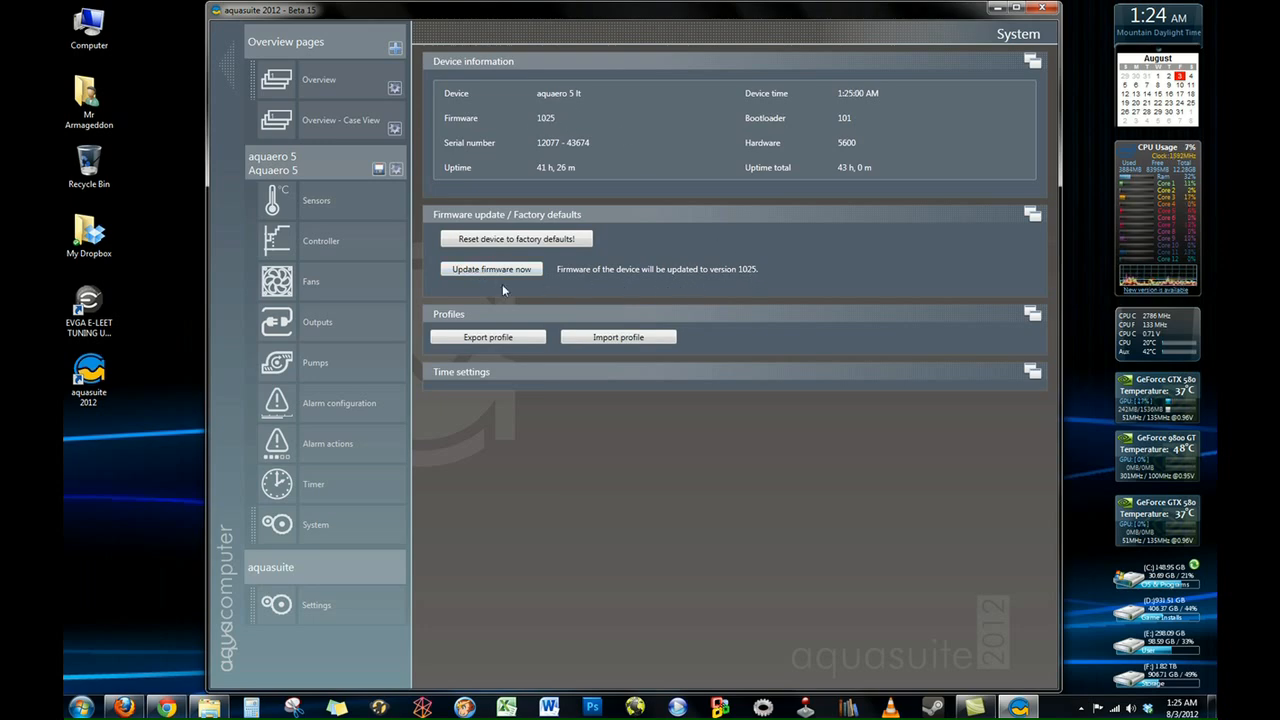
{"action": "mouse_move", "coordinate": [716, 464]}
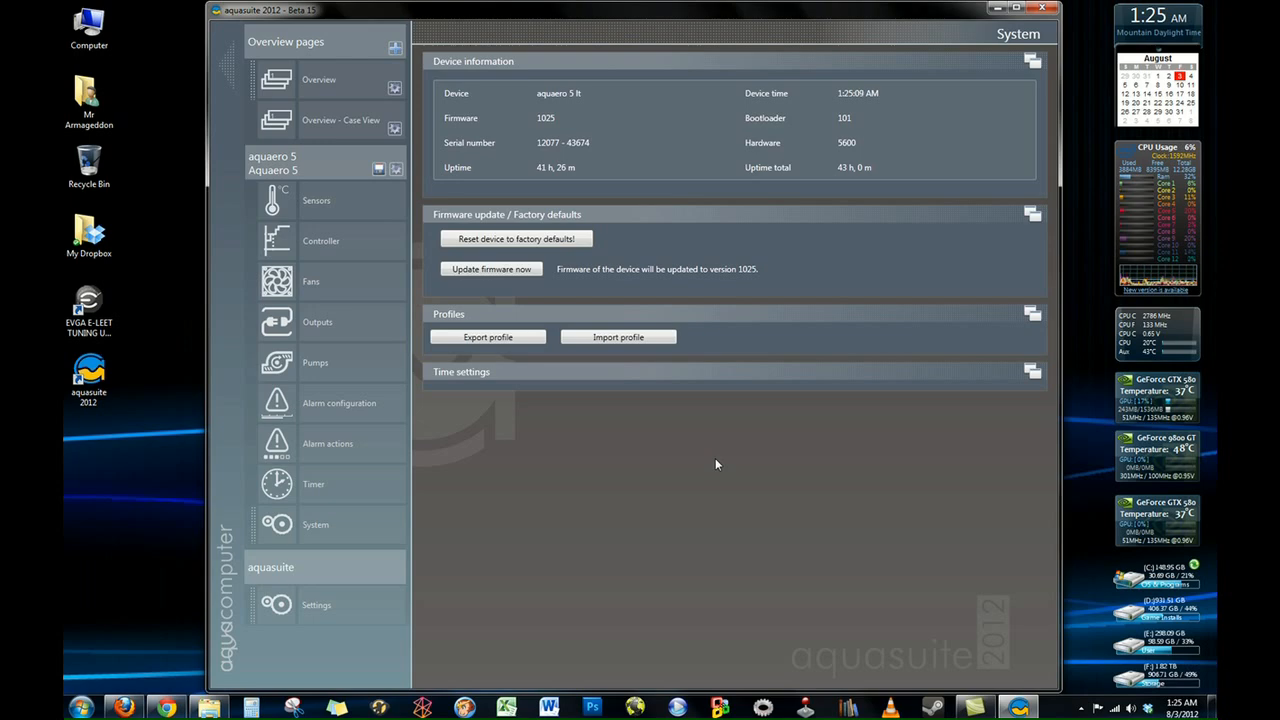
Step: Review language, temperature and flow unit choices, keeping English, Degree Celsius and Liters per hour
{"action": "left_click", "coordinate": [316, 604]}
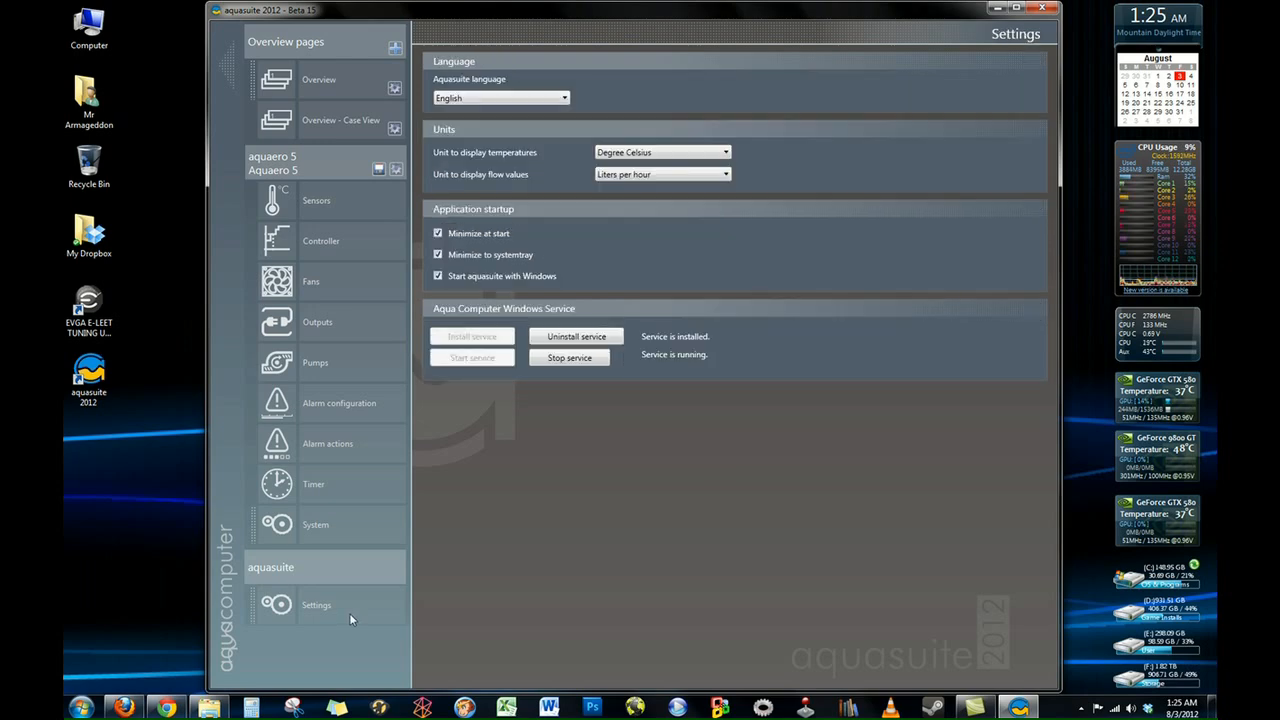
{"action": "left_click", "coordinate": [564, 96]}
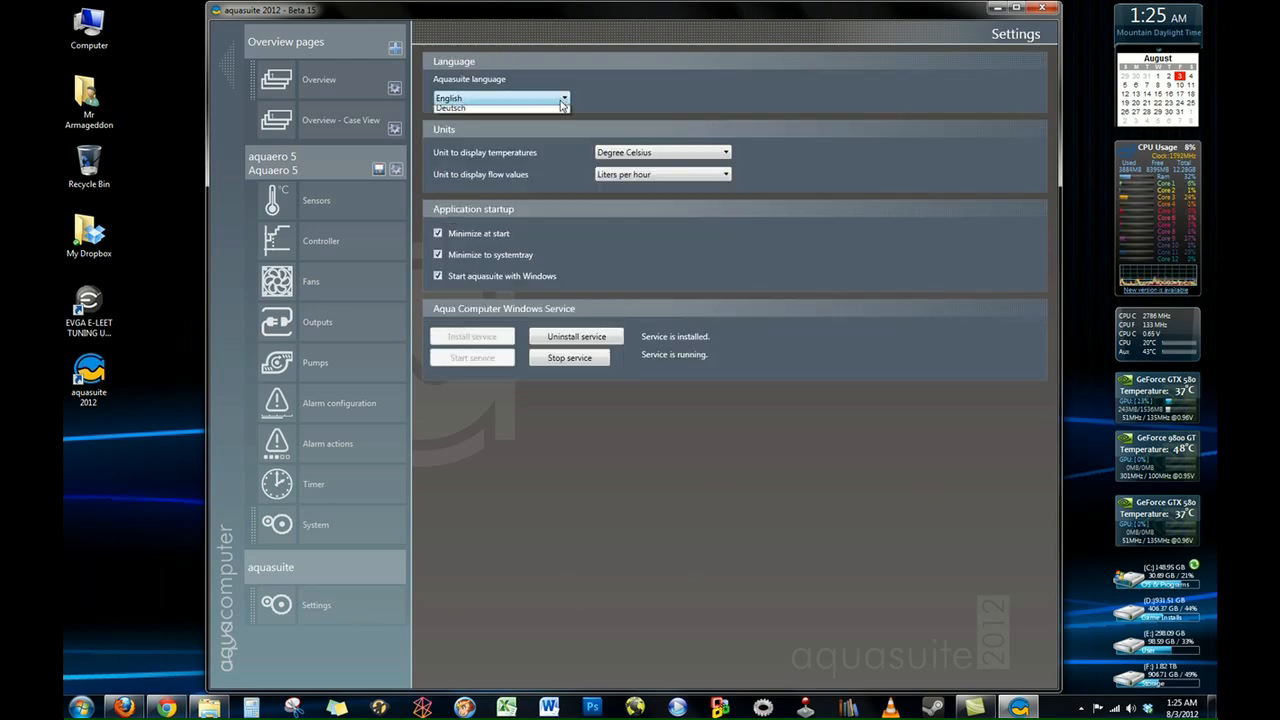
{"action": "left_click", "coordinate": [724, 152]}
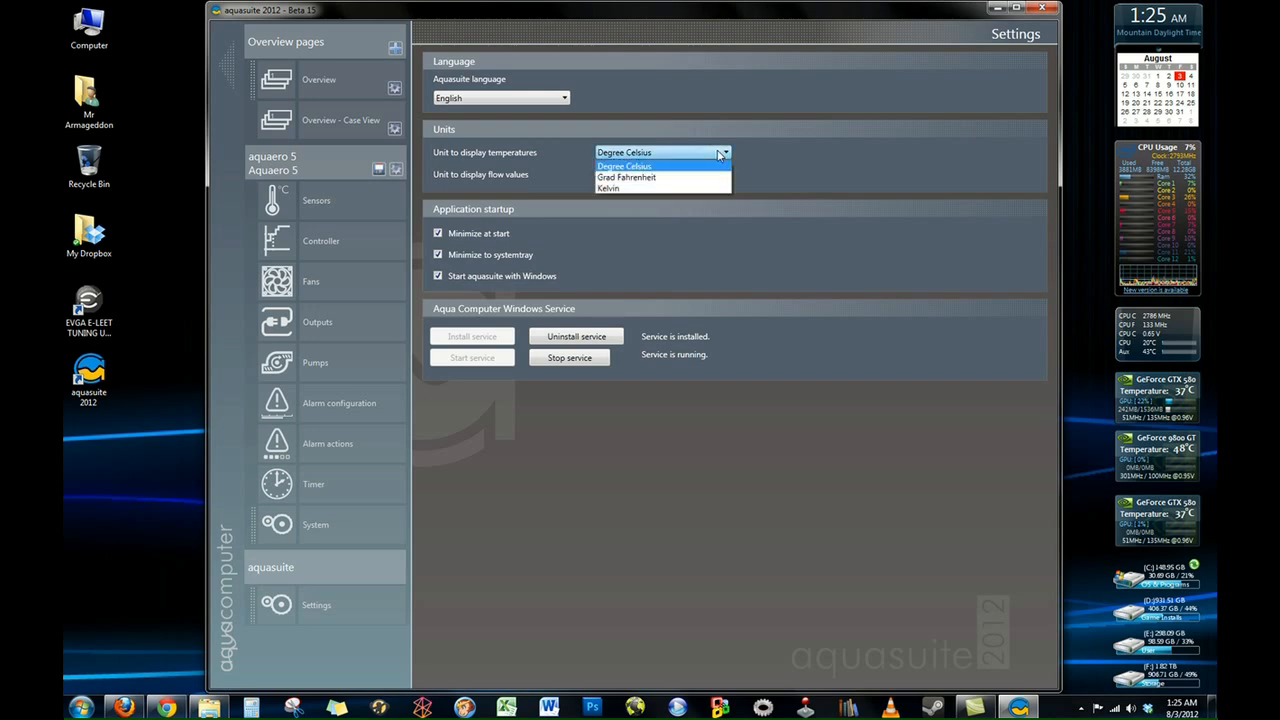
{"action": "left_click", "coordinate": [724, 174]}
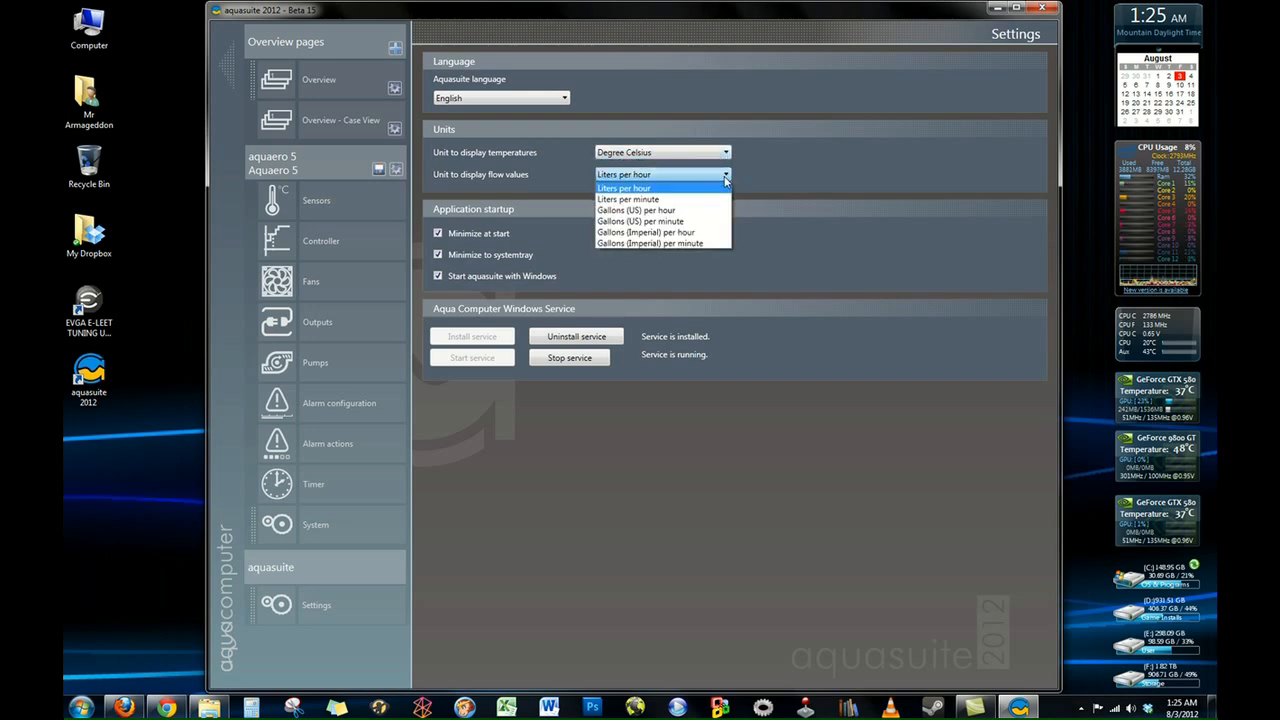
{"action": "left_click", "coordinate": [624, 174]}
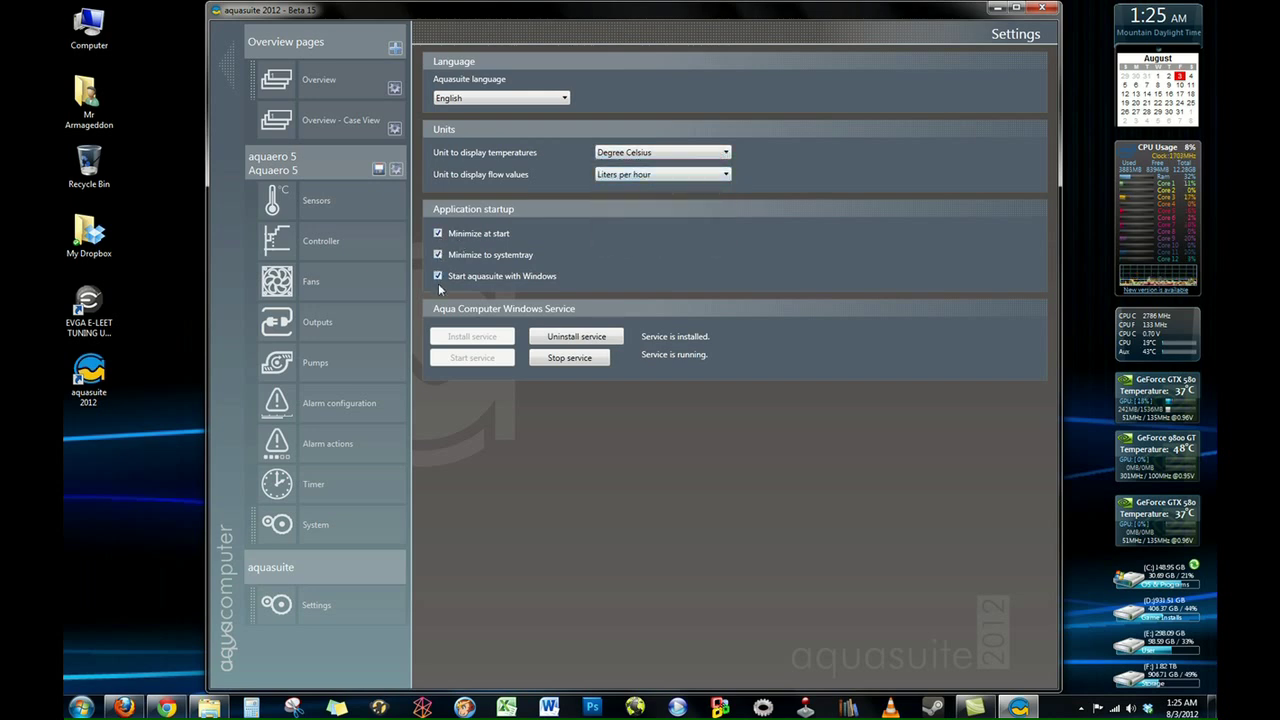
{"action": "mouse_move", "coordinate": [322, 76]}
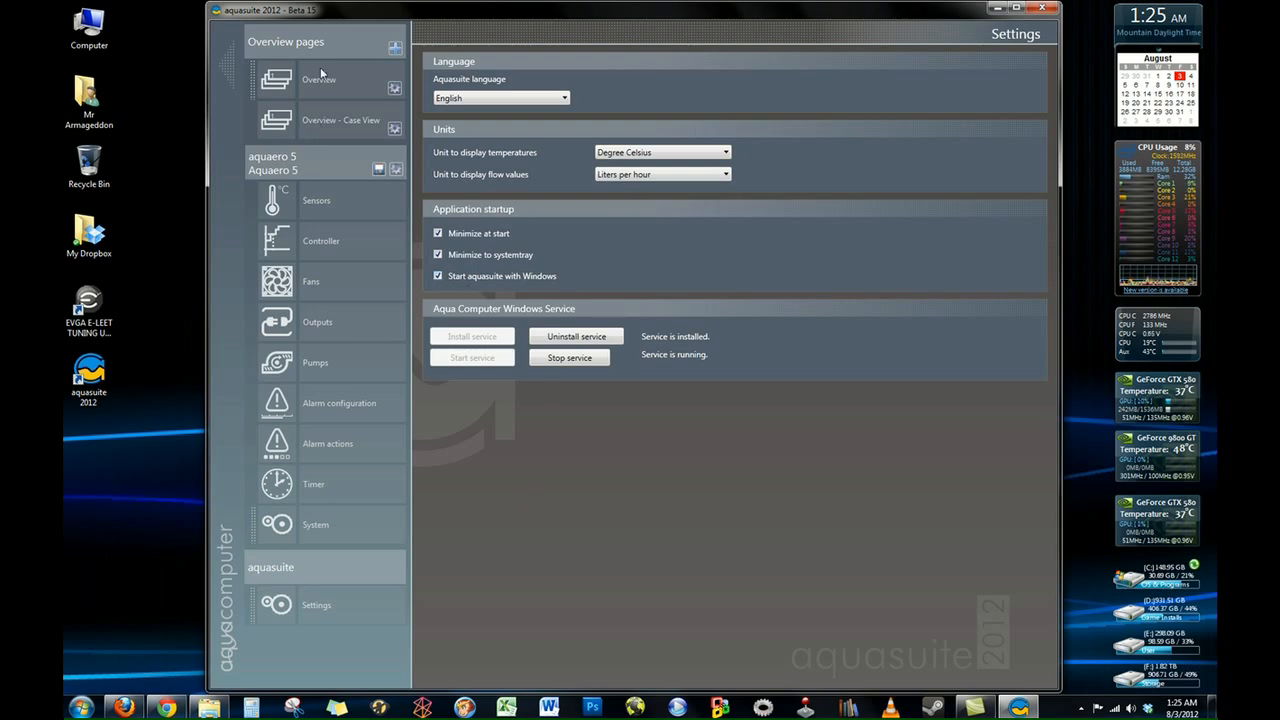
Step: Return to the Overview page of live temperatures, fan and pump speeds
{"action": "left_click", "coordinate": [320, 80]}
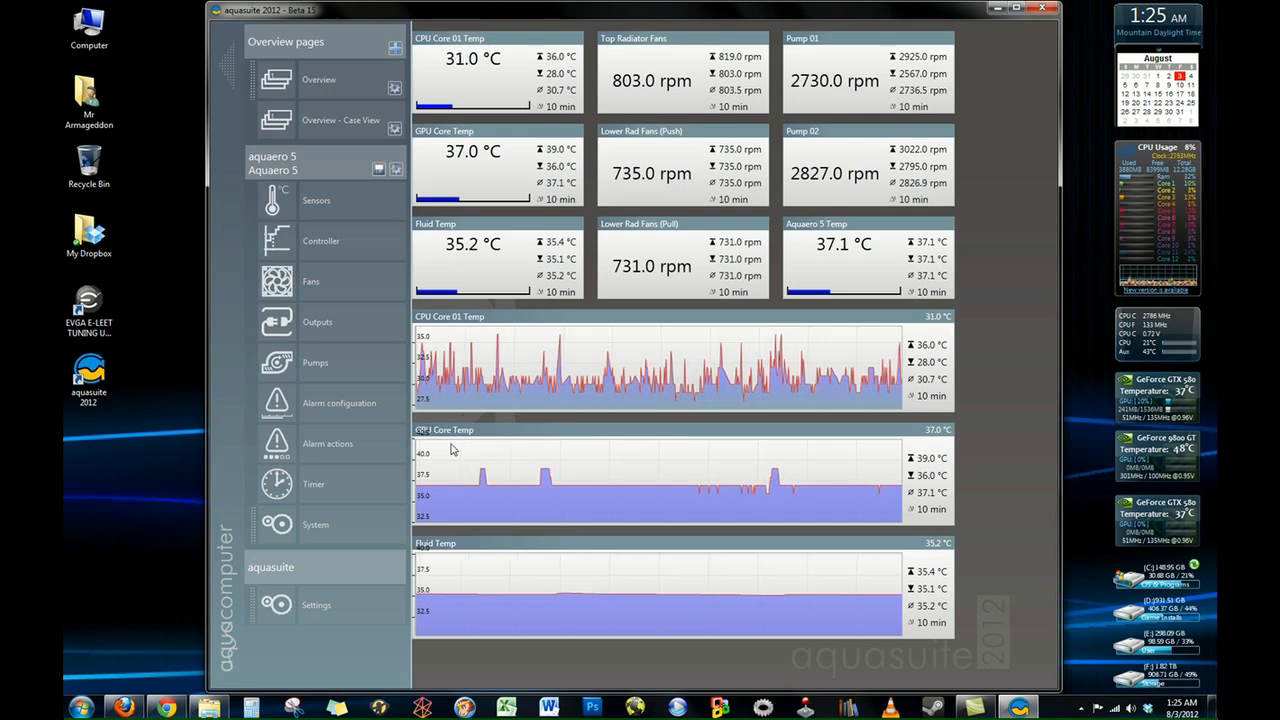
{"action": "mouse_move", "coordinate": [472, 596]}
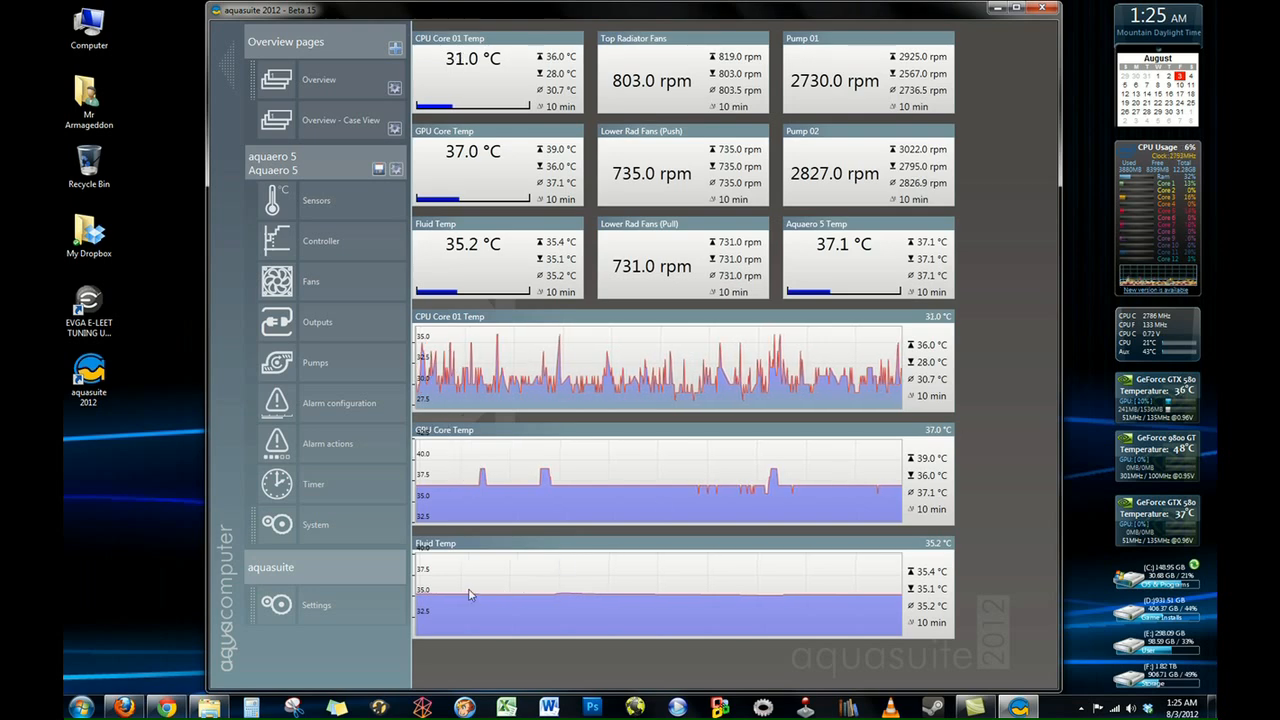
{"action": "mouse_move", "coordinate": [736, 580]}
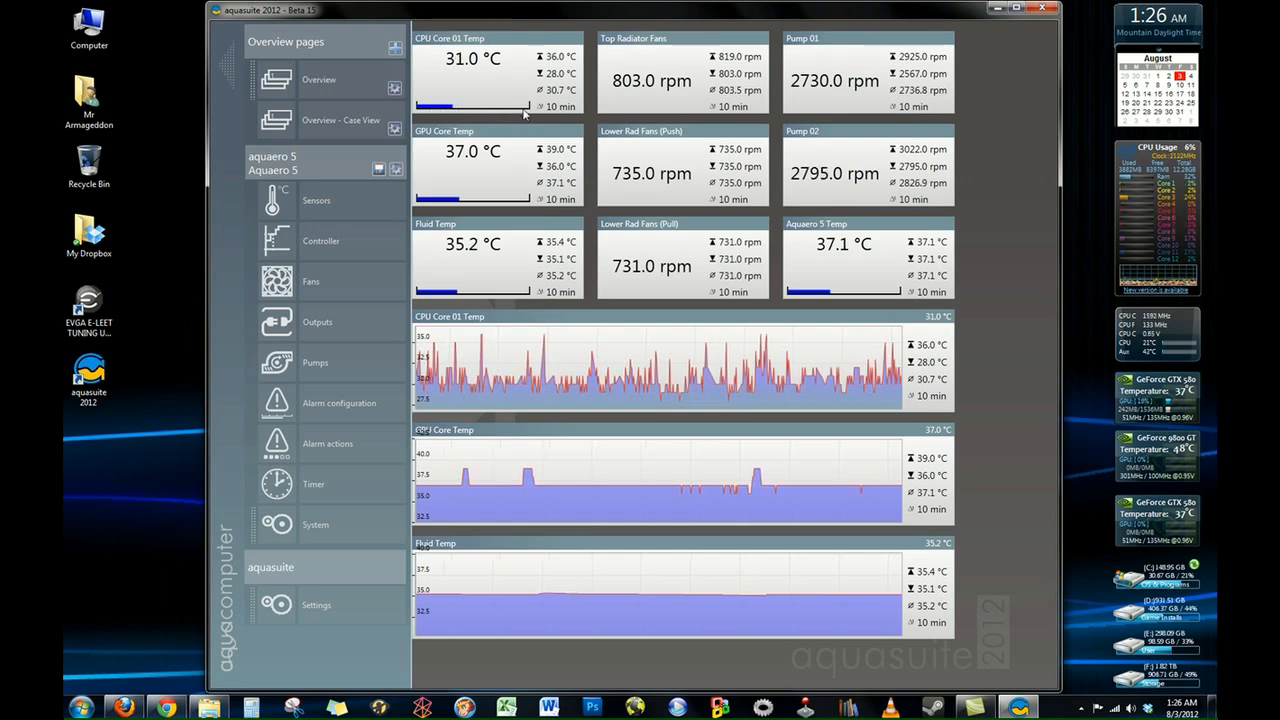
{"action": "mouse_move", "coordinate": [330, 108]}
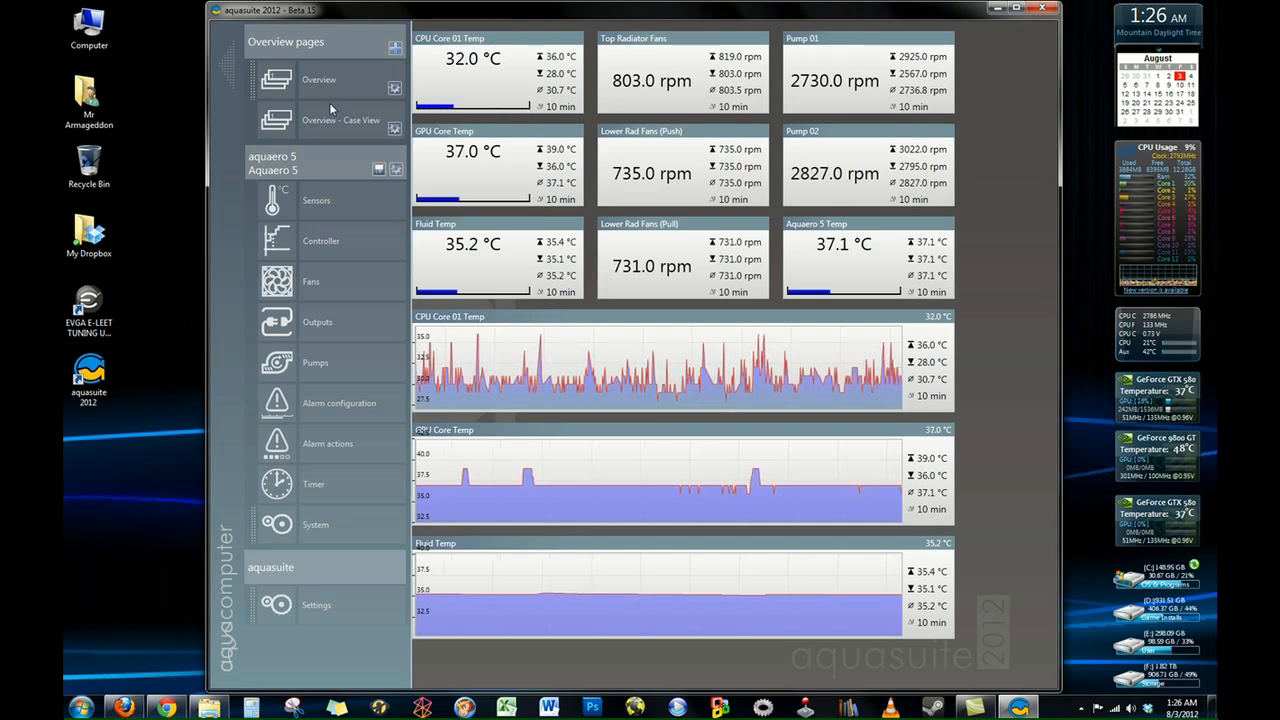
Step: Switch to the Overview - Case View with readings overlaid on the PC photo
{"action": "left_click", "coordinate": [340, 120]}
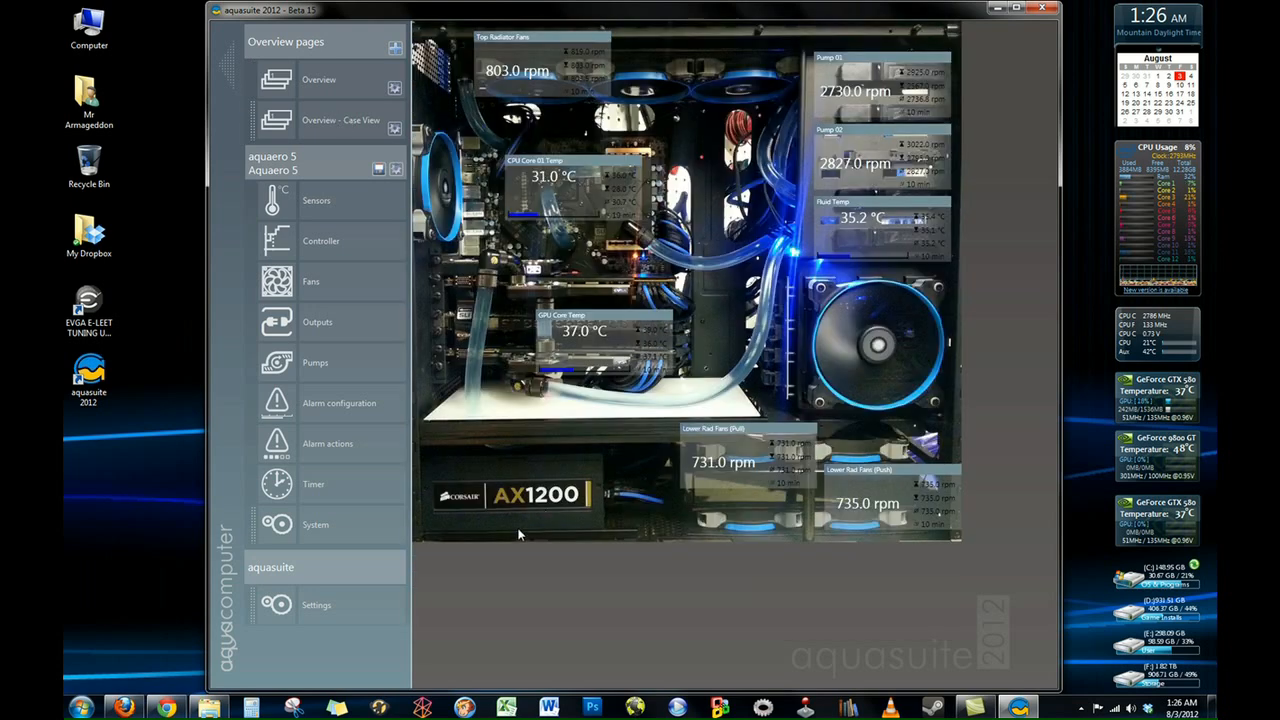
{"action": "mouse_move", "coordinate": [540, 92]}
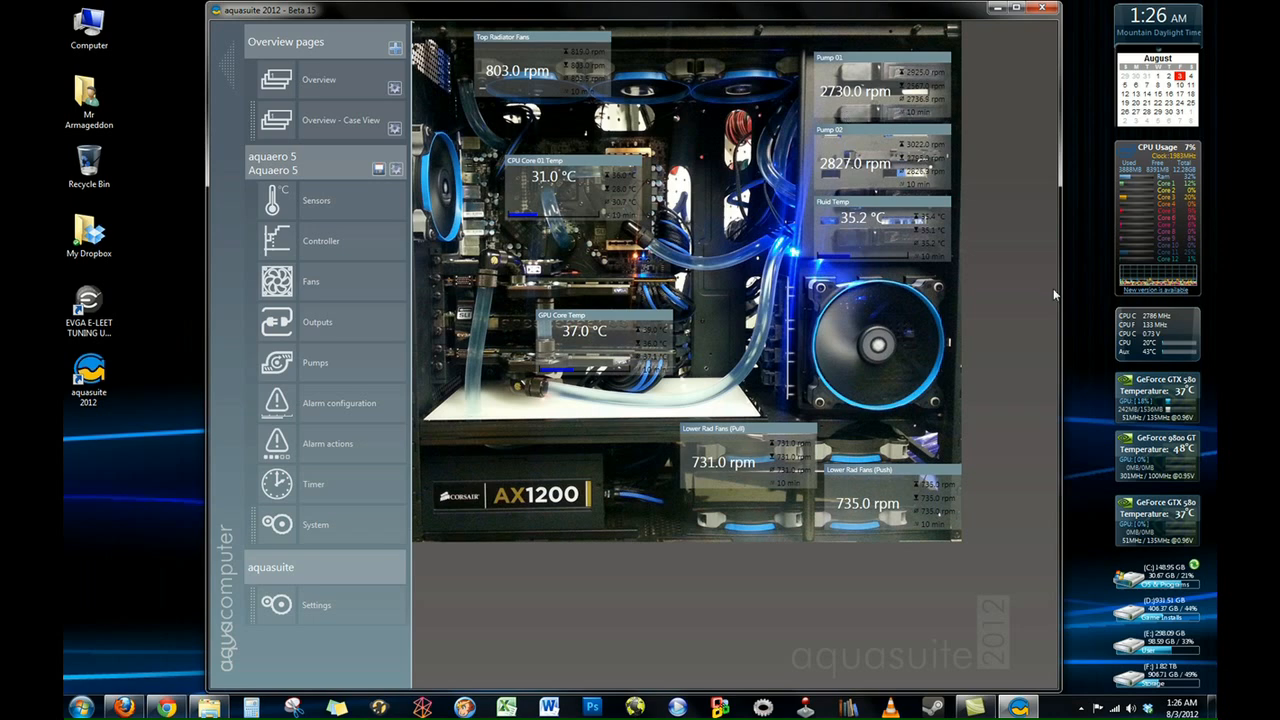
{"action": "mouse_move", "coordinate": [338, 196]}
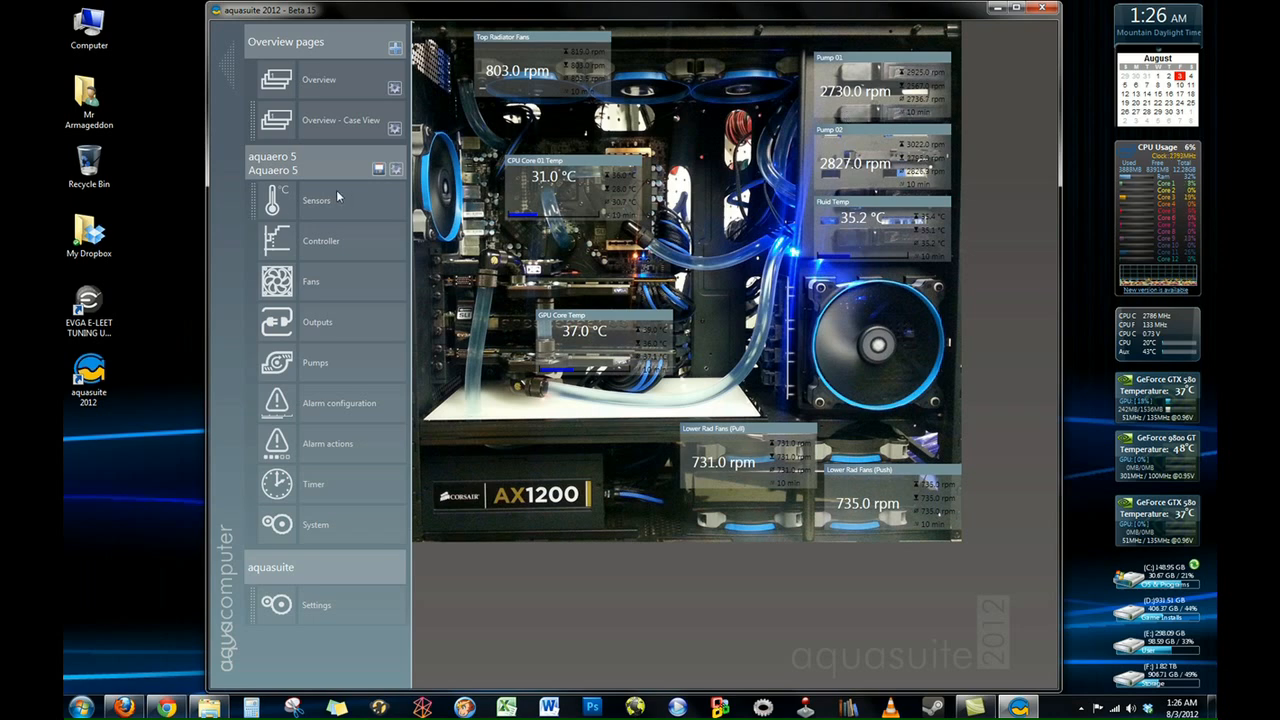
Step: Show the Sensors page and browse the temperature and software sensor groups
{"action": "left_click", "coordinate": [316, 200]}
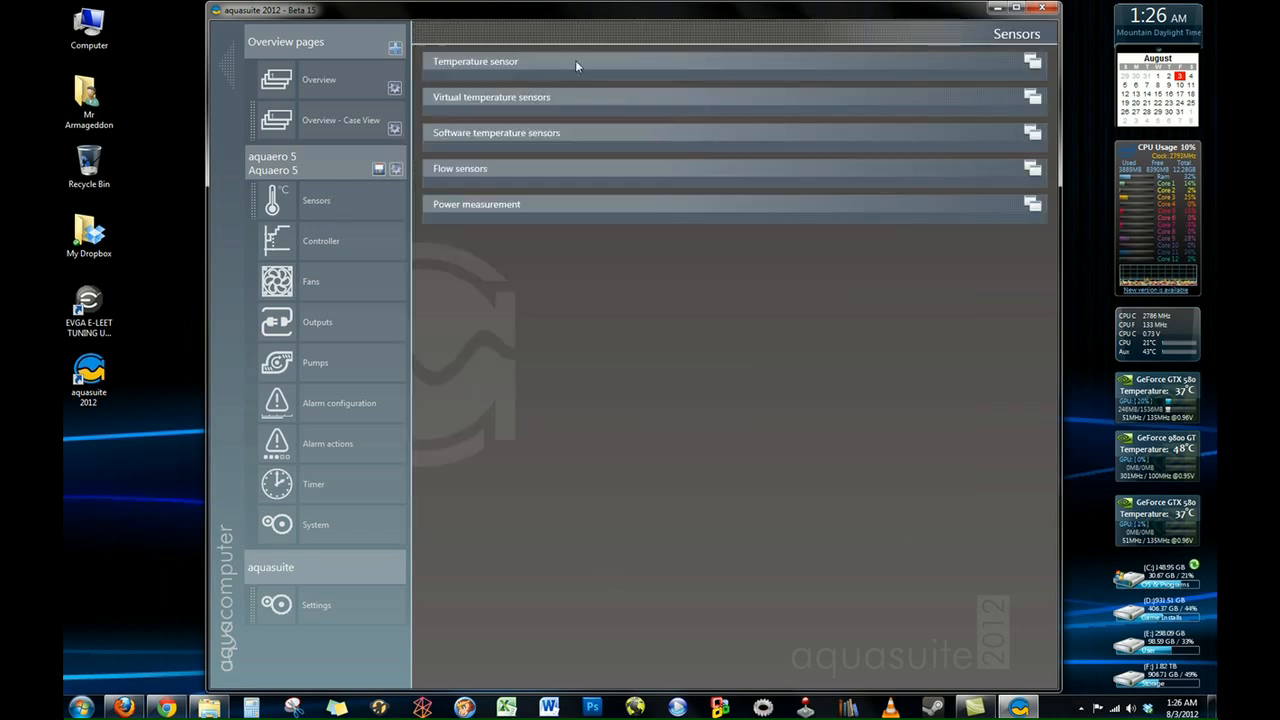
{"action": "left_click", "coordinate": [476, 60]}
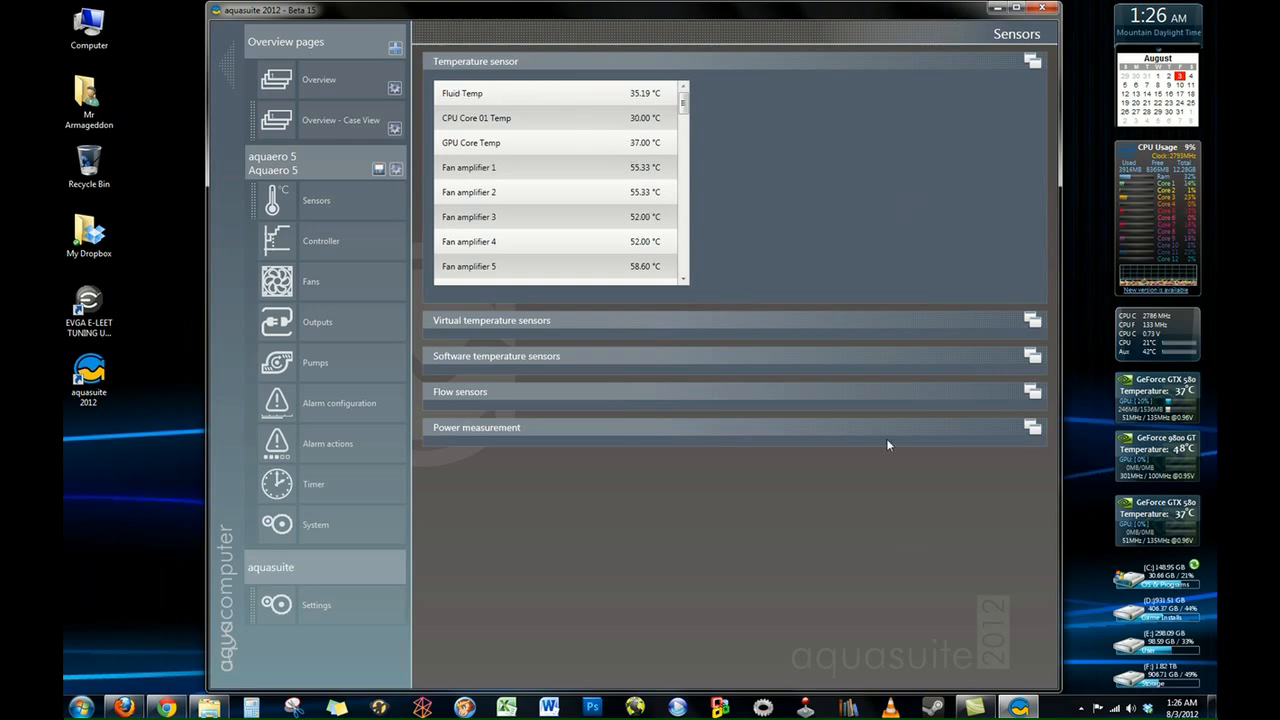
{"action": "mouse_move", "coordinate": [484, 122]}
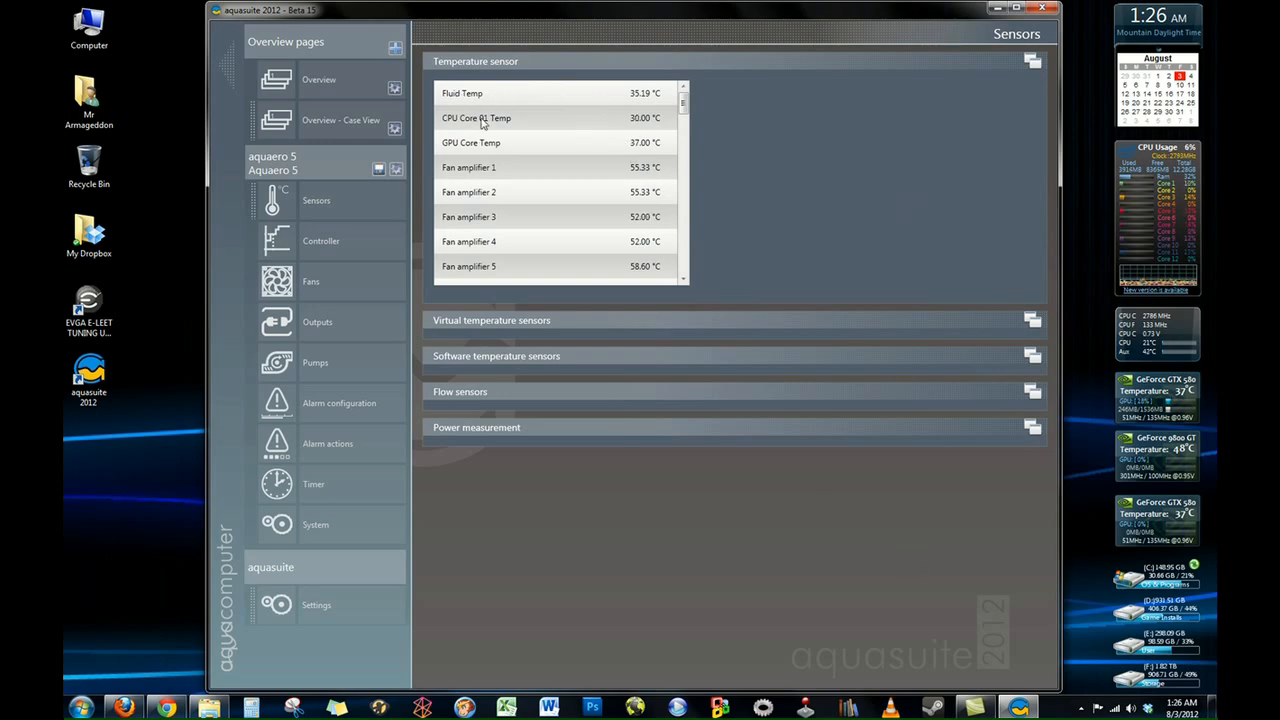
{"action": "mouse_move", "coordinate": [518, 332]}
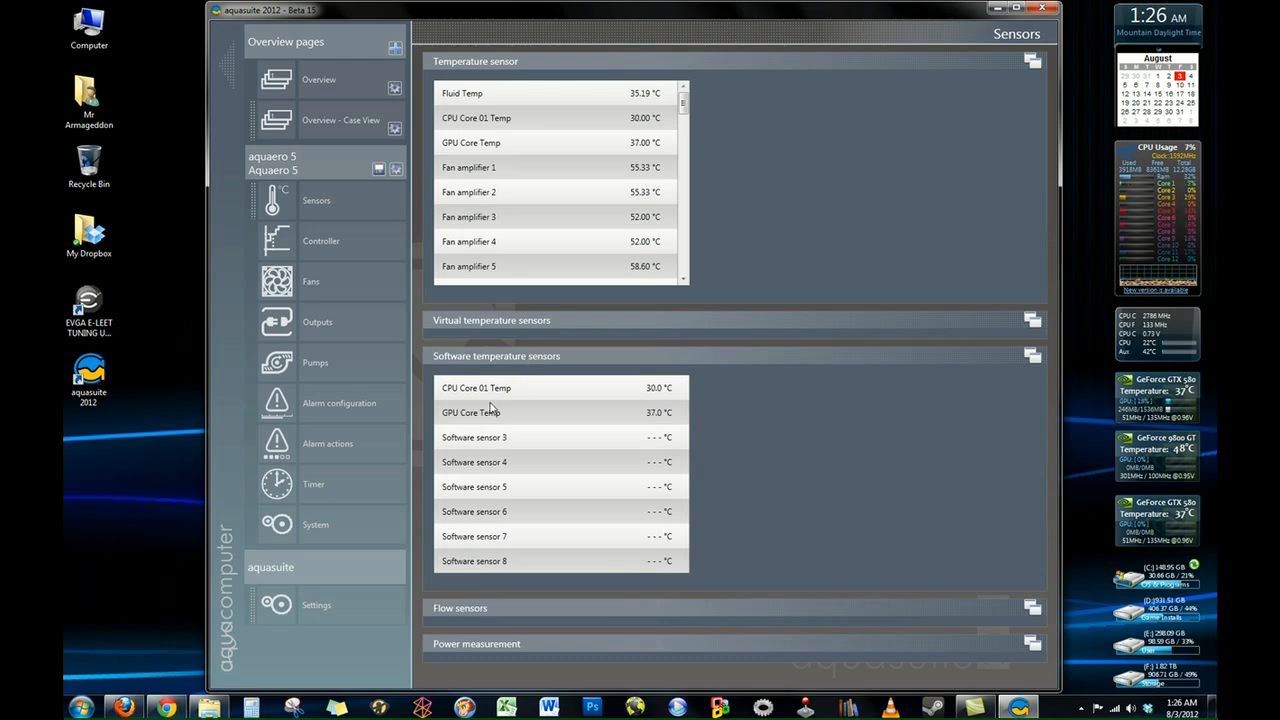
{"action": "scroll", "scroll_direction": "down", "scroll_amount": 3}
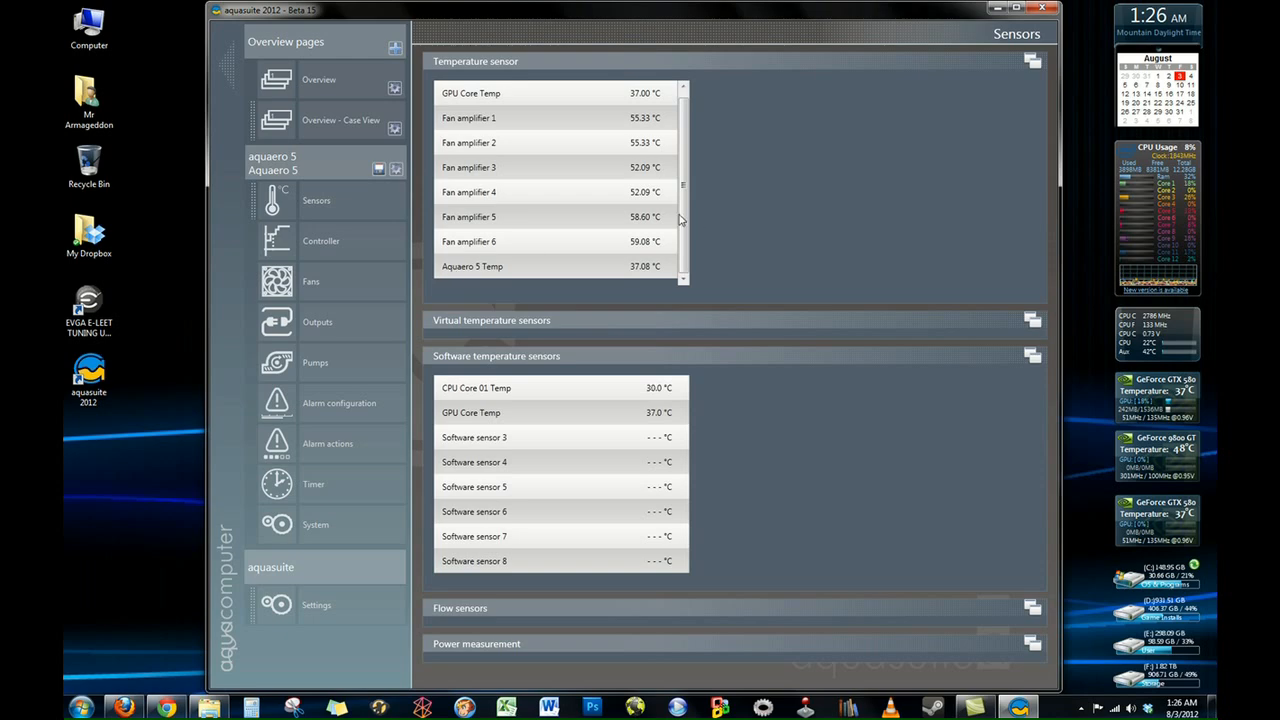
{"action": "scroll", "scroll_direction": "up", "scroll_amount": 3}
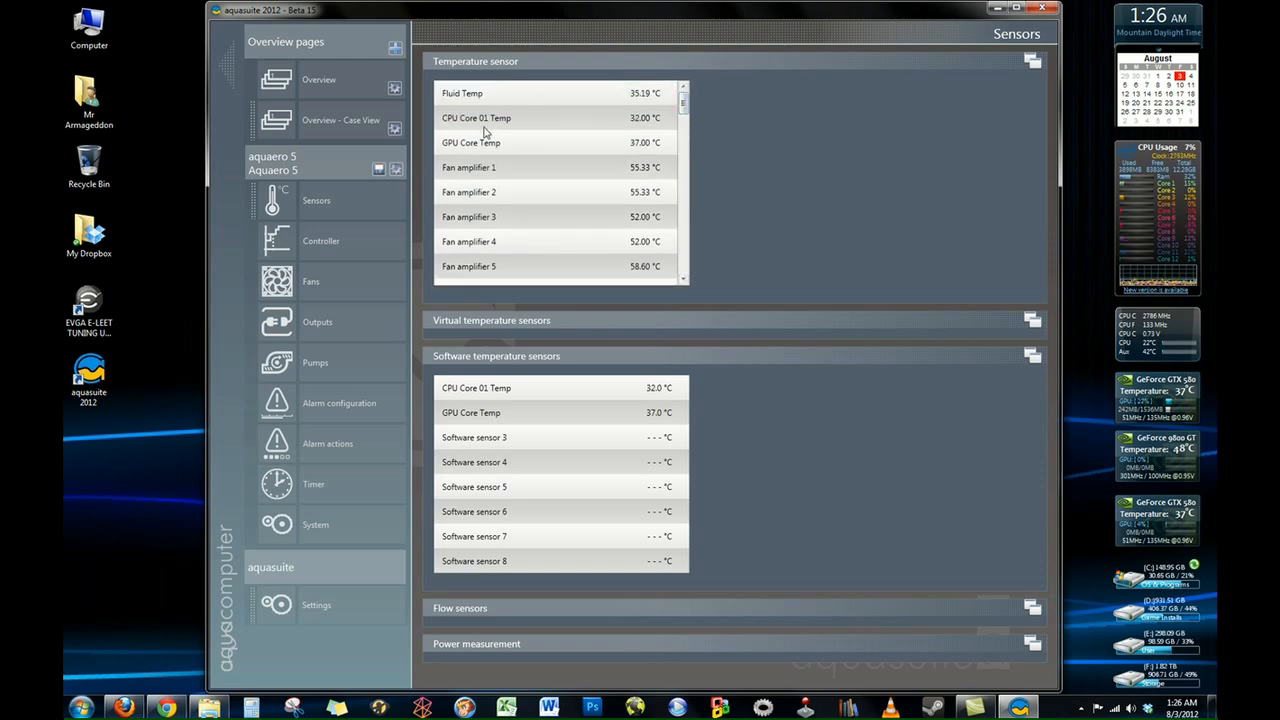
{"action": "mouse_move", "coordinate": [652, 276]}
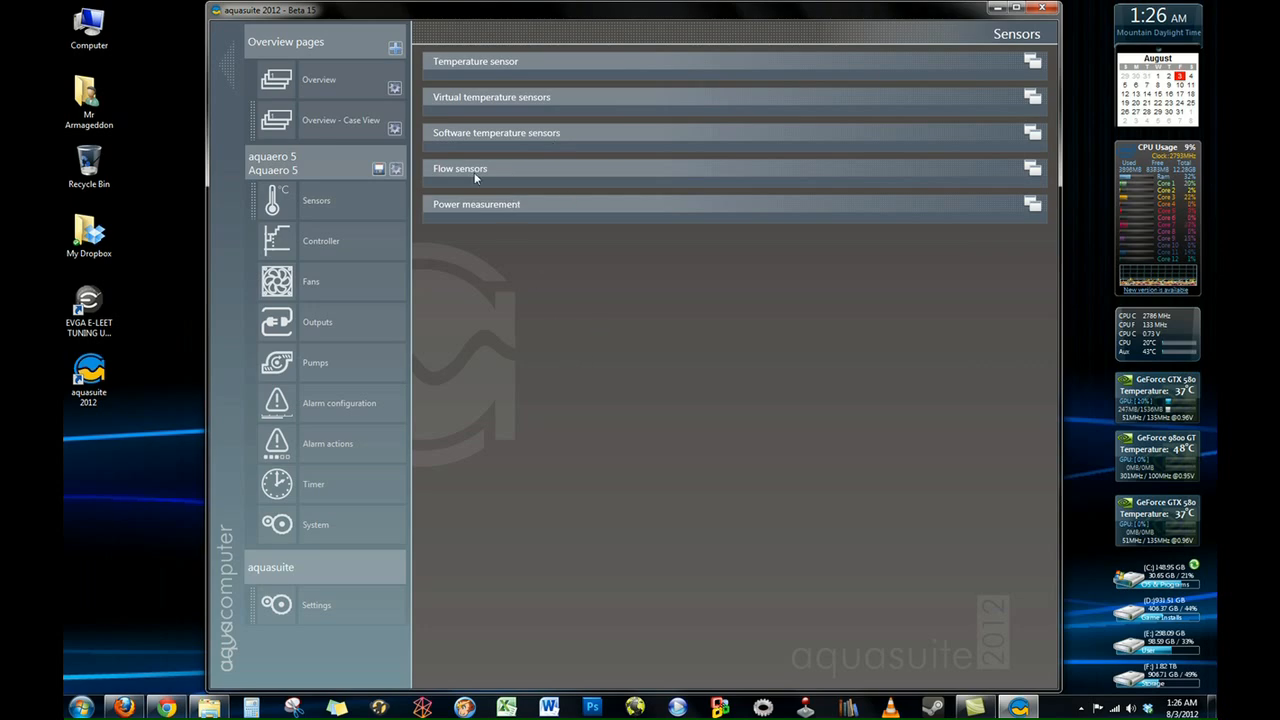
{"action": "mouse_move", "coordinate": [316, 250]}
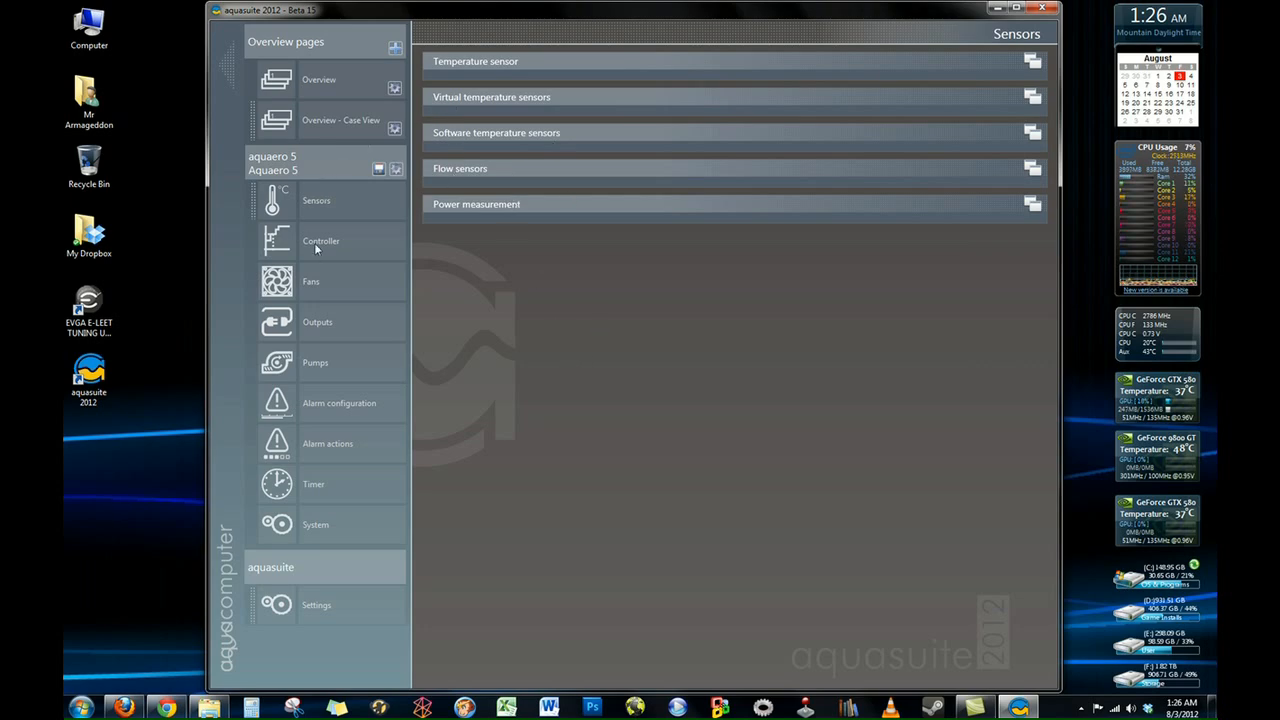
Step: Inspect points on the CF and GP curve controllers on the Controller page
{"action": "left_click", "coordinate": [320, 240]}
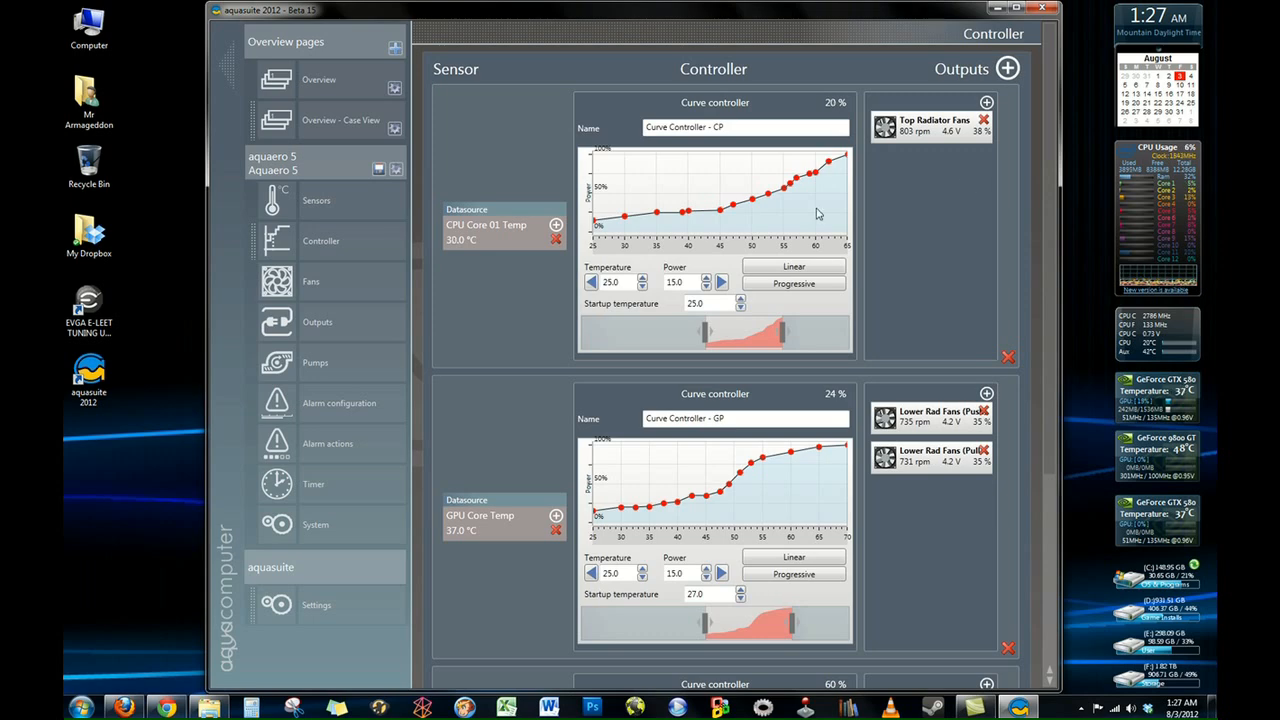
{"action": "mouse_move", "coordinate": [452, 240]}
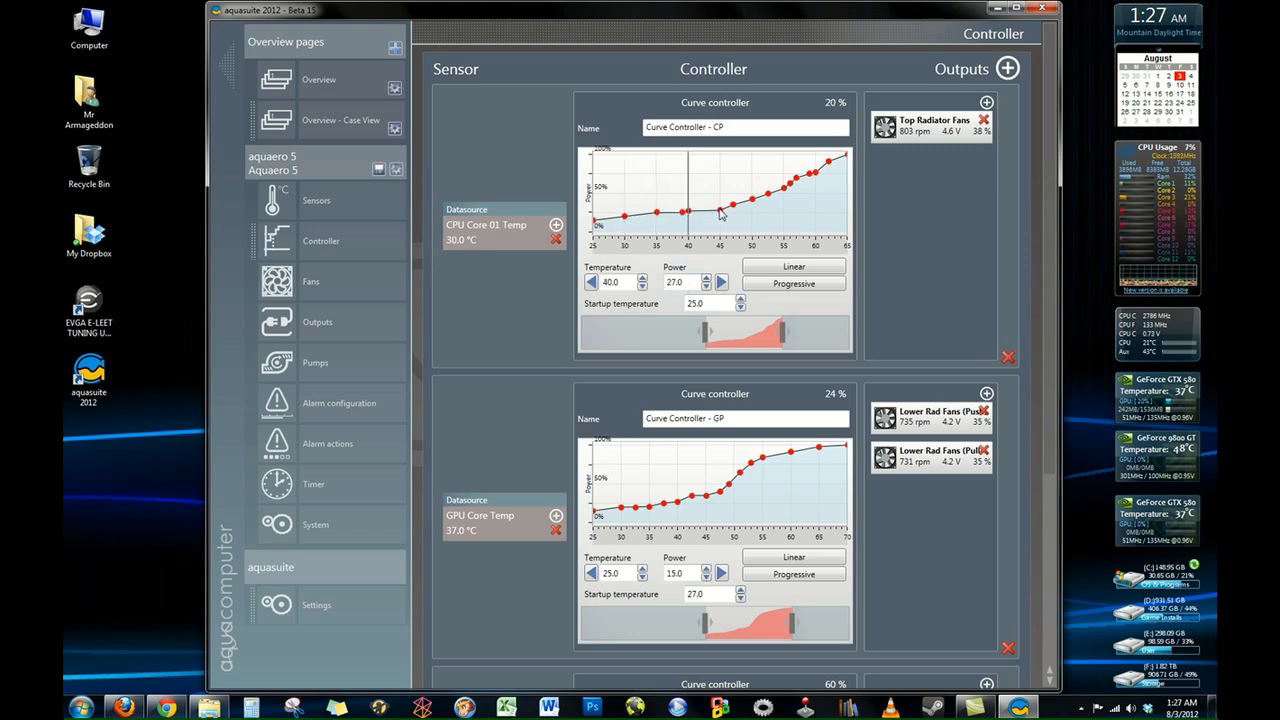
{"action": "left_click_drag", "start_coordinate": [688, 212], "coordinate": [752, 200]}
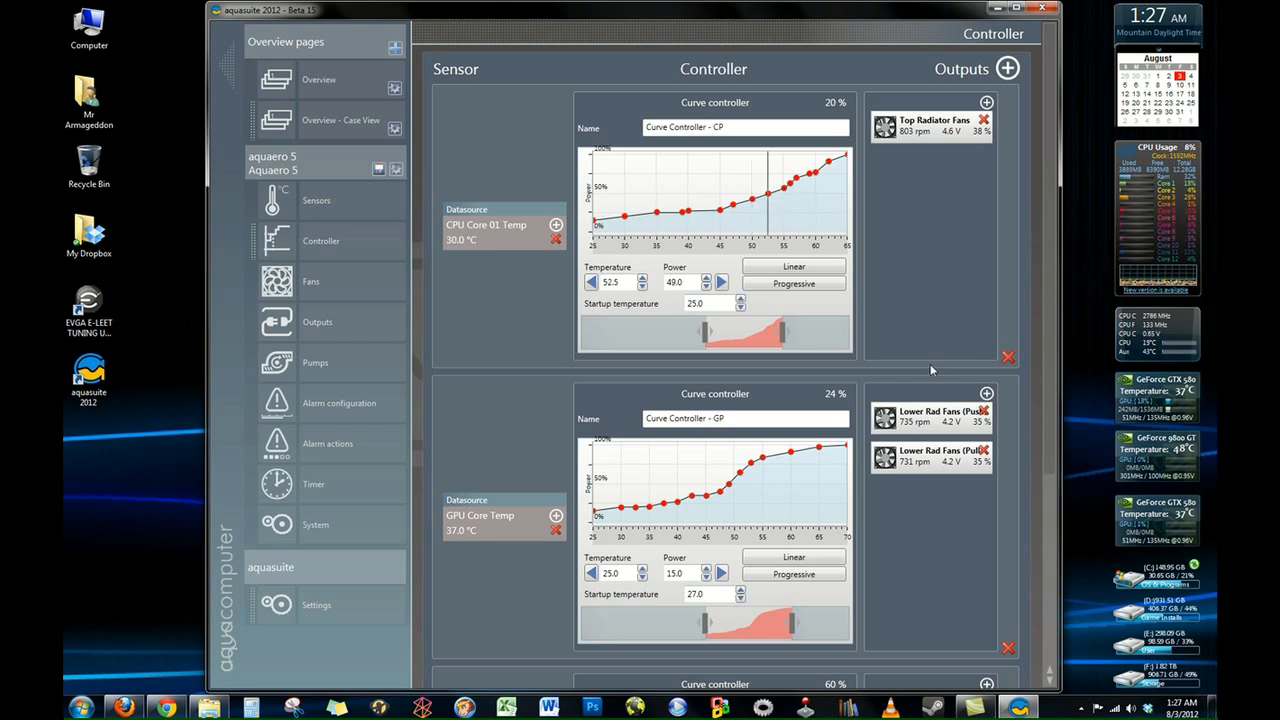
{"action": "scroll", "scroll_direction": "down", "scroll_amount": 3}
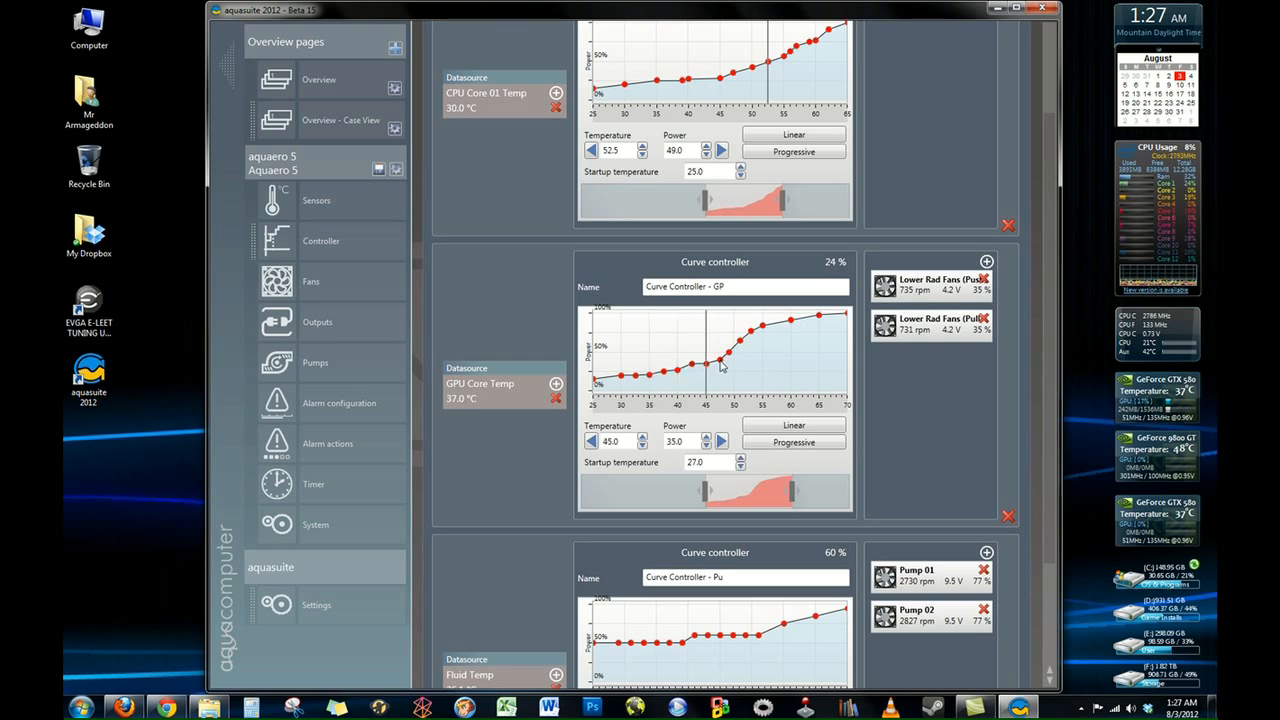
{"action": "left_click_drag", "start_coordinate": [716, 364], "coordinate": [752, 332]}
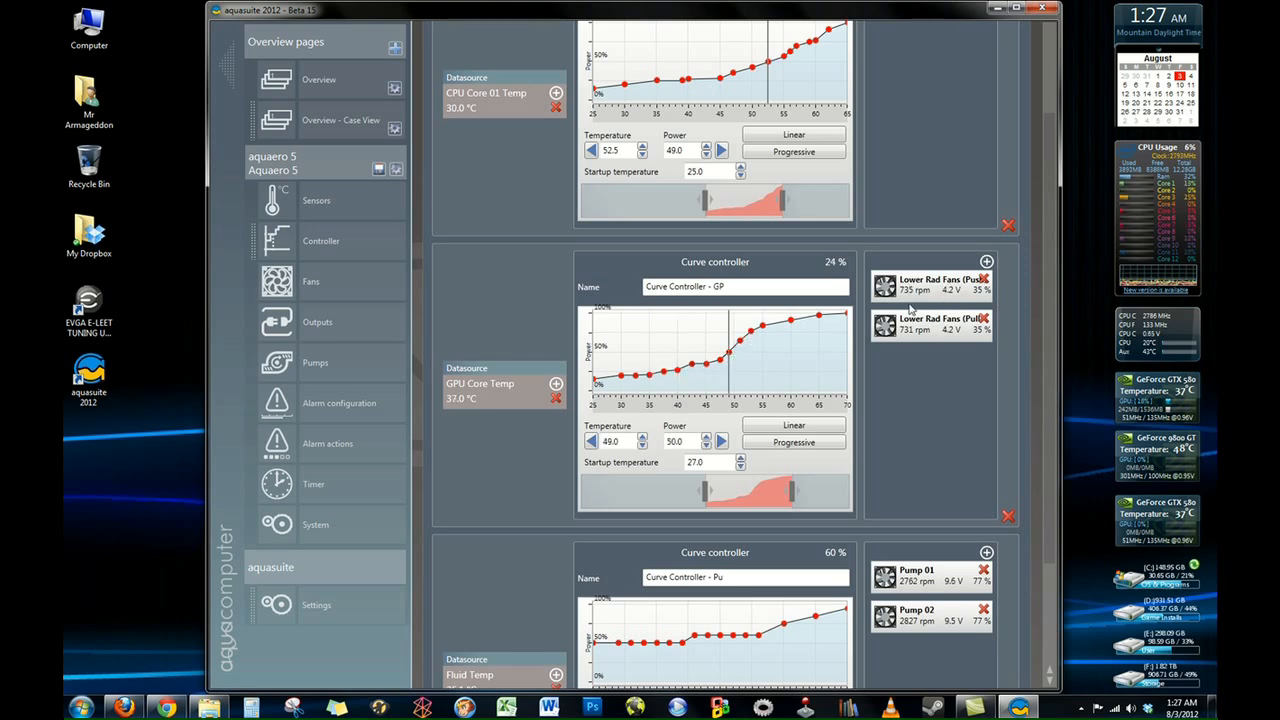
{"action": "scroll", "scroll_direction": "down", "scroll_amount": 3}
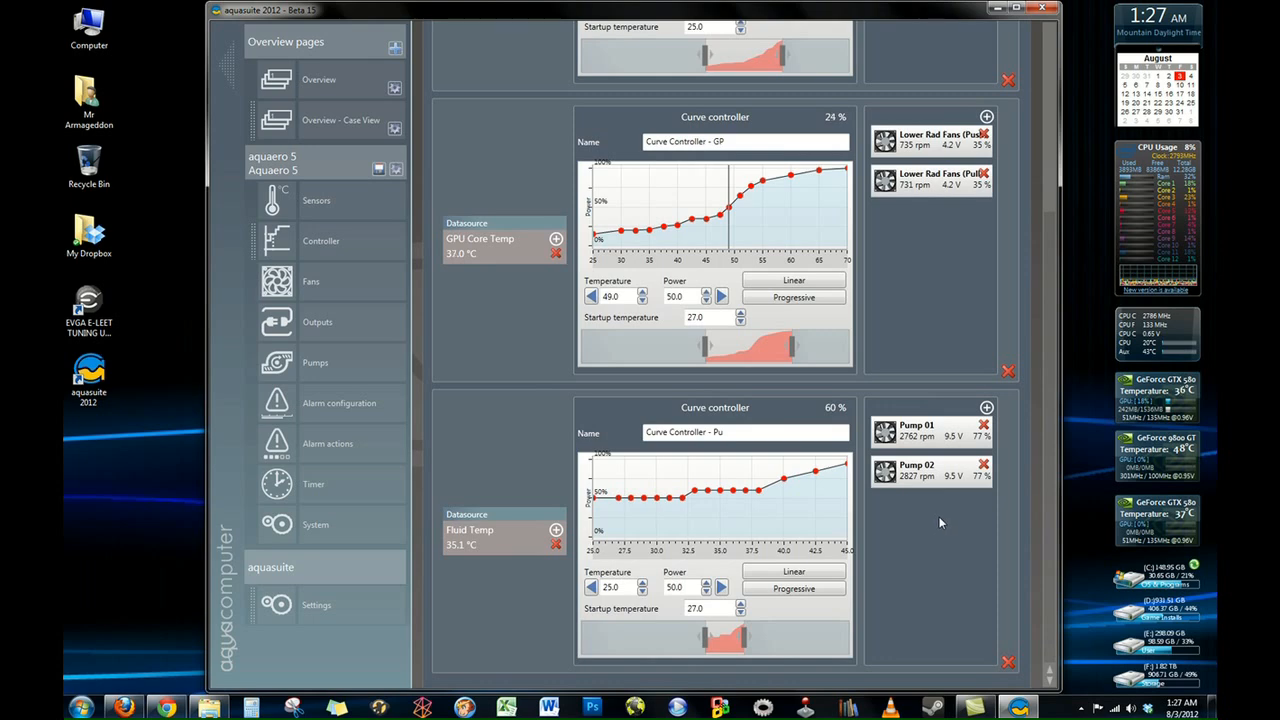
{"action": "mouse_move", "coordinate": [670, 498]}
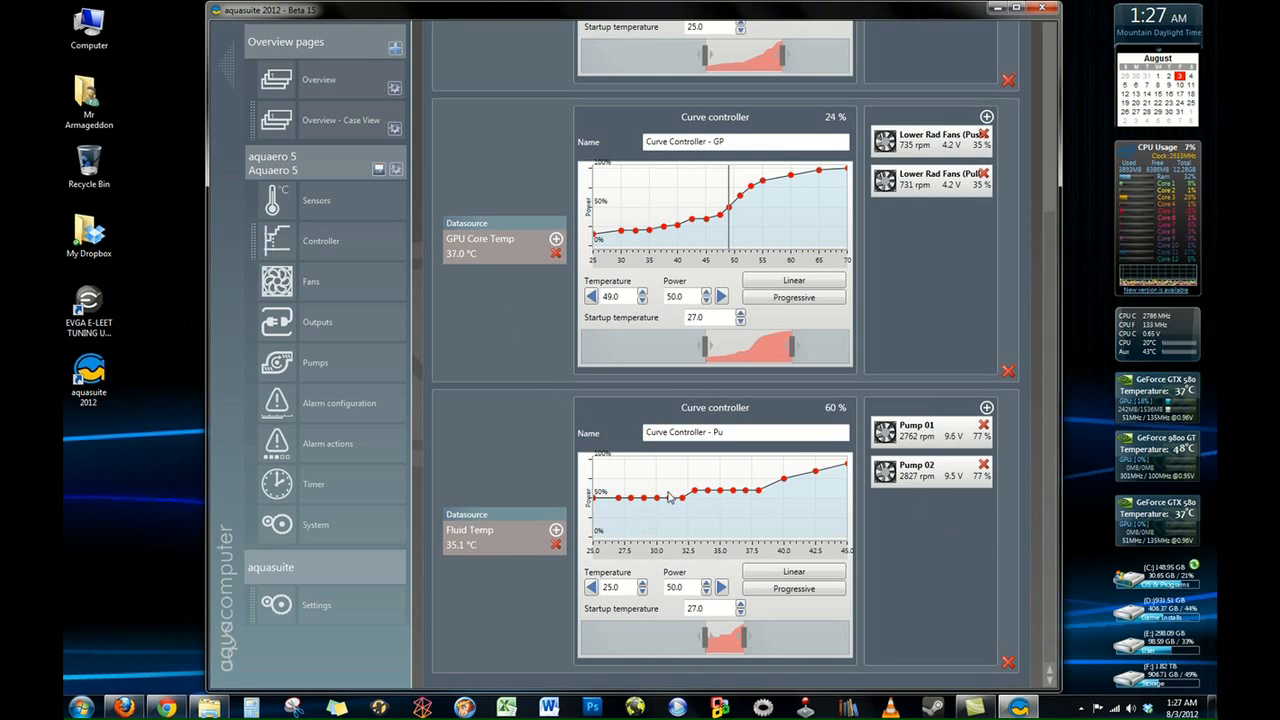
Step: Complete the pump controller's name as 'Curve Controller - Pumps'
{"action": "left_click", "coordinate": [744, 432]}
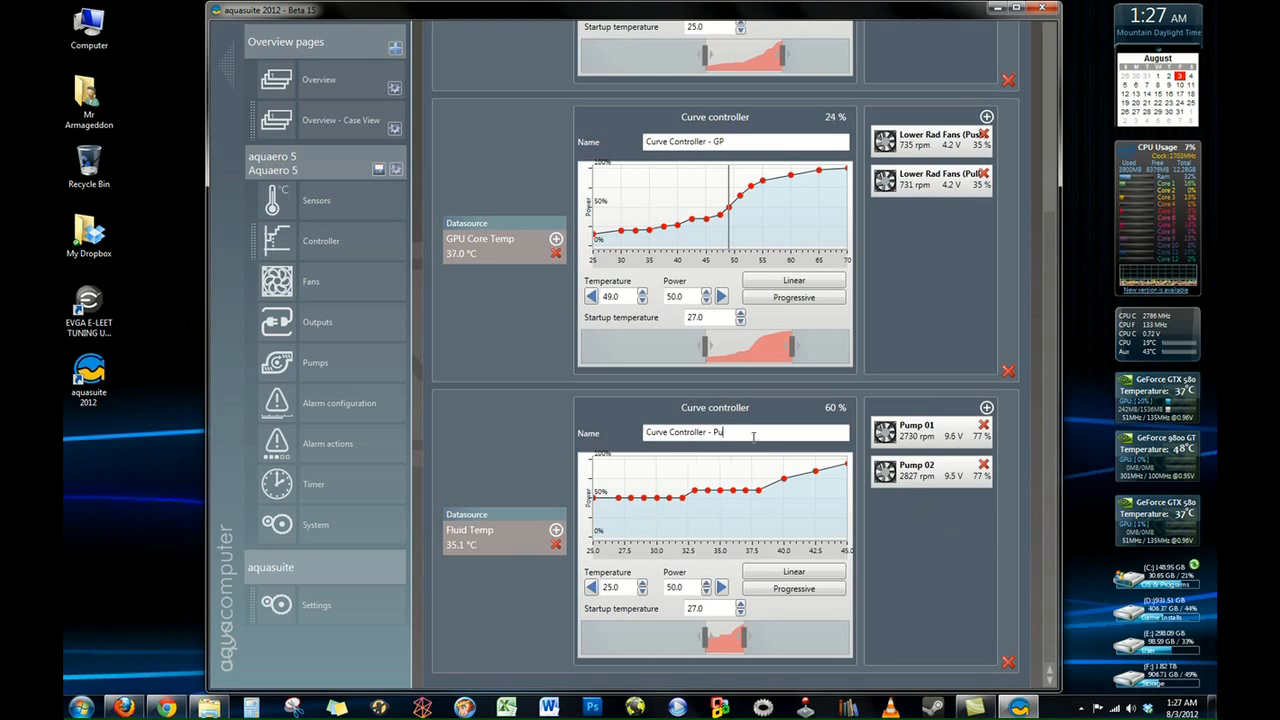
{"action": "type", "text": "mps"}
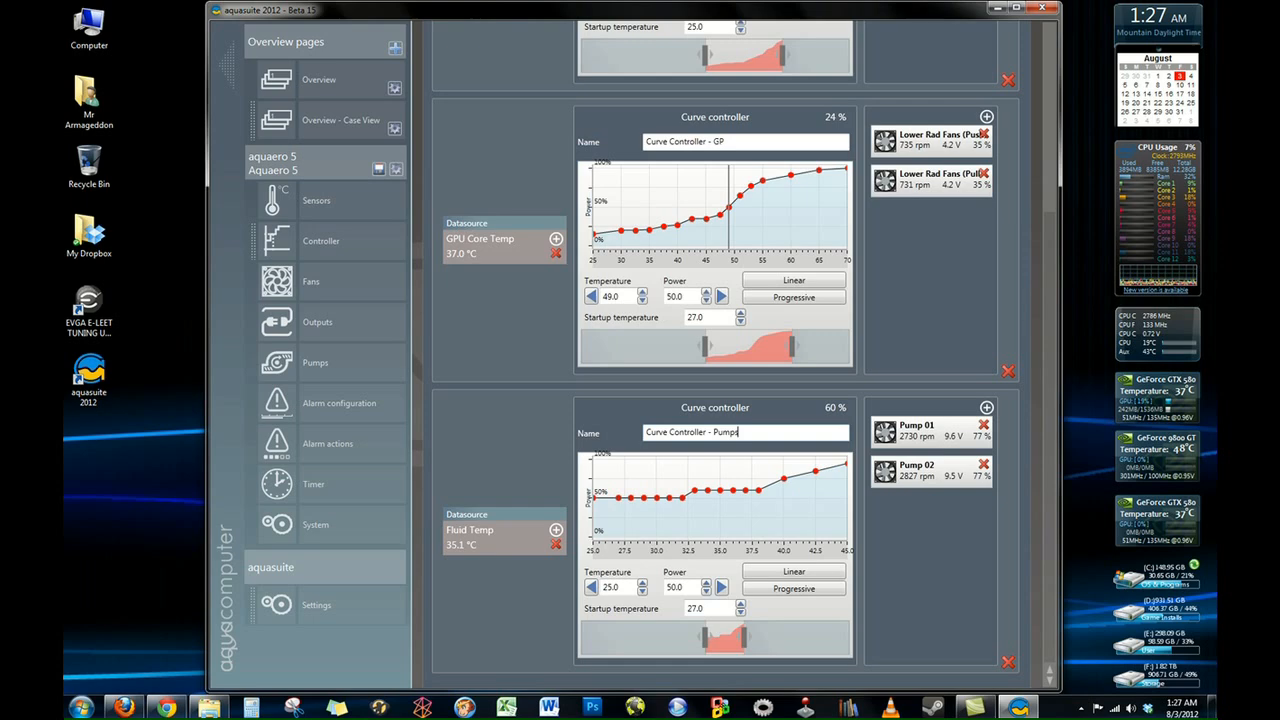
{"action": "mouse_move", "coordinate": [498, 512]}
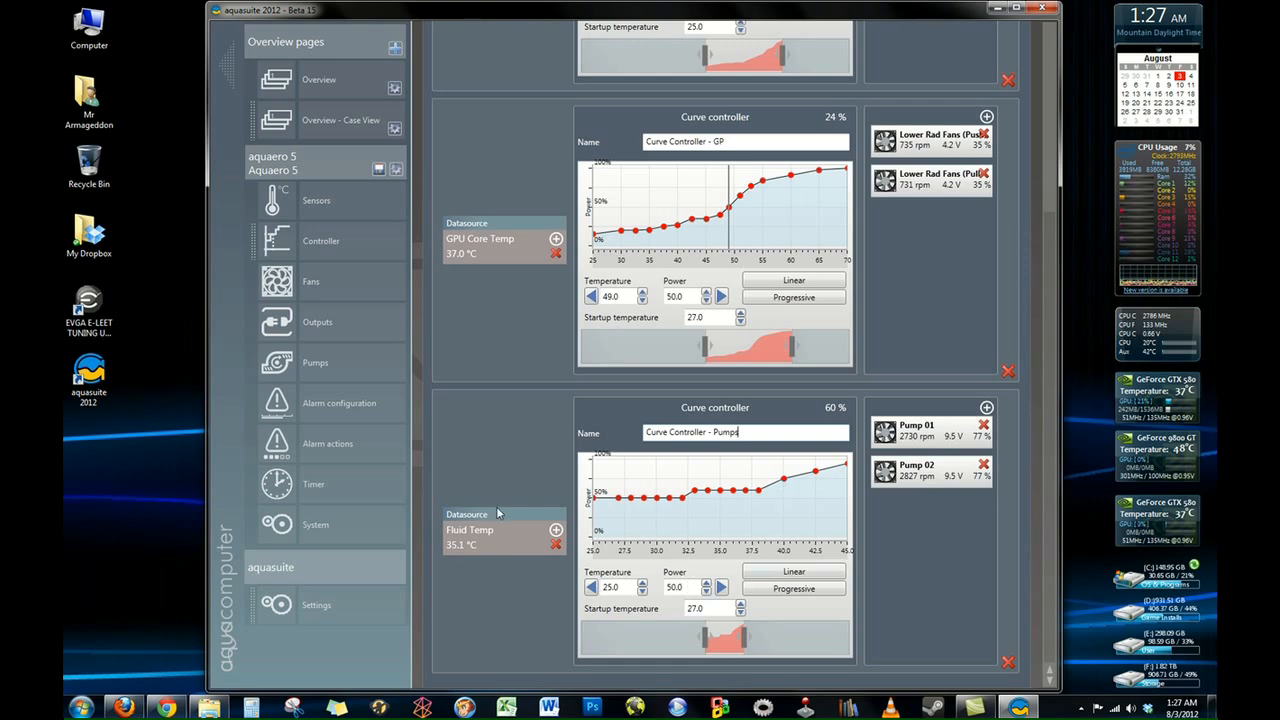
{"action": "mouse_move", "coordinate": [668, 544]}
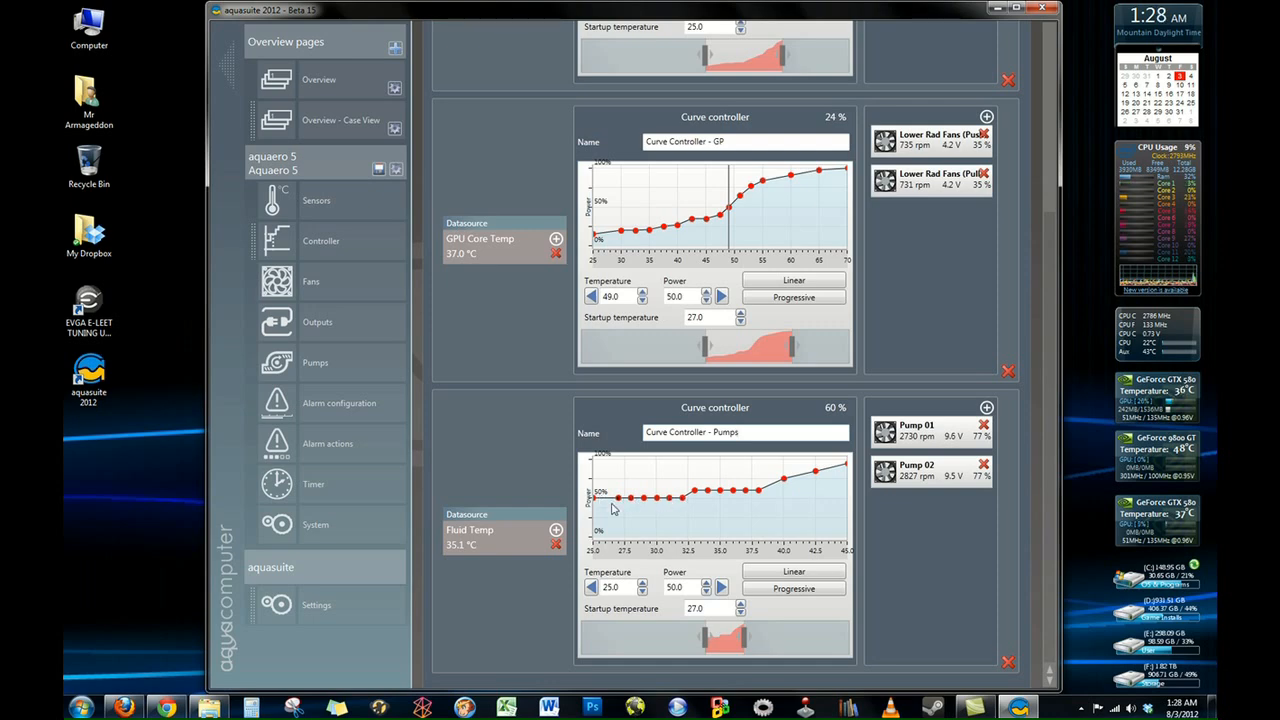
{"action": "mouse_move", "coordinate": [704, 496]}
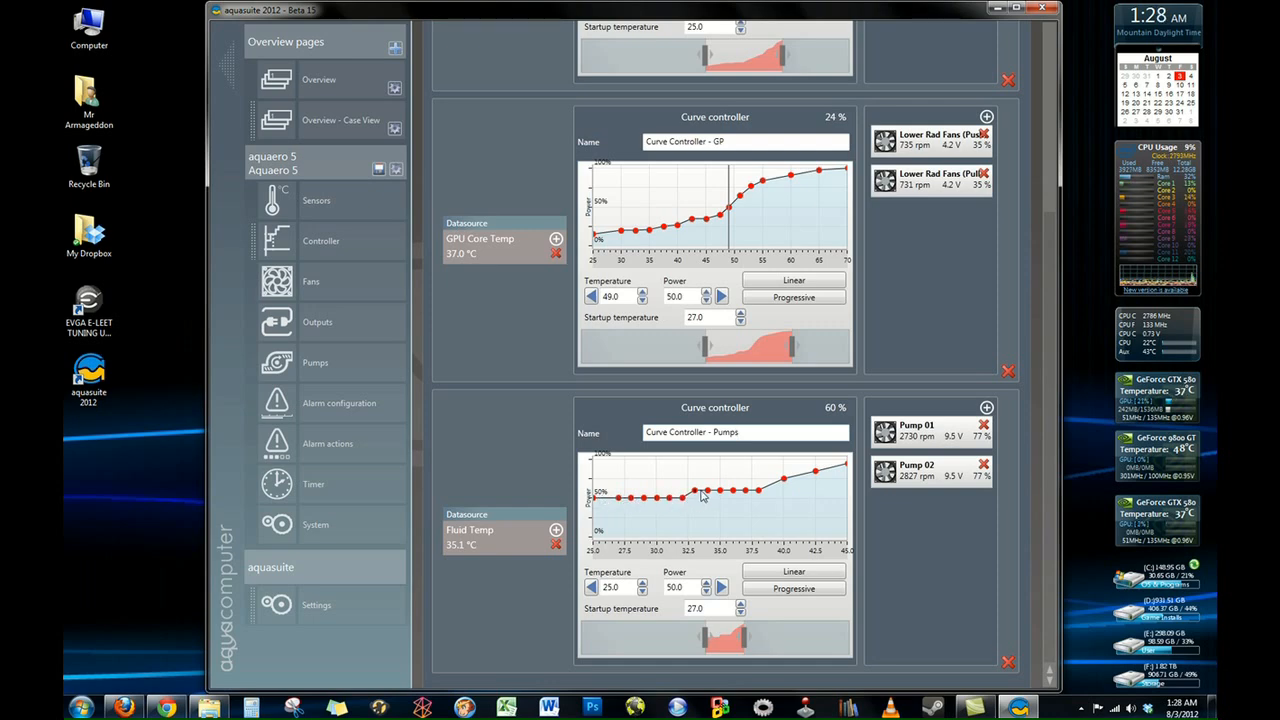
Step: Scroll back to the top of the Controller page toward the Outputs add button
{"action": "scroll", "scroll_direction": "up", "scroll_amount": 3}
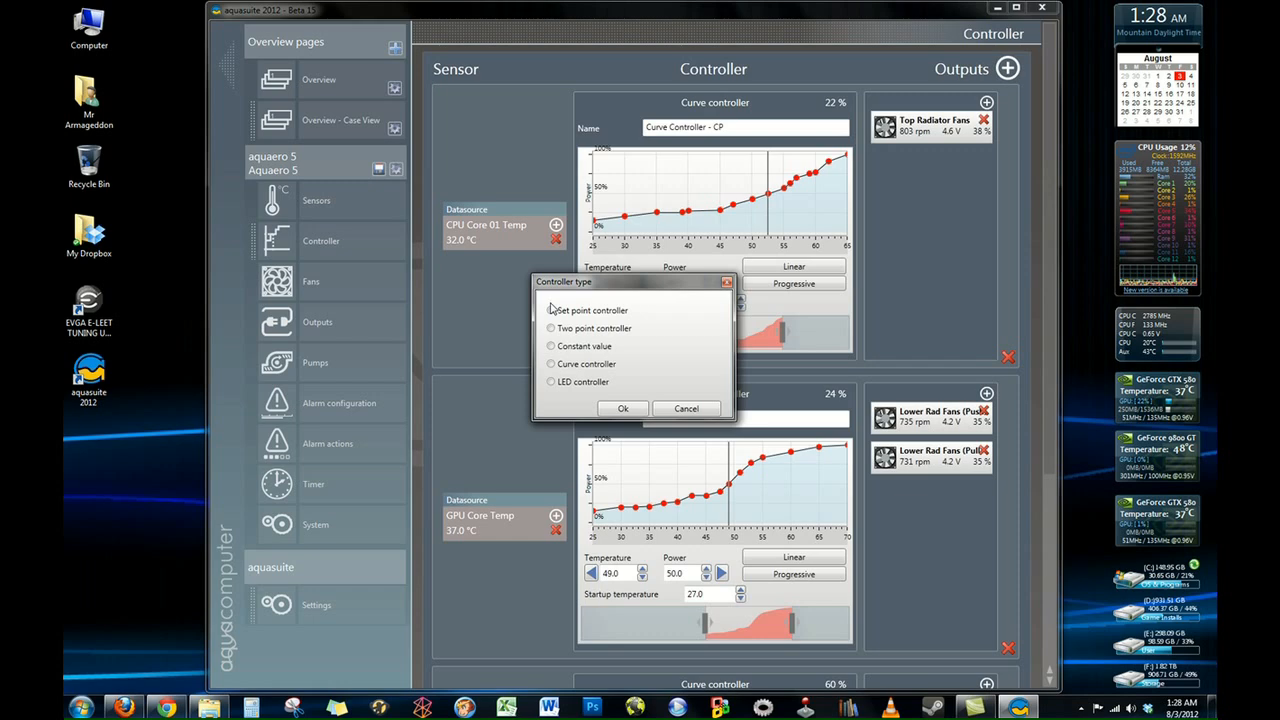
Step: Add a Preset value controller and select its name for renaming to 'LEDs at 50%'
{"action": "left_click", "coordinate": [550, 328]}
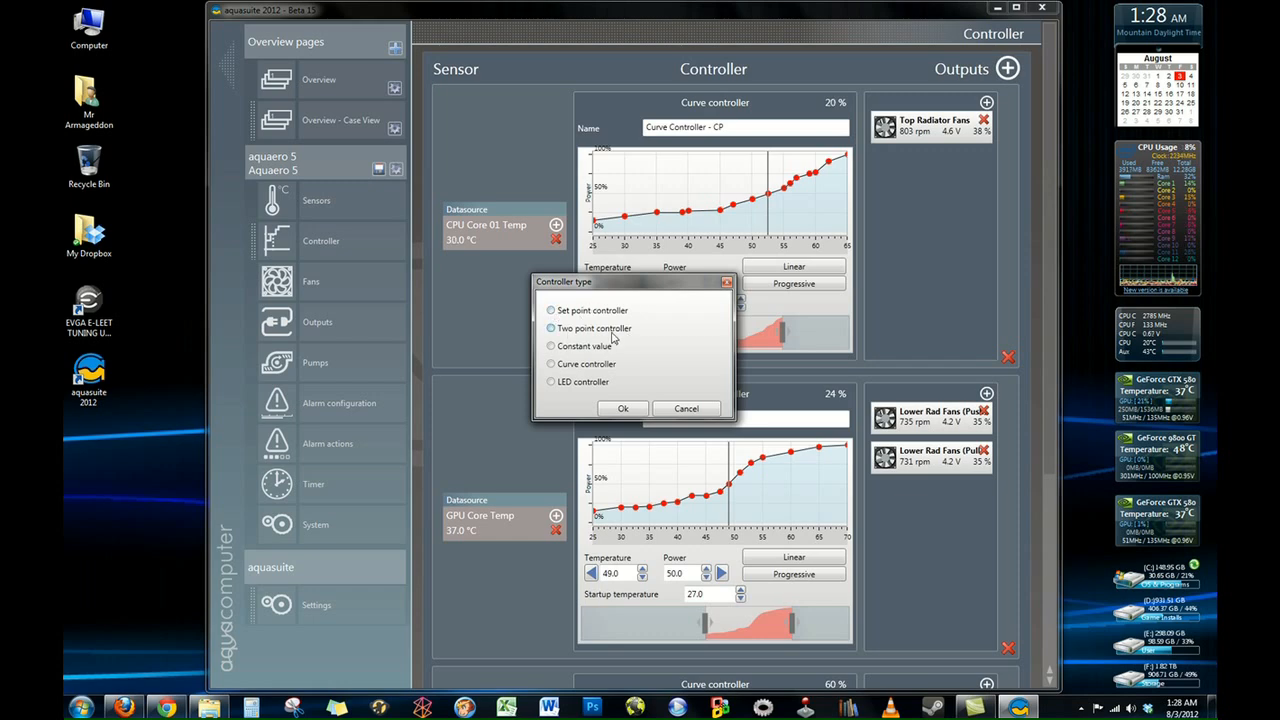
{"action": "left_click", "coordinate": [550, 364]}
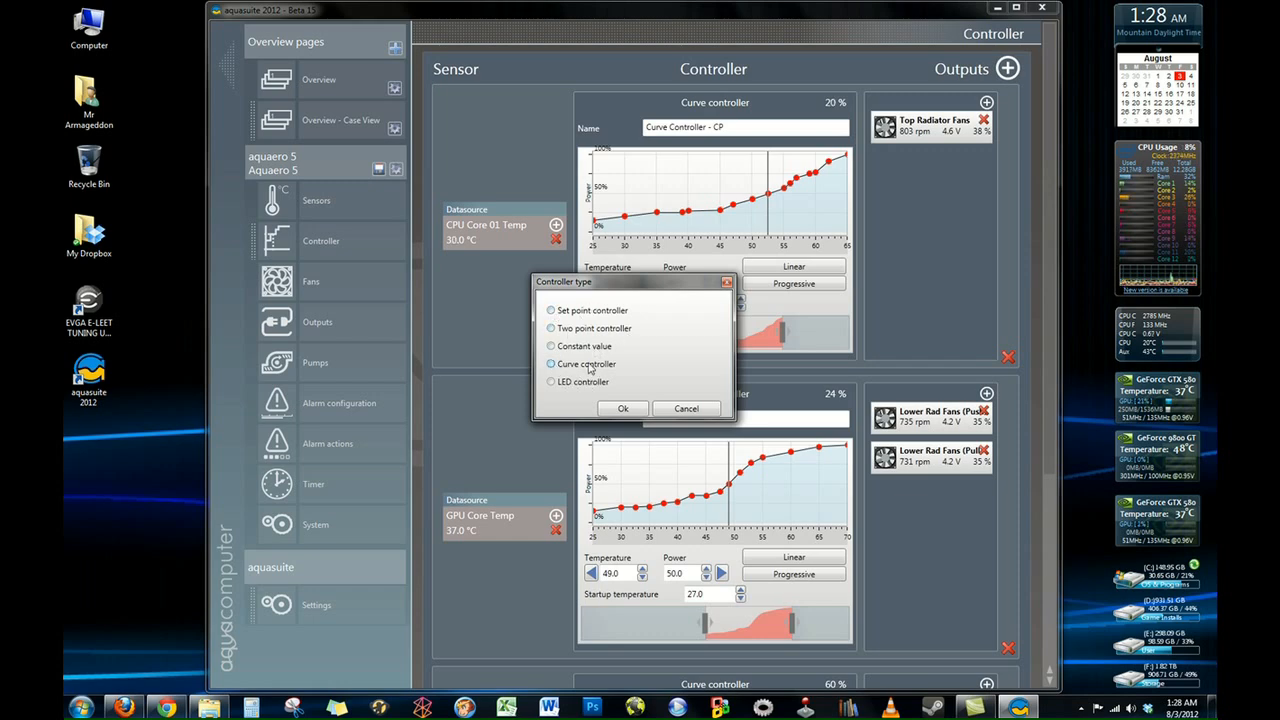
{"action": "mouse_move", "coordinate": [700, 368]}
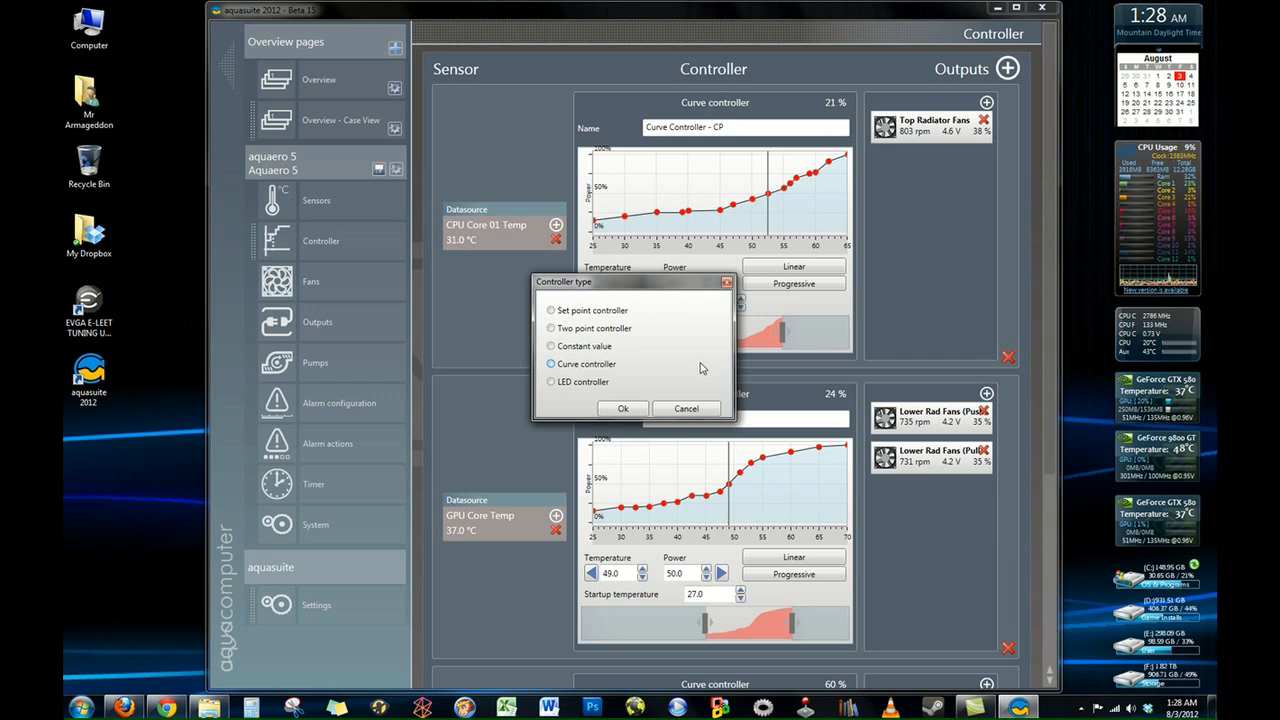
{"action": "left_click", "coordinate": [550, 344]}
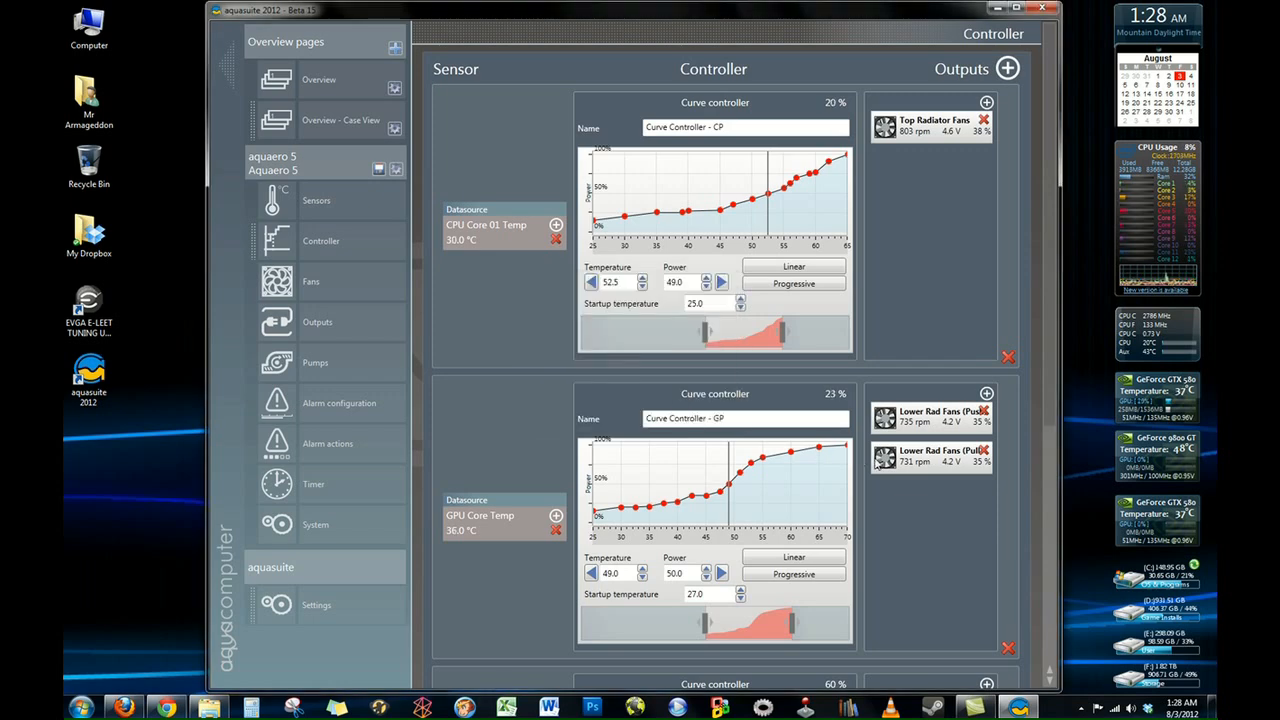
{"action": "scroll", "scroll_direction": "down", "scroll_amount": 3}
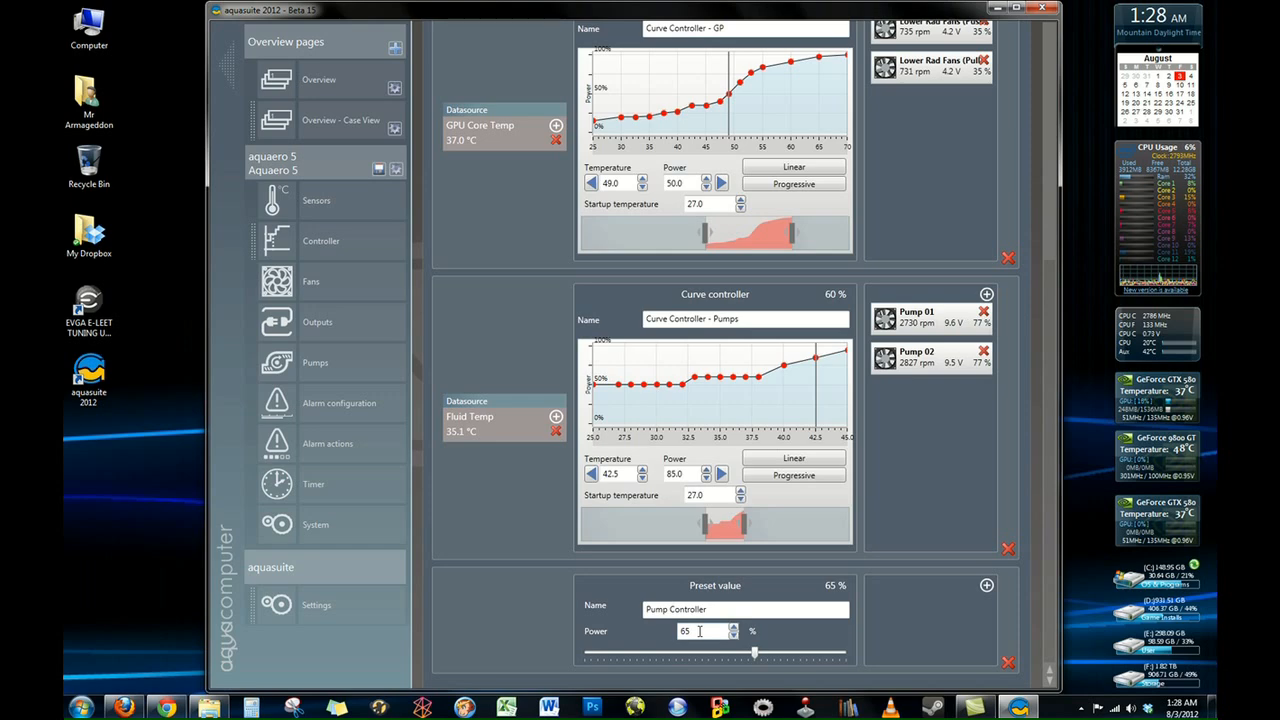
{"action": "triple_click", "coordinate": [700, 632]}
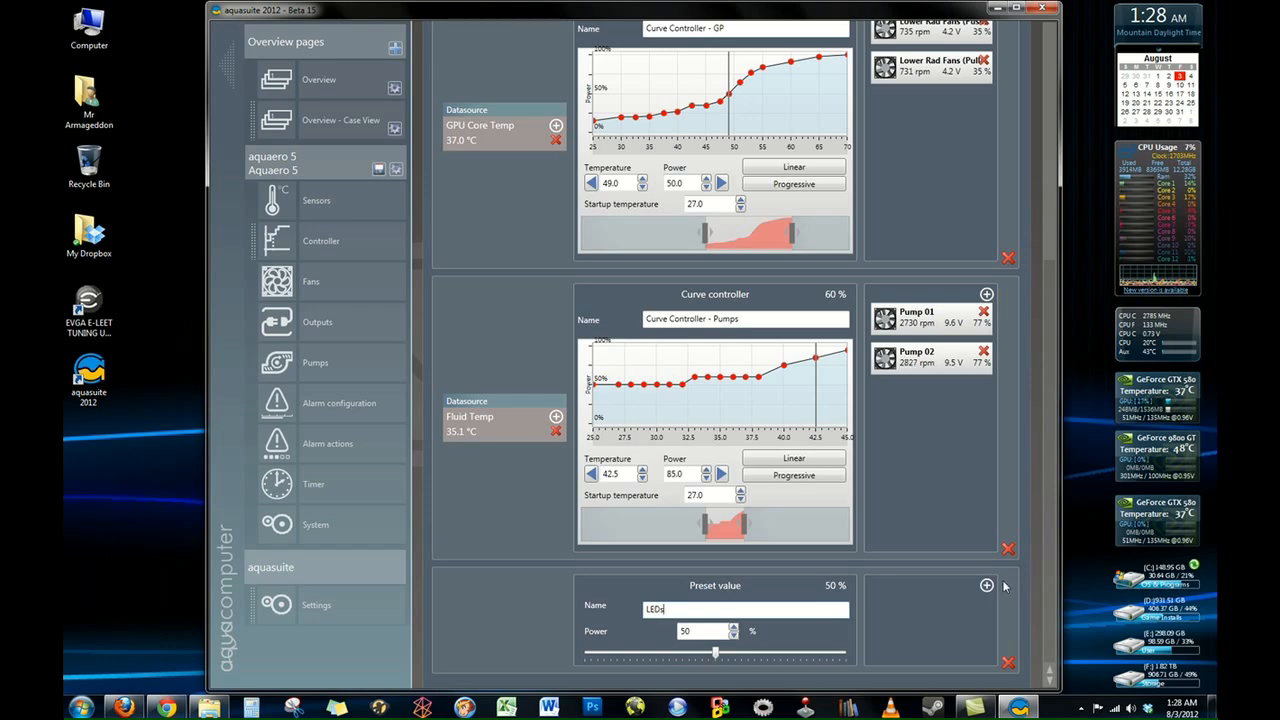
Step: Assign the LED blue output to the LEDs controller
{"action": "left_click", "coordinate": [556, 124]}
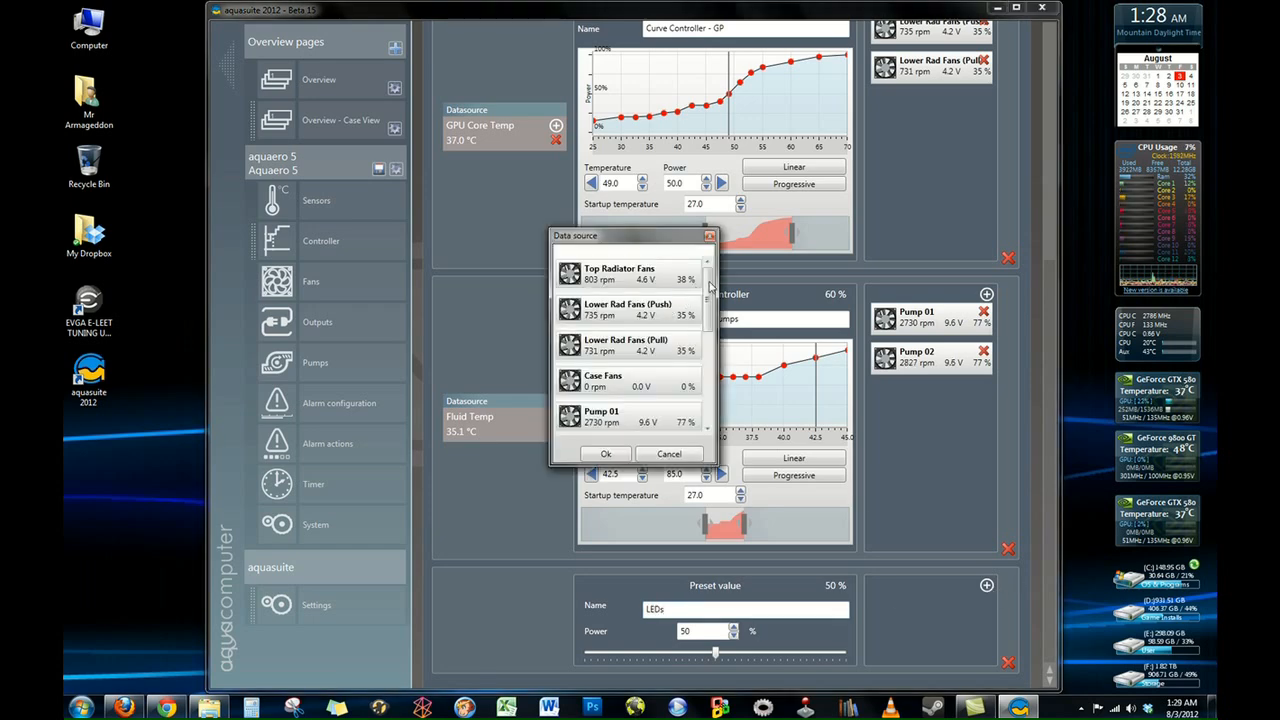
{"action": "scroll", "scroll_direction": "down", "scroll_amount": 3}
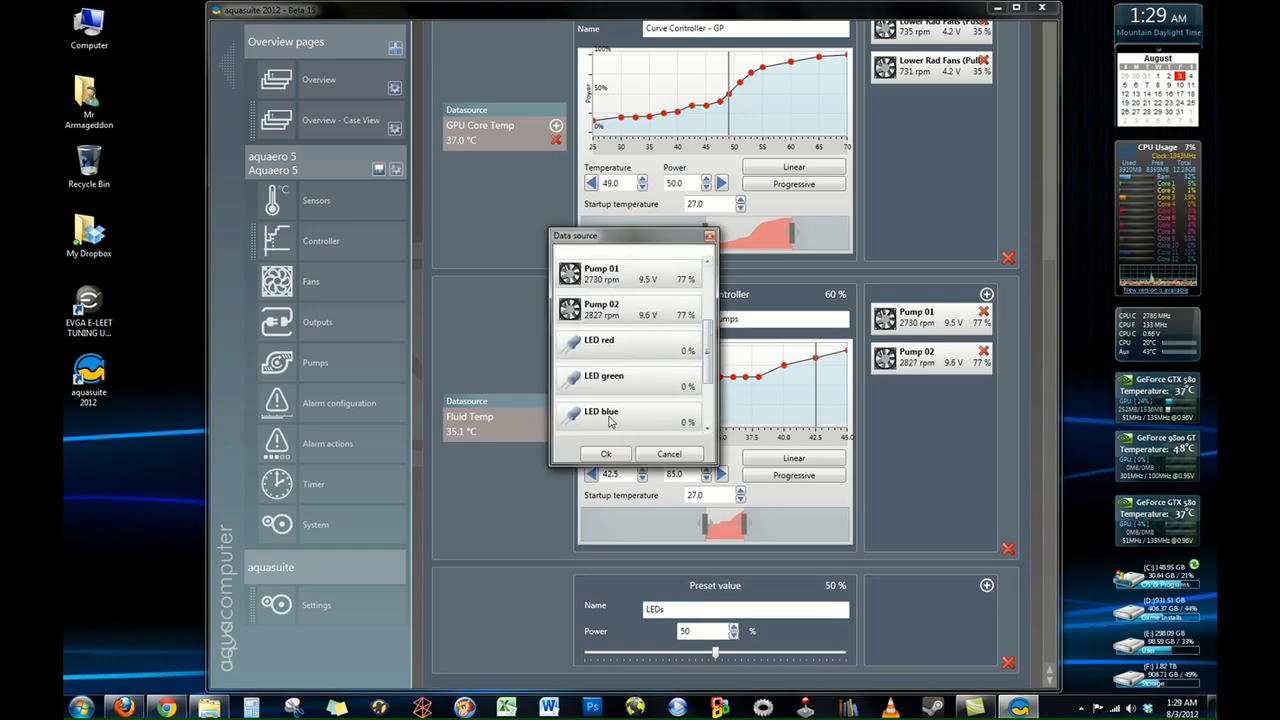
{"action": "scroll", "scroll_direction": "down", "scroll_amount": 3}
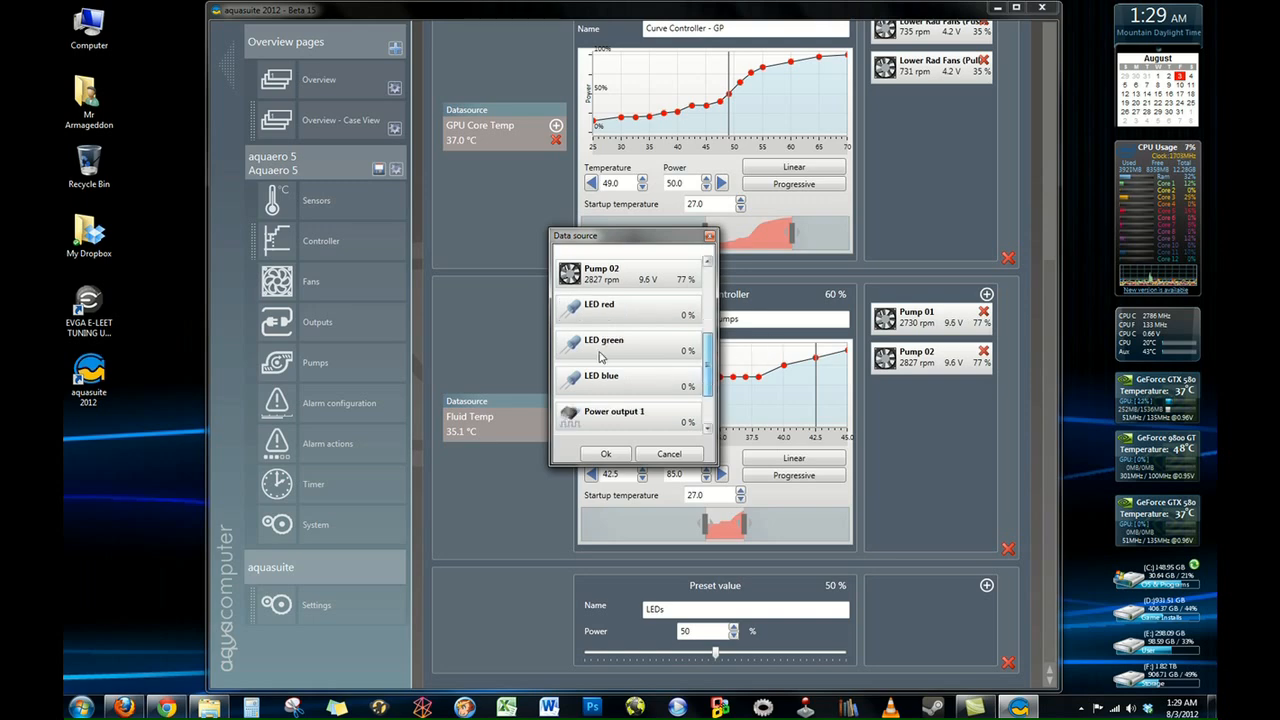
{"action": "left_click", "coordinate": [600, 378]}
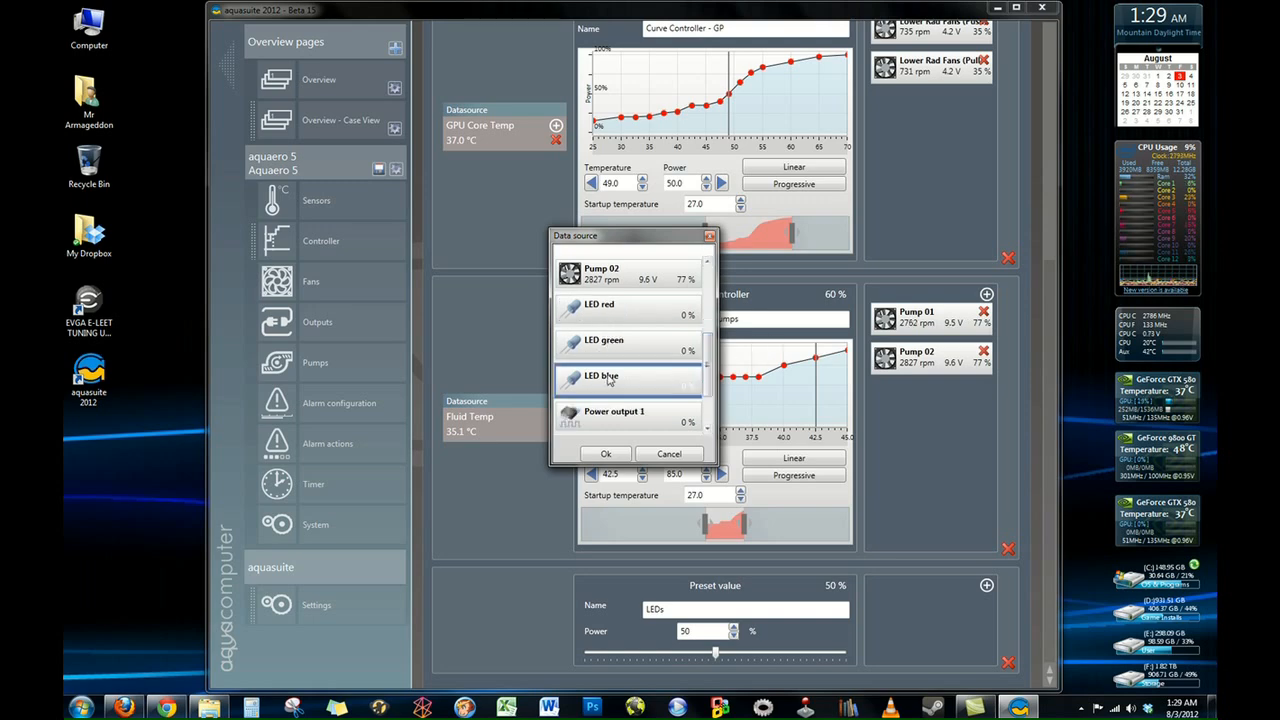
{"action": "left_click", "coordinate": [604, 452]}
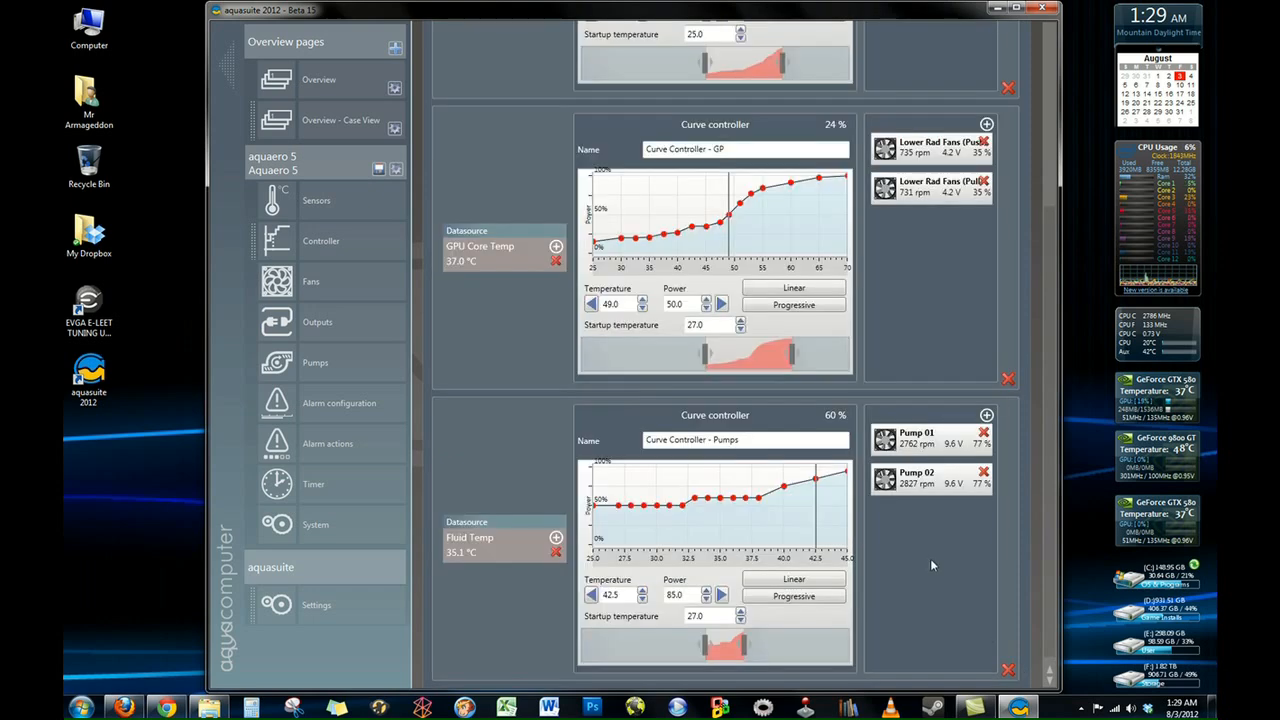
Step: Go to the Fans settings page for the Top Radiator Fans
{"action": "scroll", "scroll_direction": "up", "scroll_amount": 3}
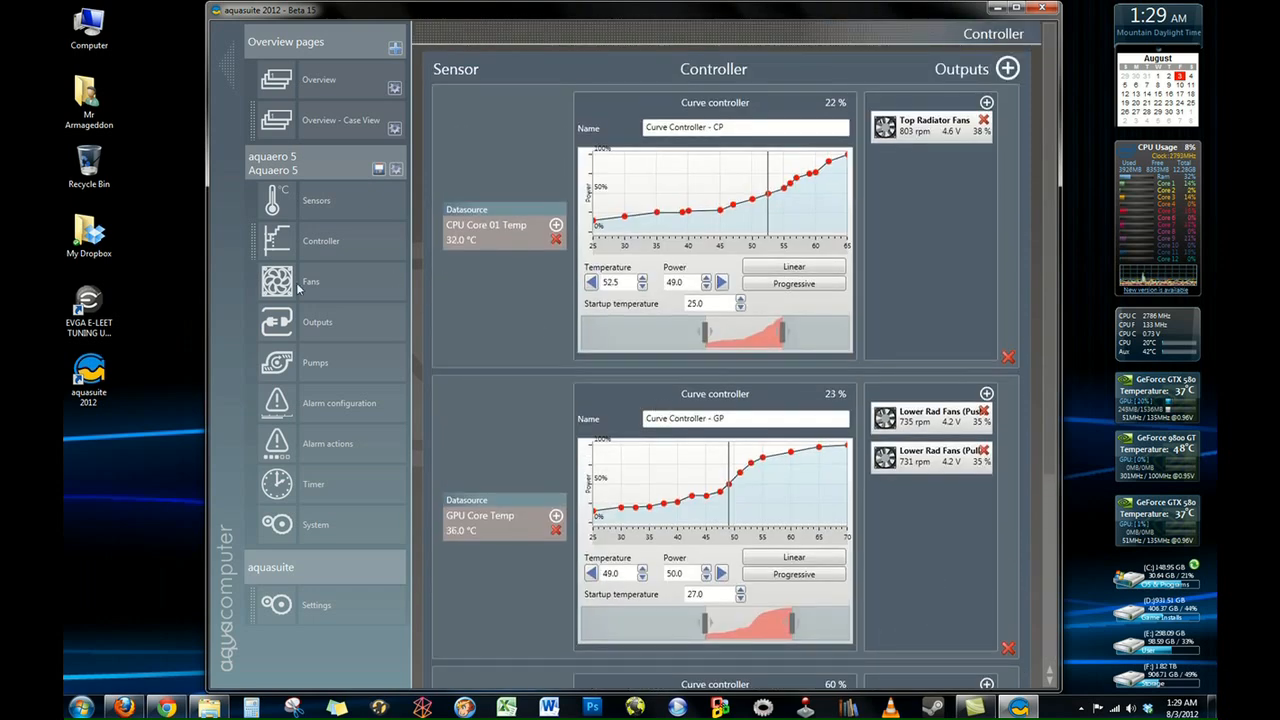
{"action": "scroll", "scroll_direction": "down", "scroll_amount": 3}
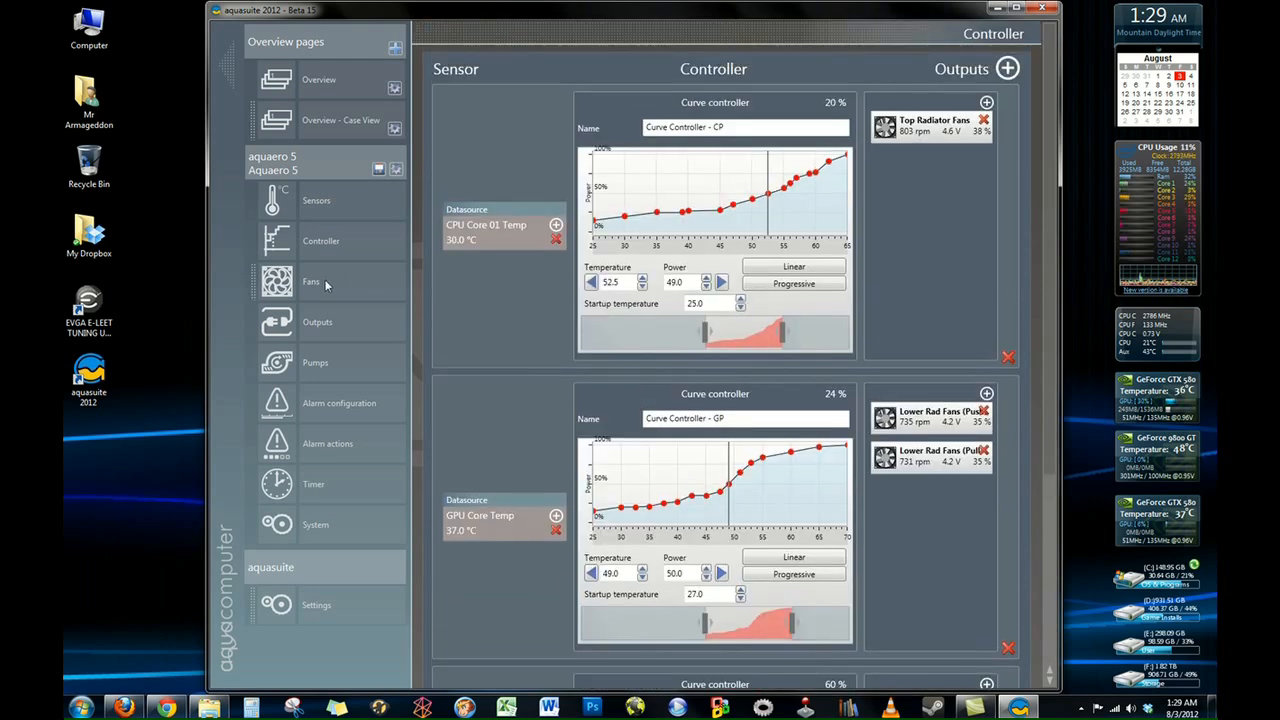
{"action": "left_click", "coordinate": [312, 280]}
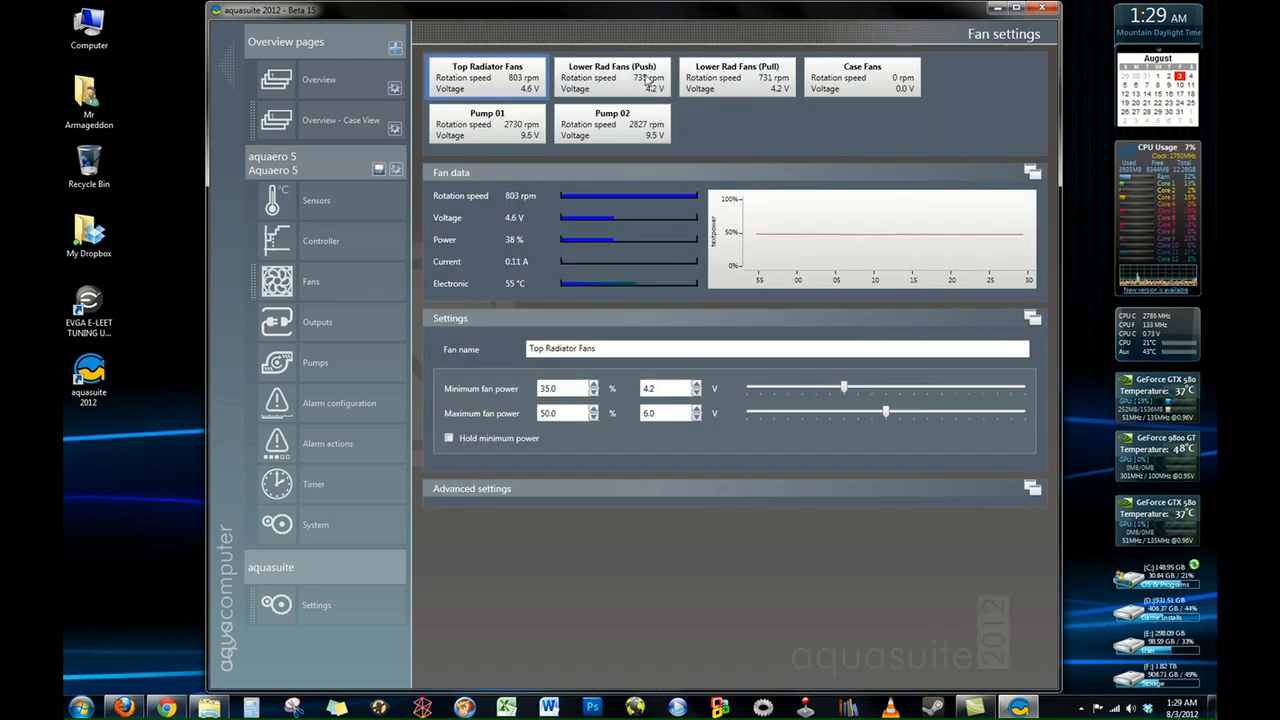
Step: Expand Top Radiator Fans advanced settings showing RPM control, calibration, startboost and min/max rpm
{"action": "left_click", "coordinate": [472, 488]}
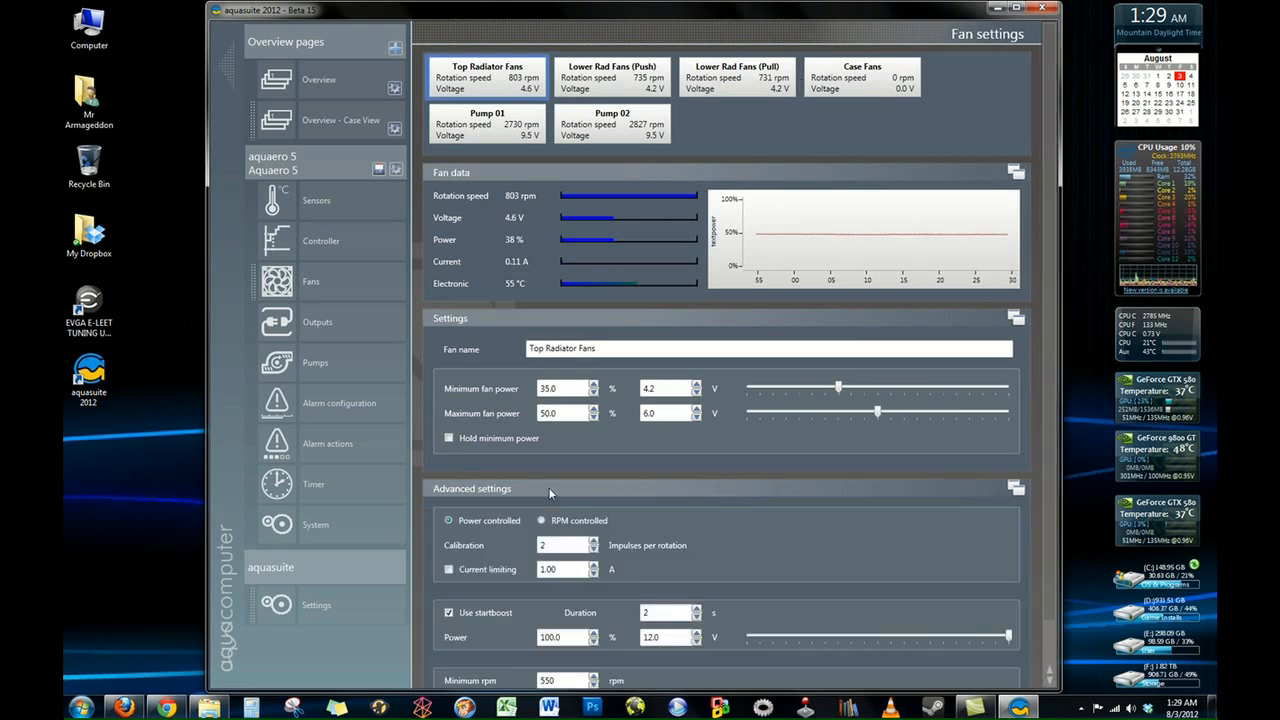
{"action": "mouse_move", "coordinate": [520, 46]}
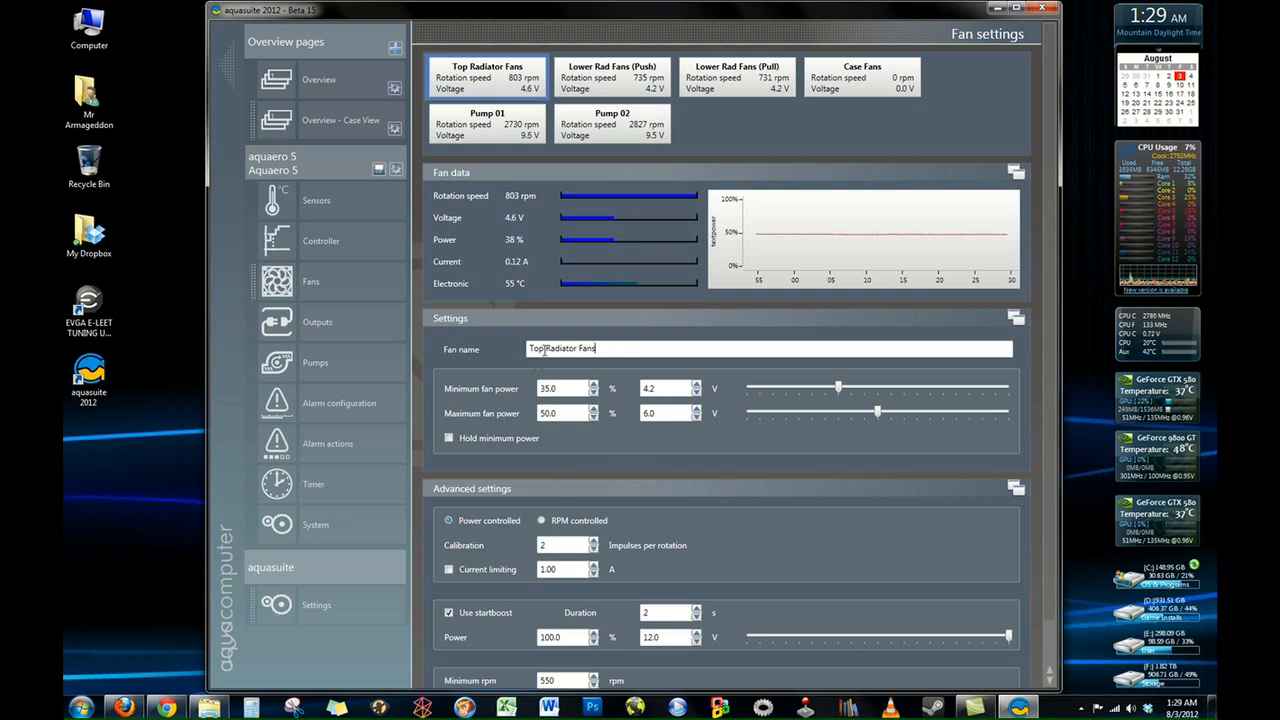
{"action": "scroll", "scroll_direction": "down", "scroll_amount": 3}
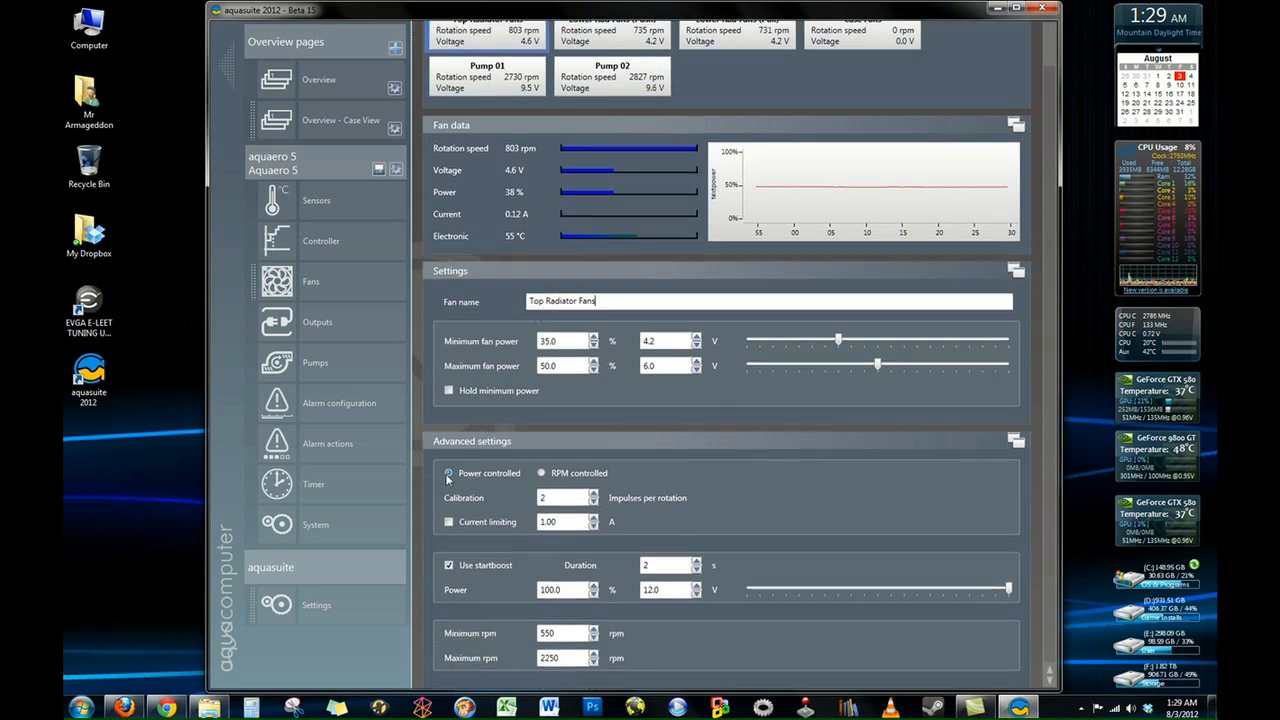
{"action": "mouse_move", "coordinate": [576, 632]}
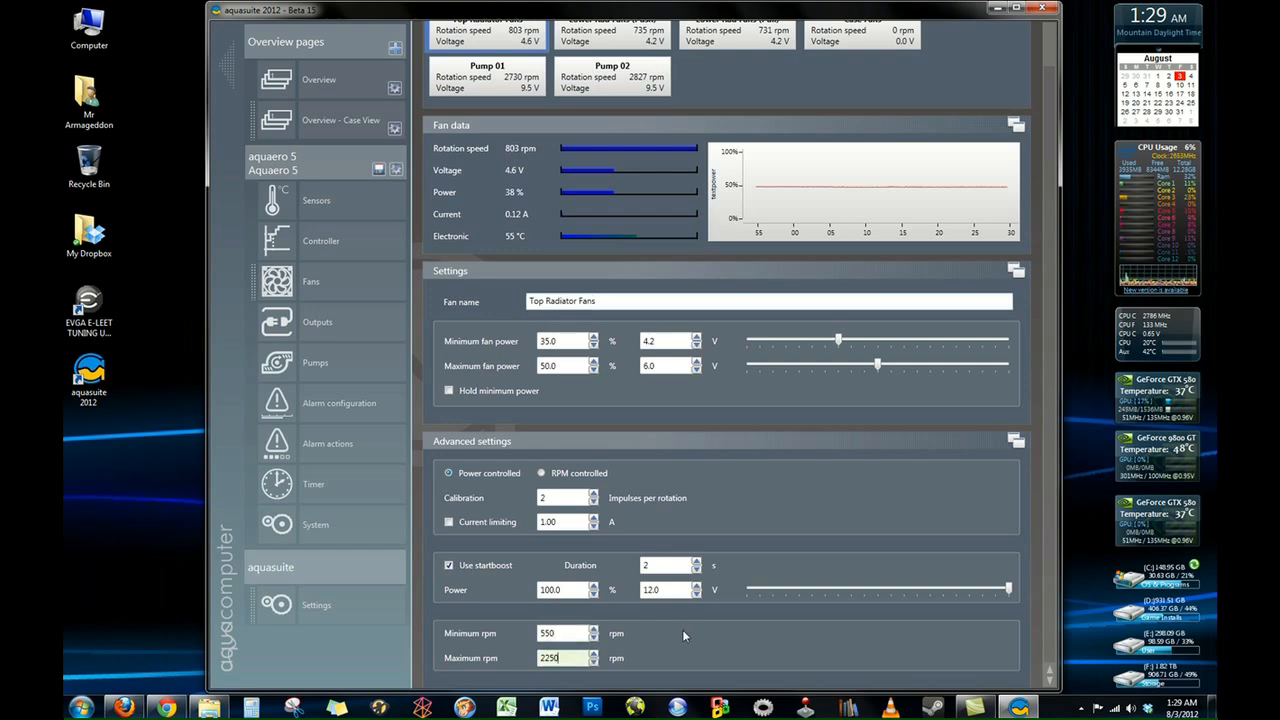
{"action": "scroll", "scroll_direction": "up", "scroll_amount": 3}
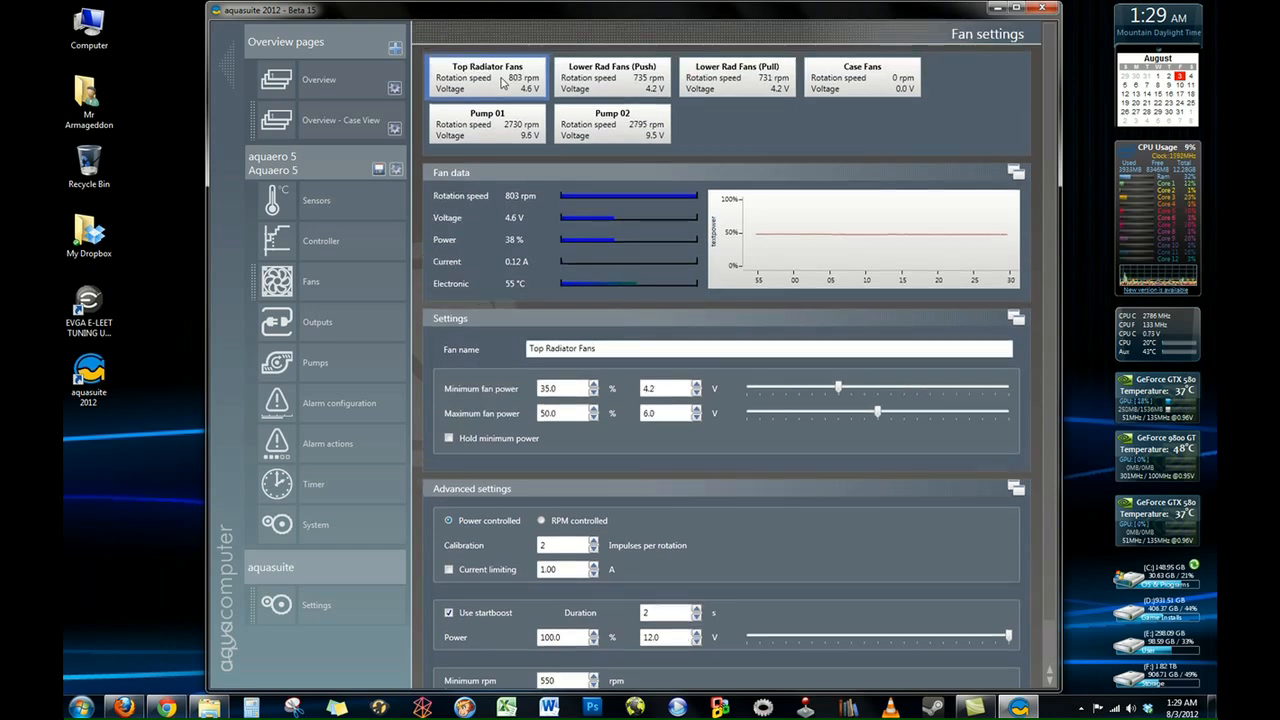
Step: Show Pump 01's settings: power limits, RPM control, startboost and 1800–3500 rpm limits
{"action": "left_click", "coordinate": [488, 124]}
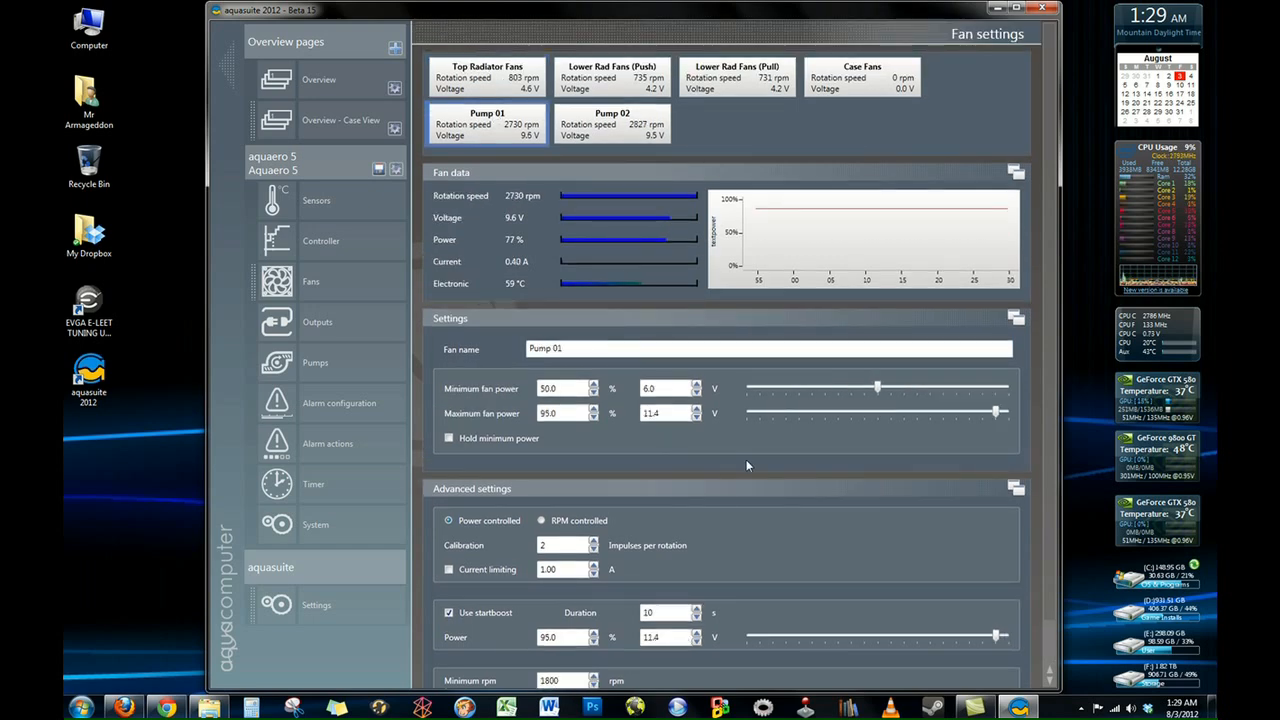
{"action": "scroll", "scroll_direction": "down", "scroll_amount": 3}
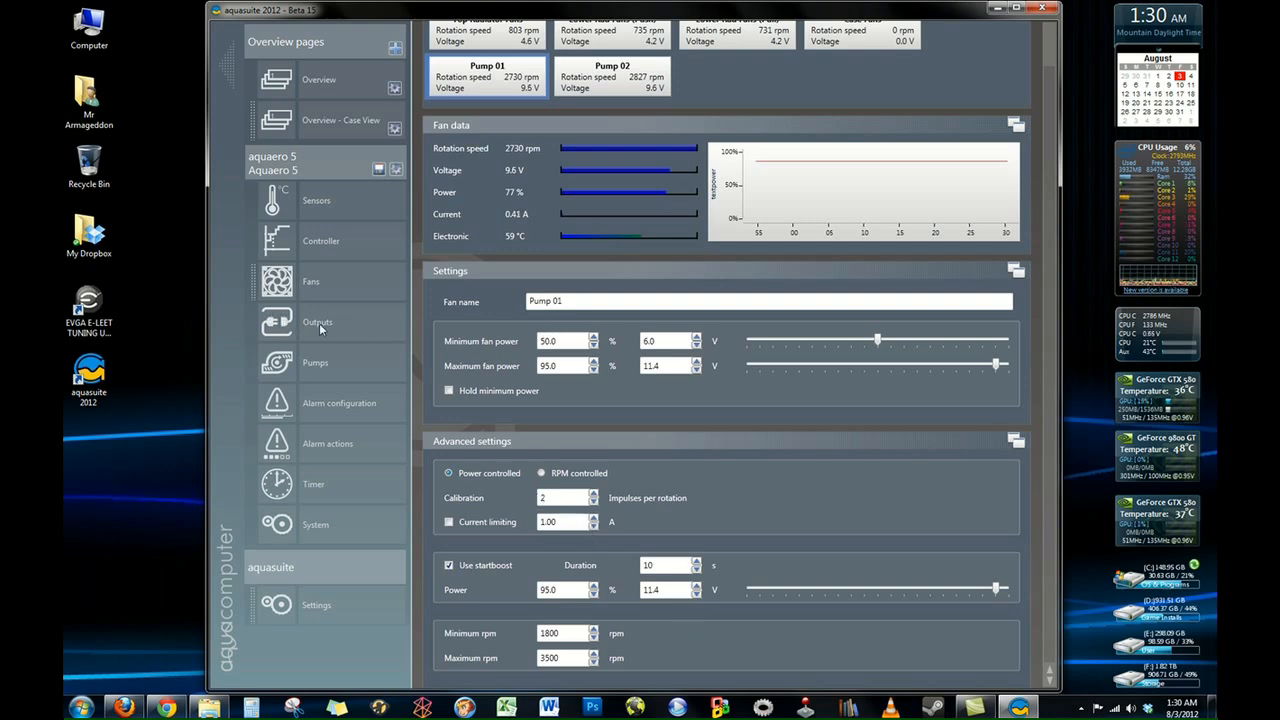
{"action": "mouse_move", "coordinate": [316, 372]}
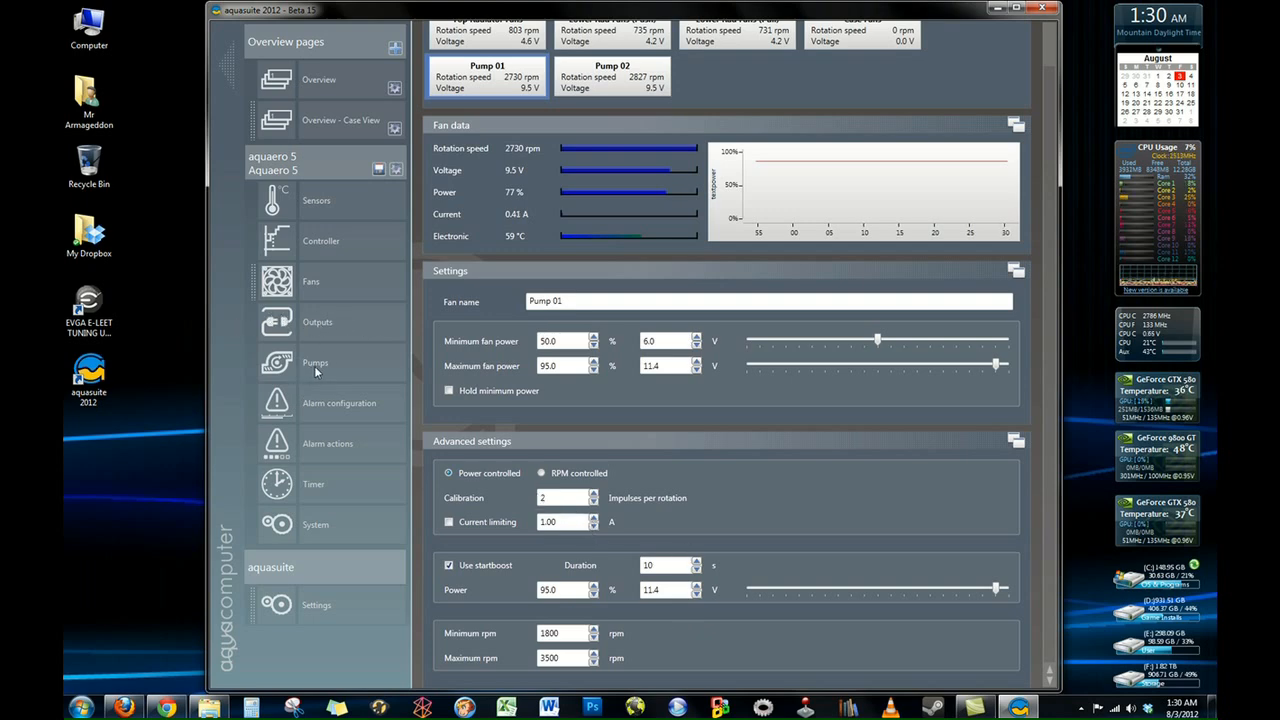
Step: Show the Pumps page with frequency settings for the two aquastream XT pumps
{"action": "left_click", "coordinate": [316, 362]}
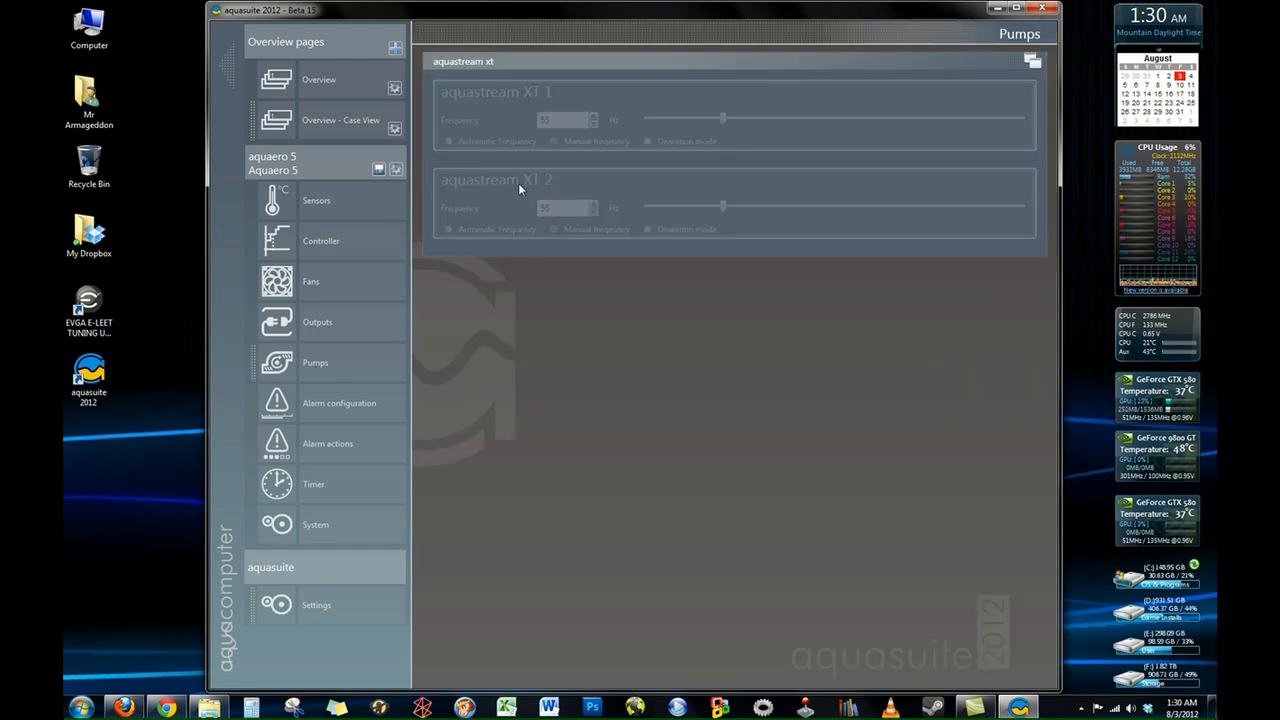
{"action": "mouse_move", "coordinate": [356, 364]}
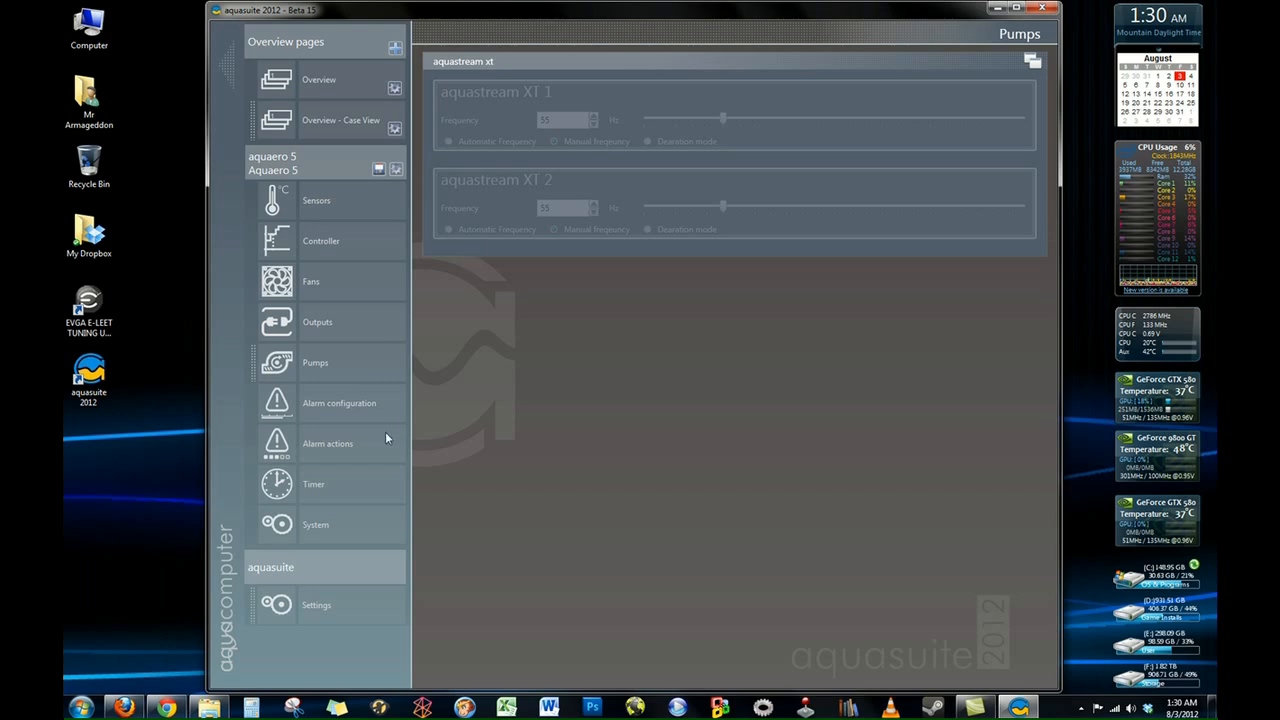
Step: Show Alarm settings with the temperature alarm's 40.0 warning and 50.0 alarm limits
{"action": "left_click", "coordinate": [340, 402]}
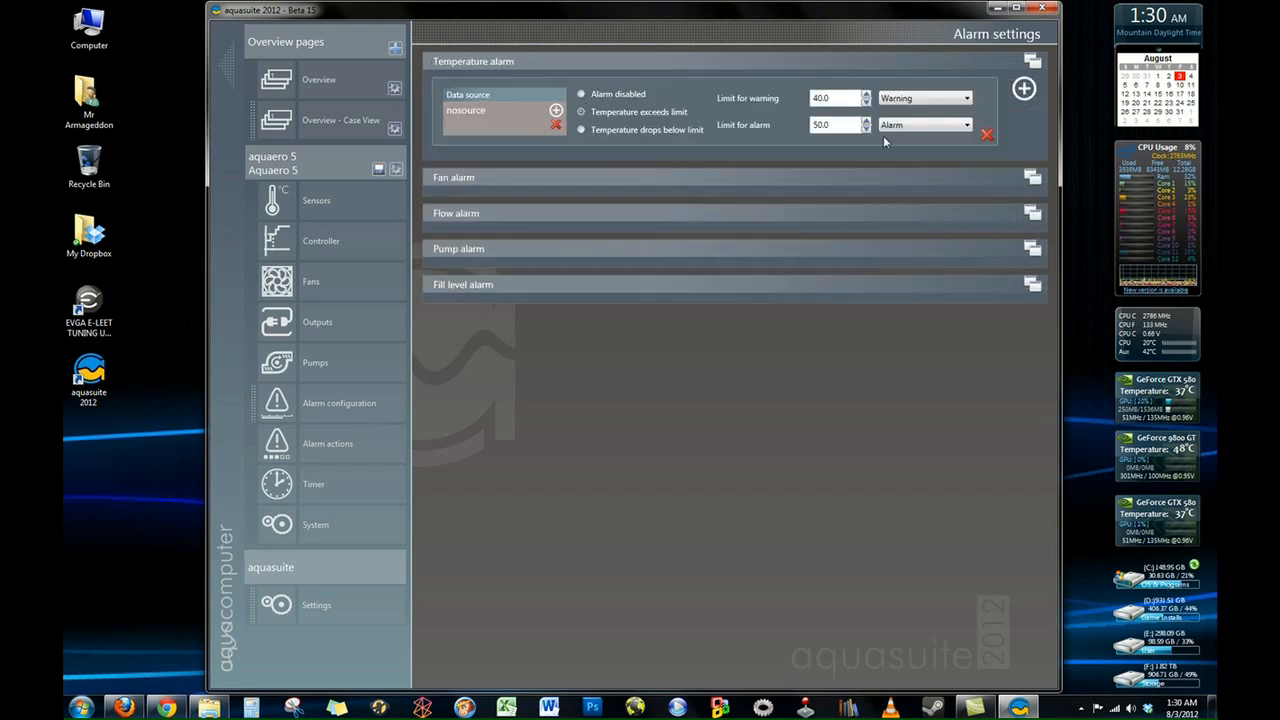
{"action": "mouse_move", "coordinate": [736, 136]}
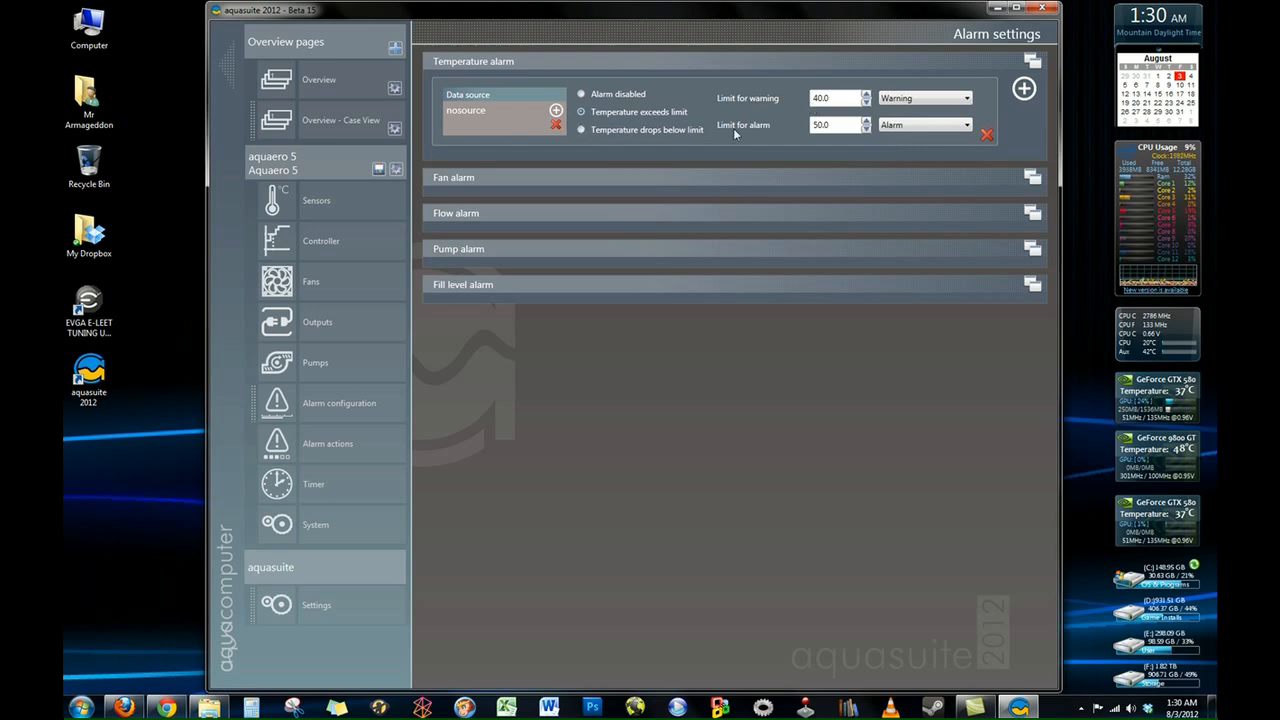
{"action": "mouse_move", "coordinate": [608, 150]}
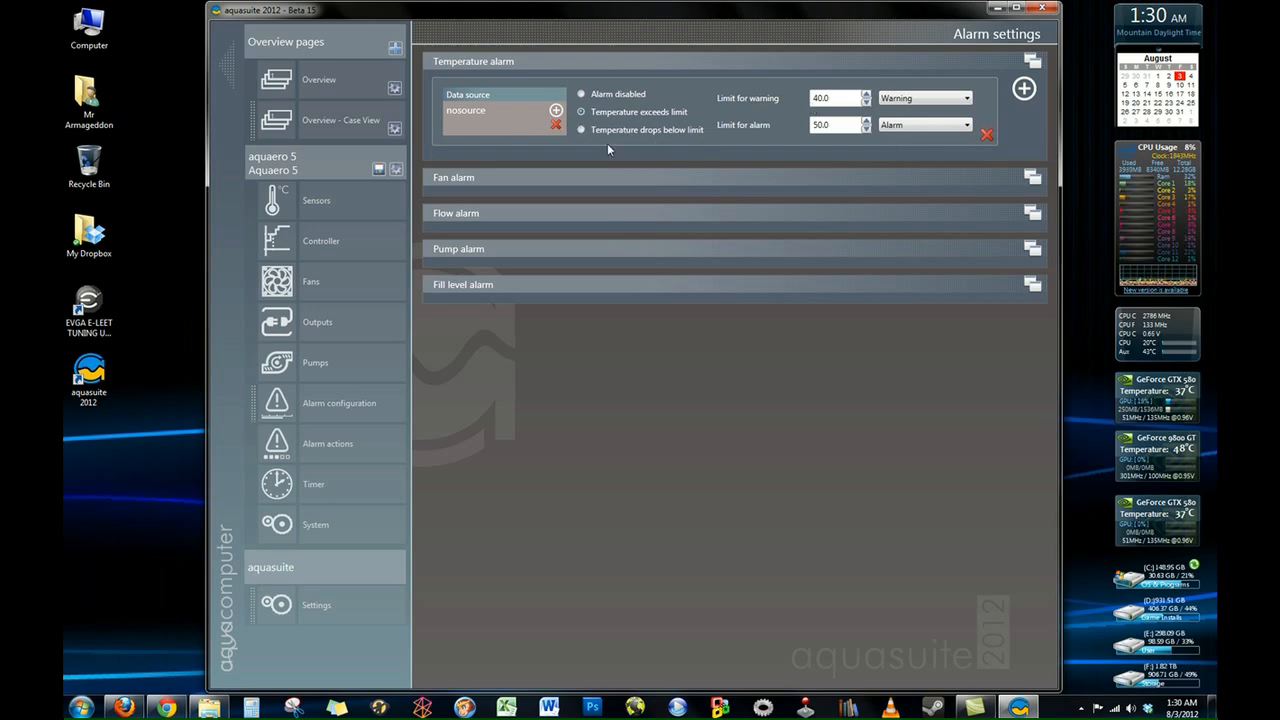
Step: Show Alarm actions and browse the action selection list for the Warning state
{"action": "left_click", "coordinate": [328, 444]}
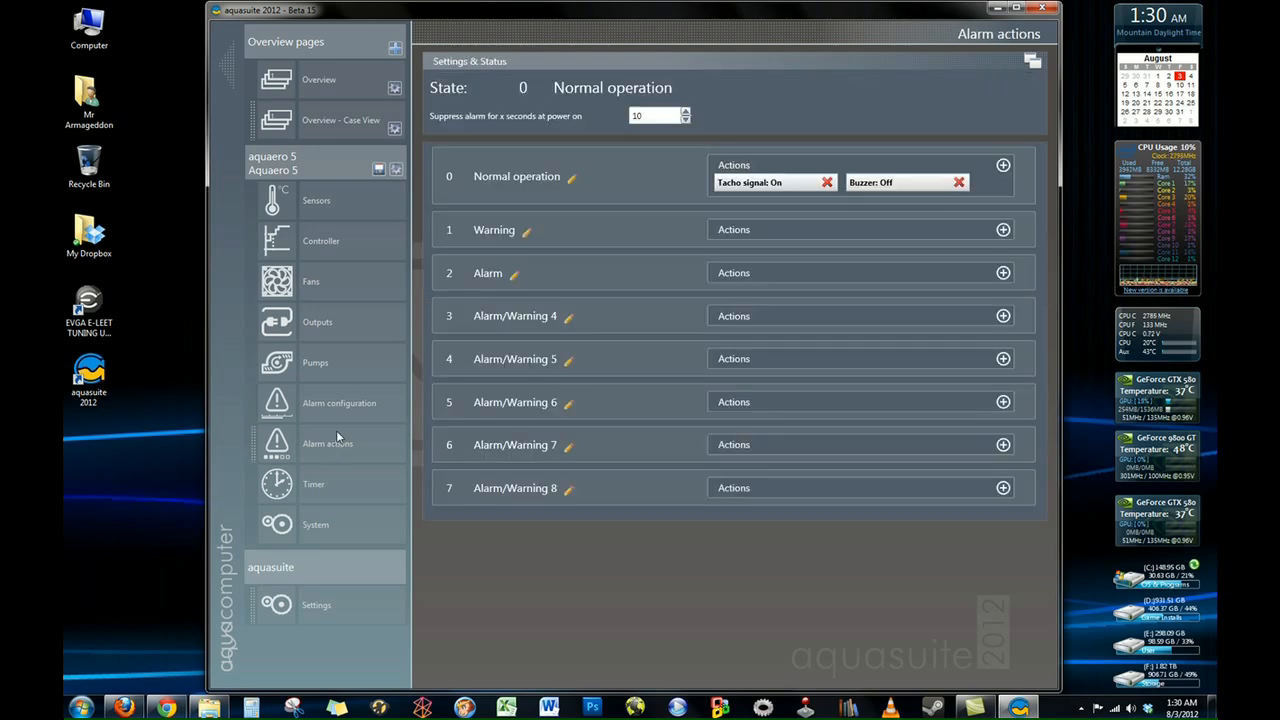
{"action": "mouse_move", "coordinate": [764, 232]}
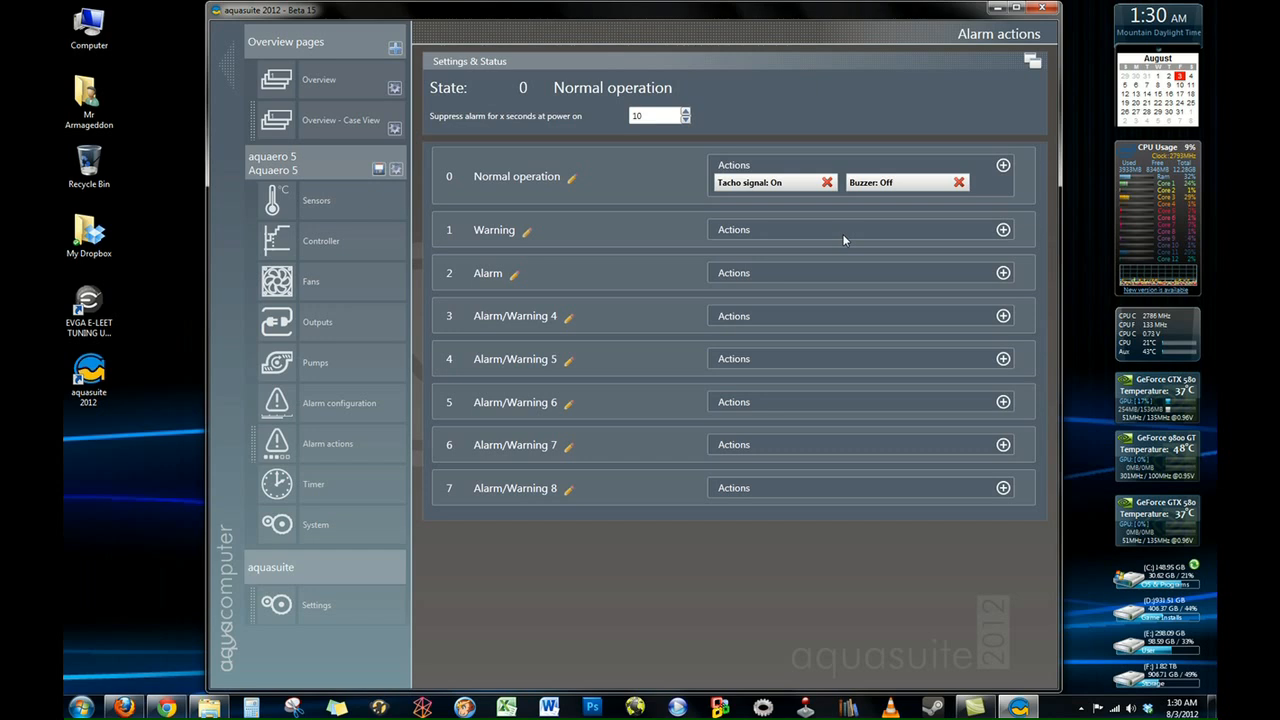
{"action": "mouse_move", "coordinate": [632, 572]}
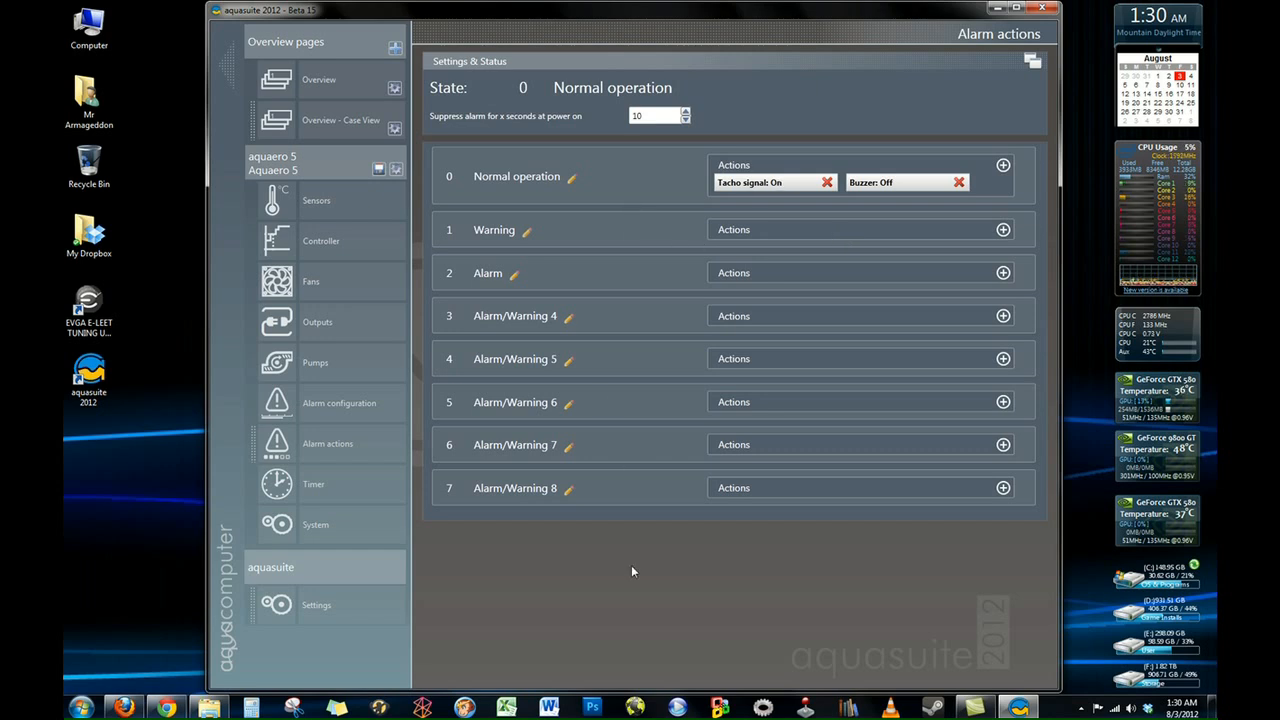
{"action": "mouse_move", "coordinate": [650, 564]}
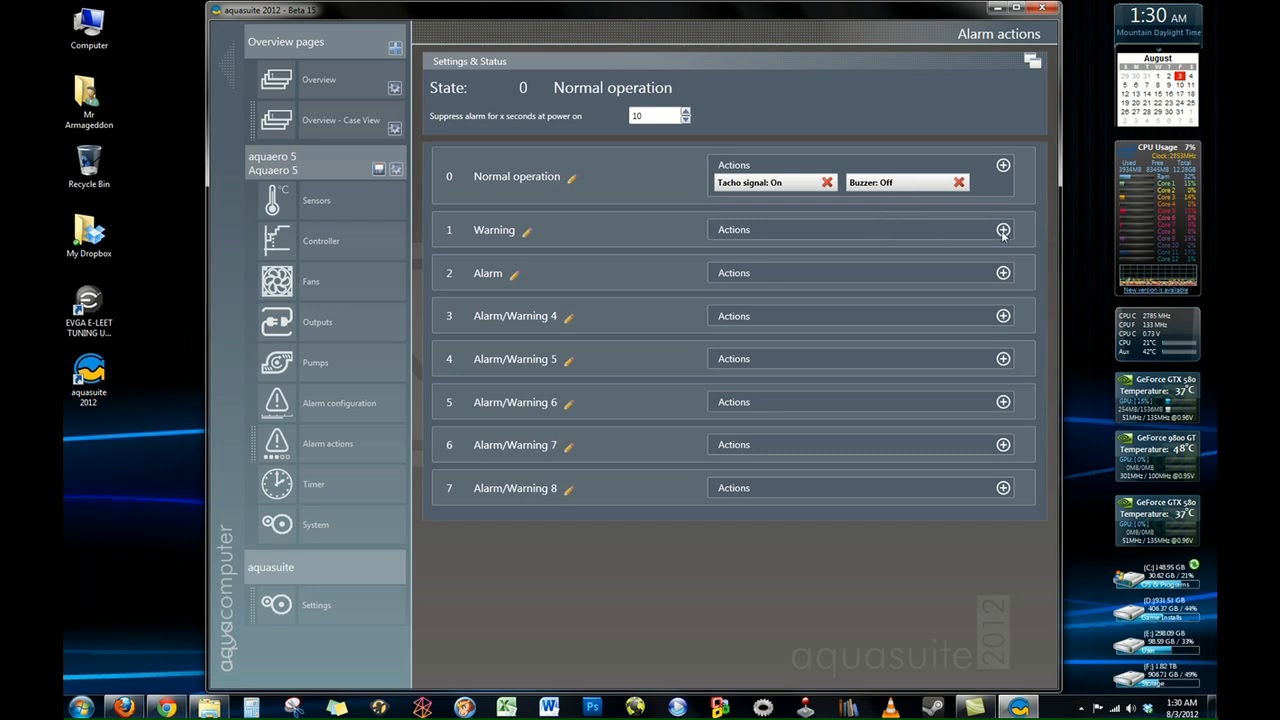
{"action": "left_click", "coordinate": [1004, 228]}
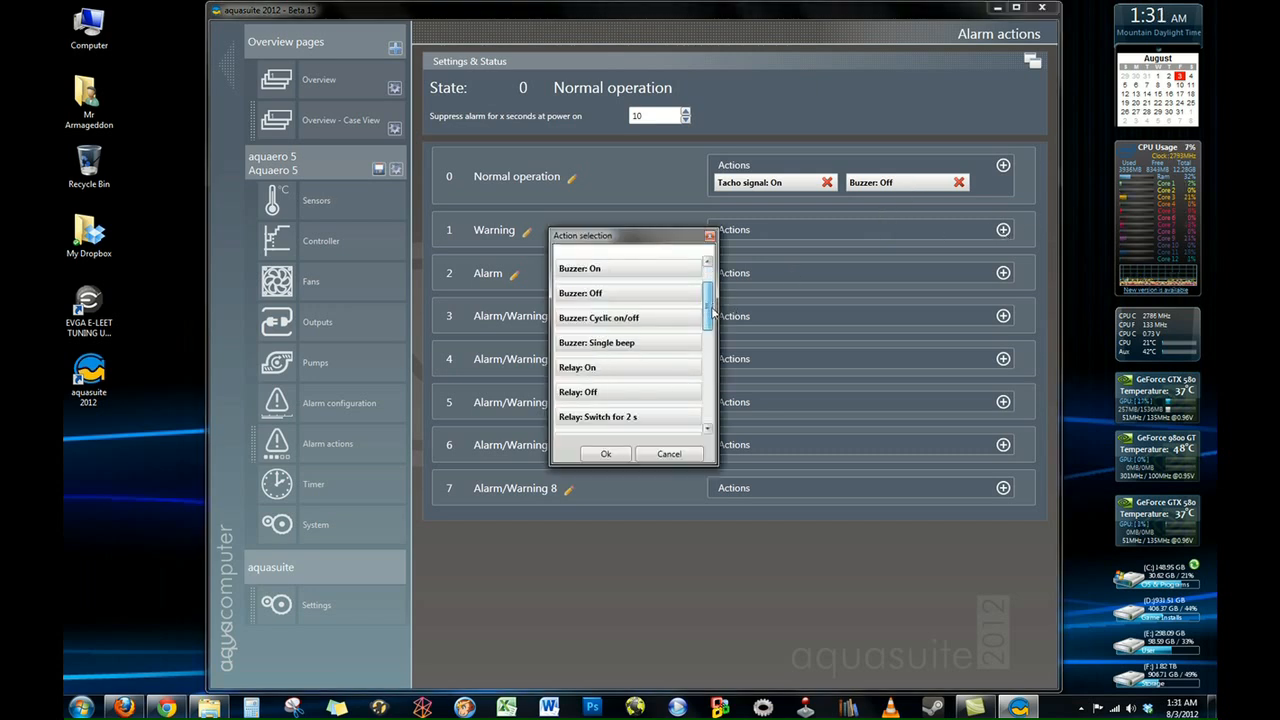
{"action": "scroll", "scroll_direction": "down", "scroll_amount": 3}
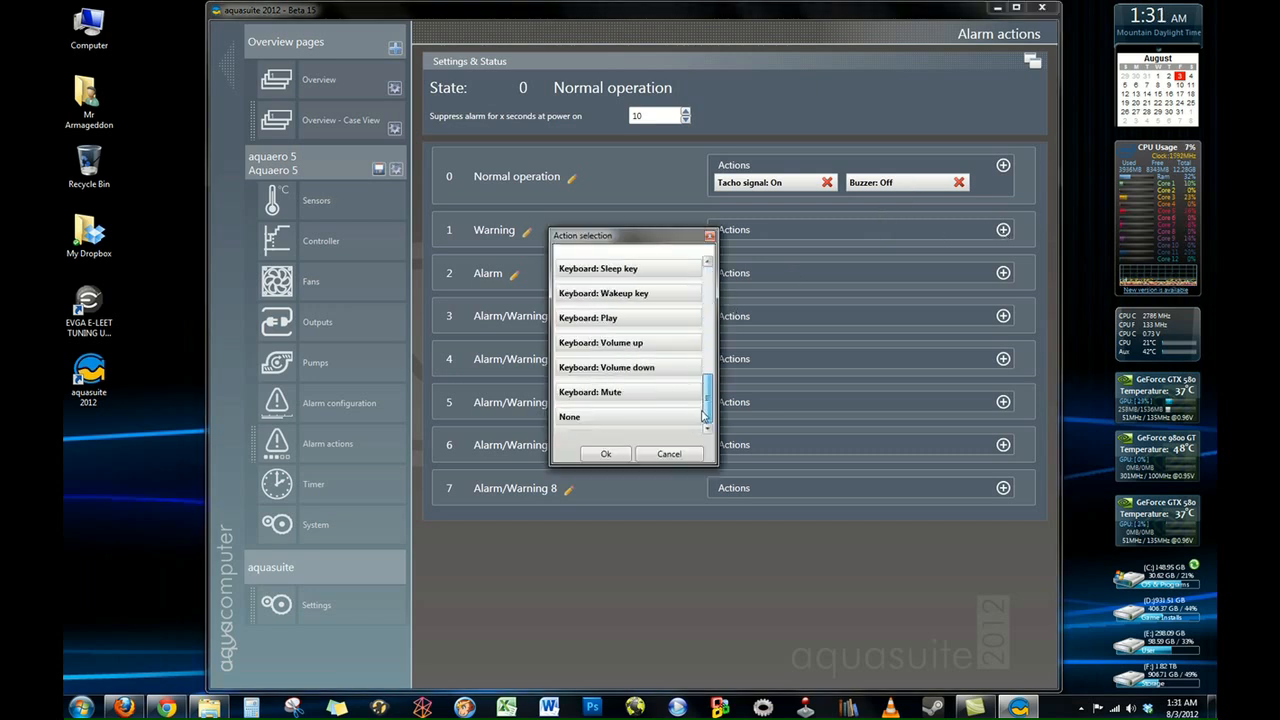
{"action": "scroll", "scroll_direction": "up", "scroll_amount": 3}
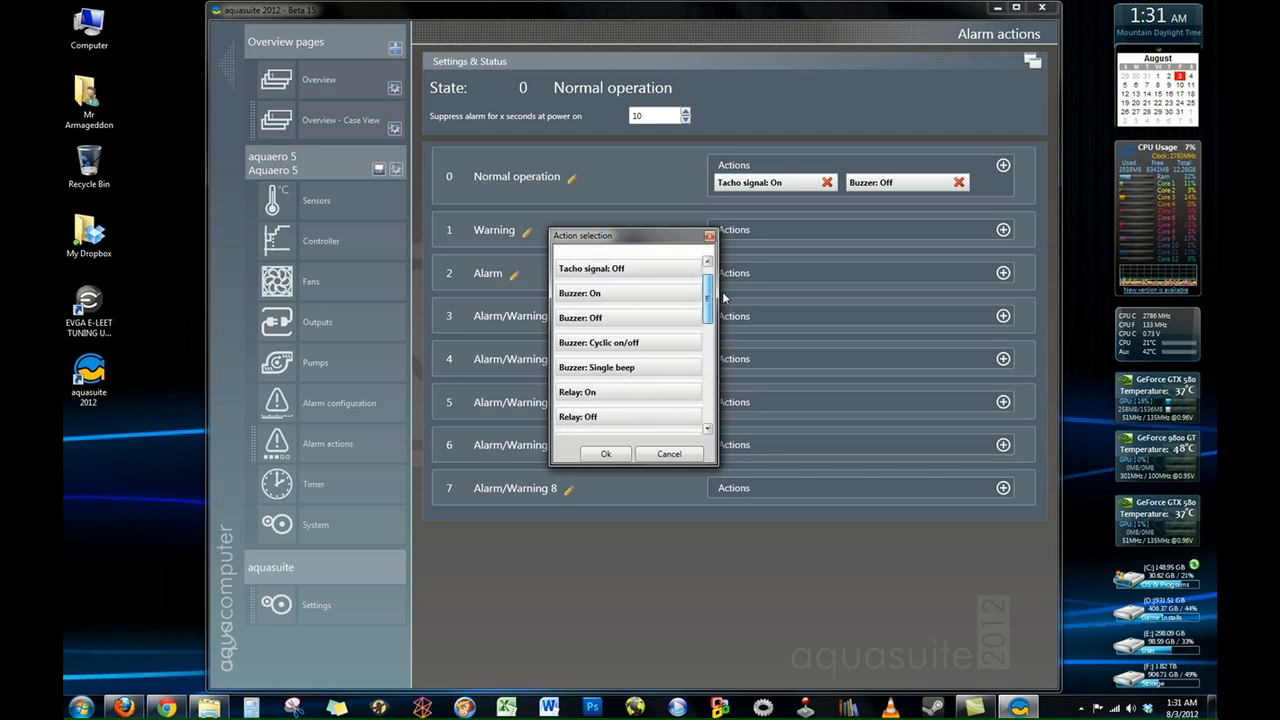
{"action": "scroll", "scroll_direction": "up", "scroll_amount": 3}
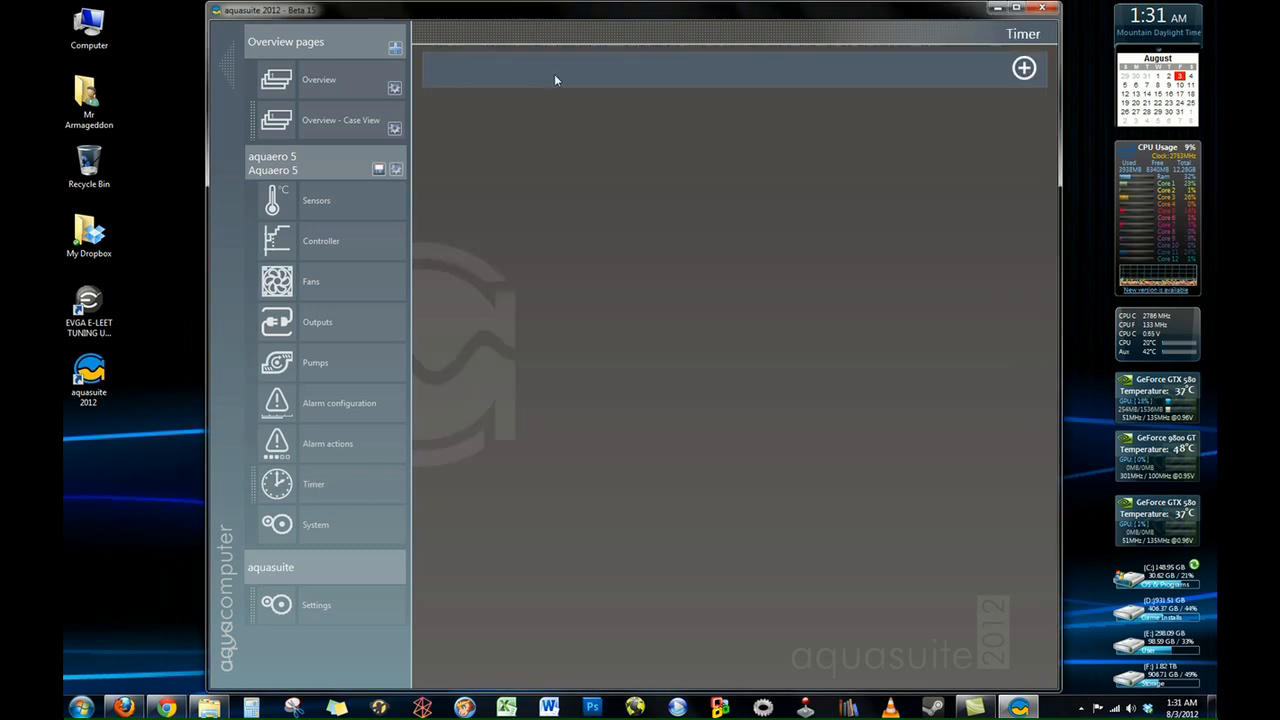
Step: Add a new timer entry switching at 5:00:00 PM with no weekdays selected
{"action": "left_click", "coordinate": [1024, 68]}
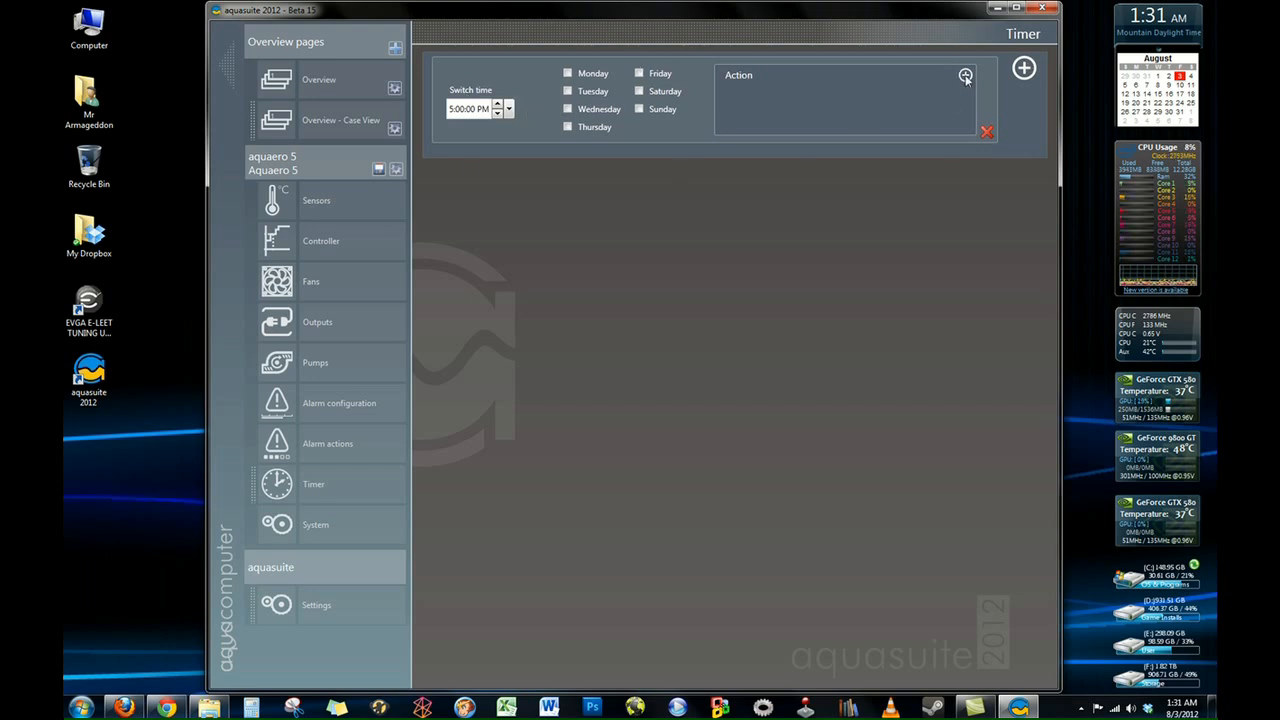
{"action": "left_click", "coordinate": [964, 76]}
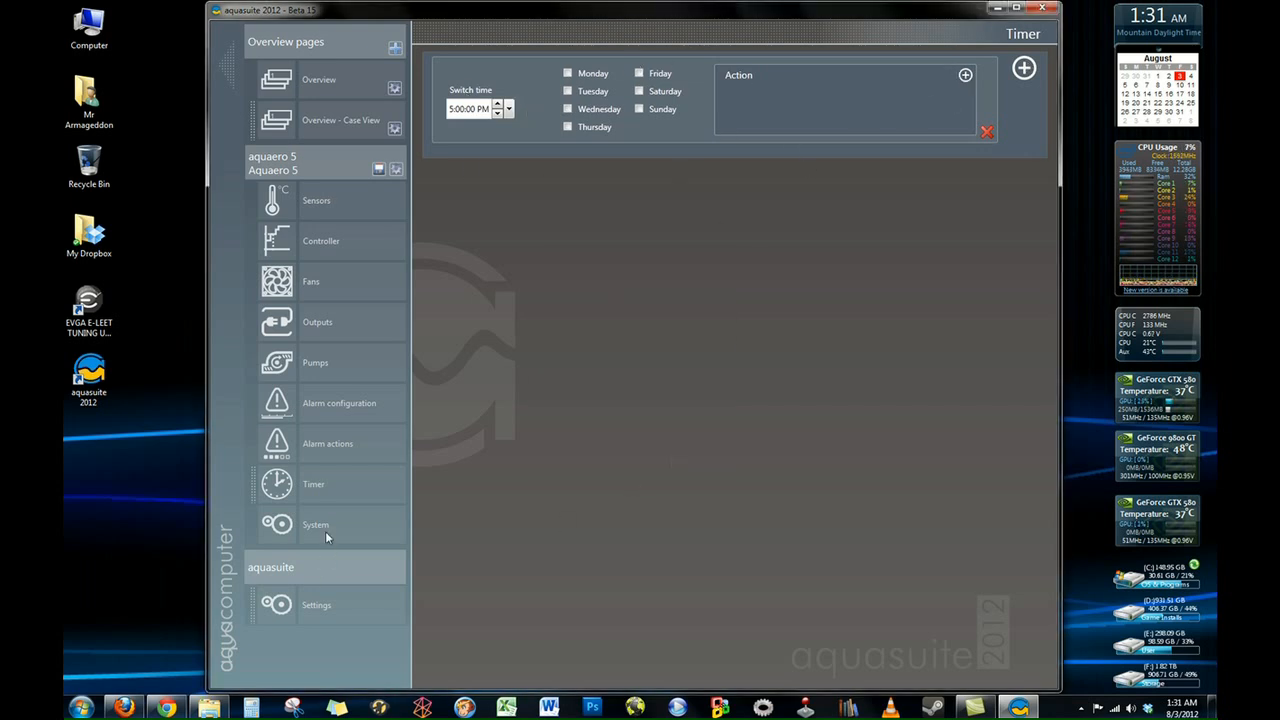
{"action": "mouse_move", "coordinate": [338, 130]}
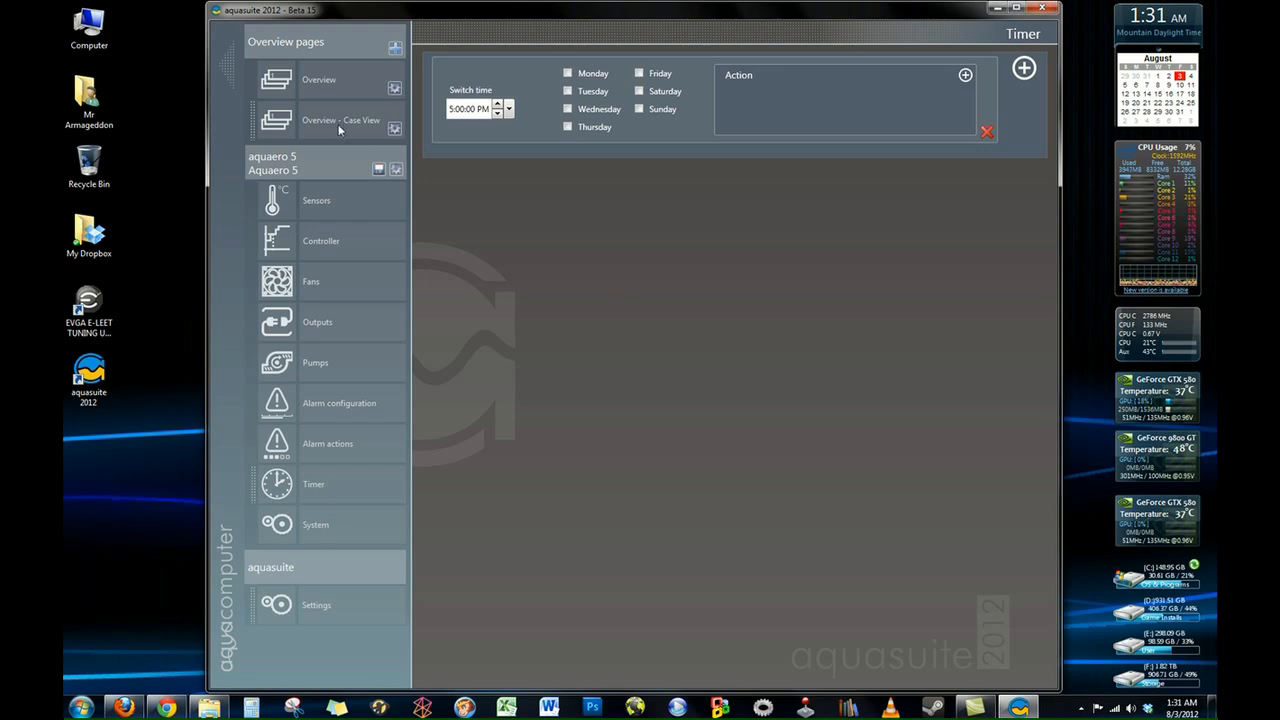
Step: Glance at Overview - Core View, then return to Controller and scroll through CPU, GPU and Pumps curves
{"action": "left_click", "coordinate": [318, 80]}
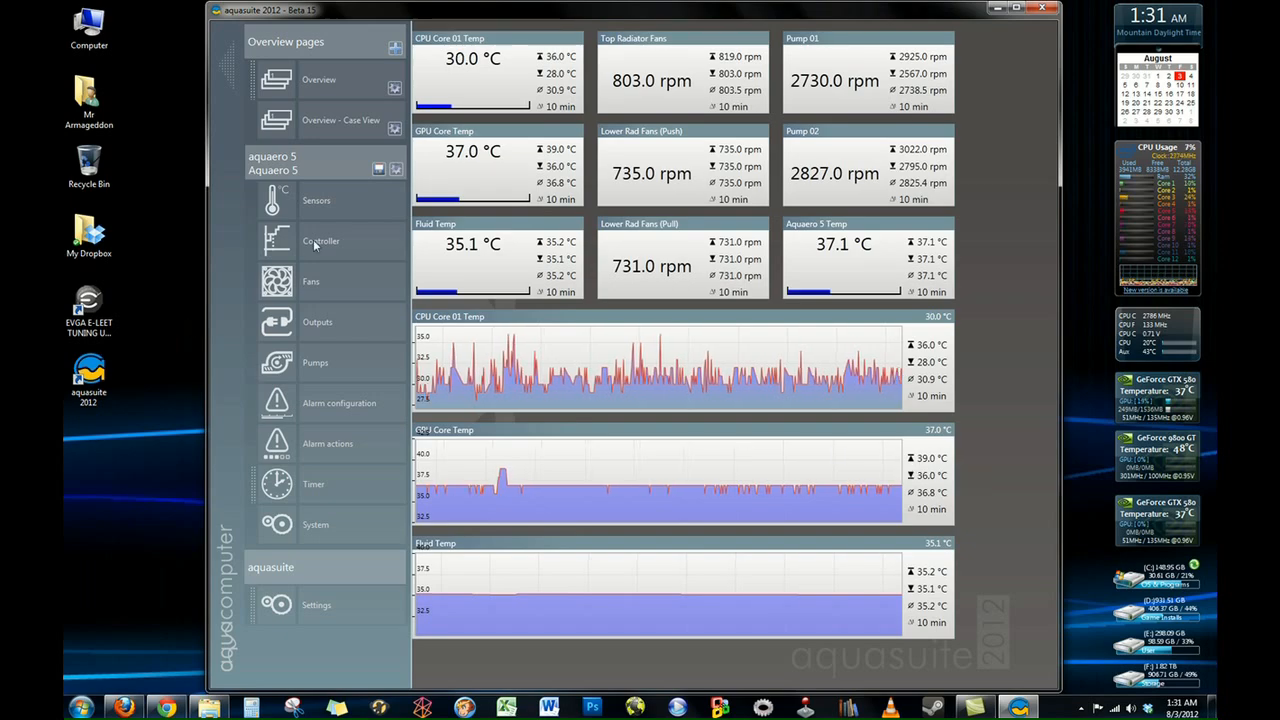
{"action": "left_click", "coordinate": [320, 240]}
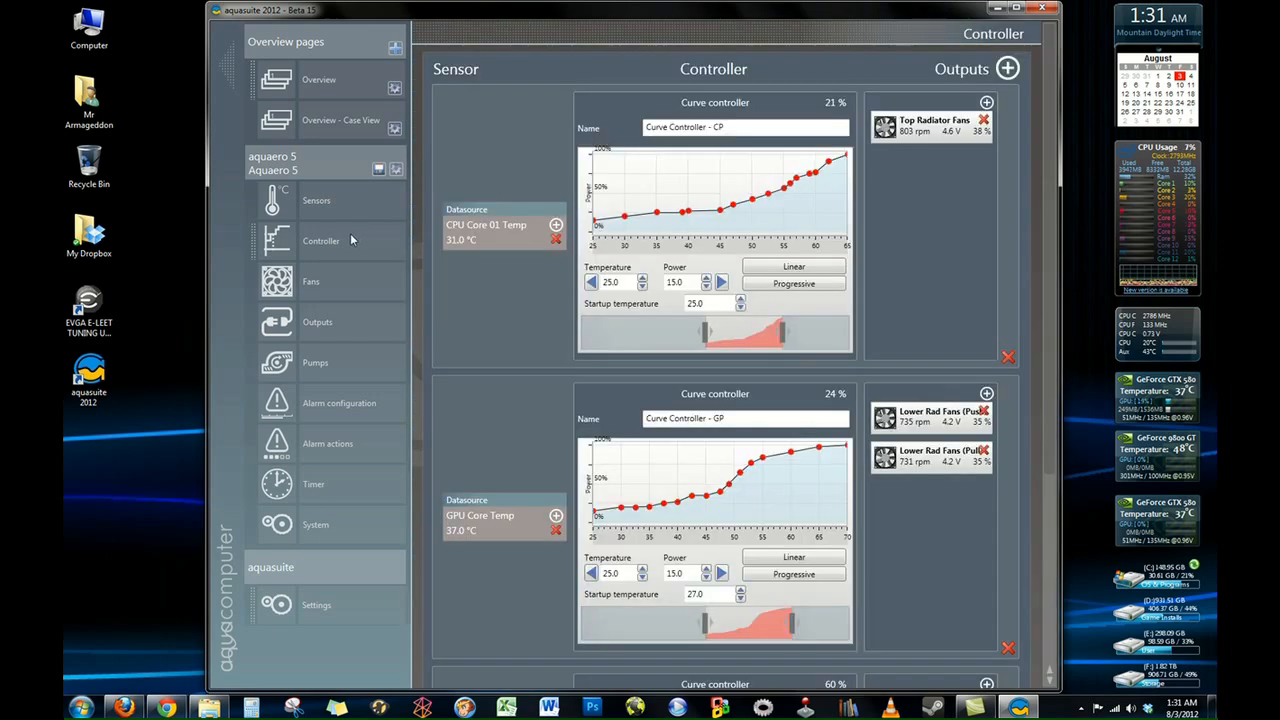
{"action": "scroll", "scroll_direction": "down", "scroll_amount": 3}
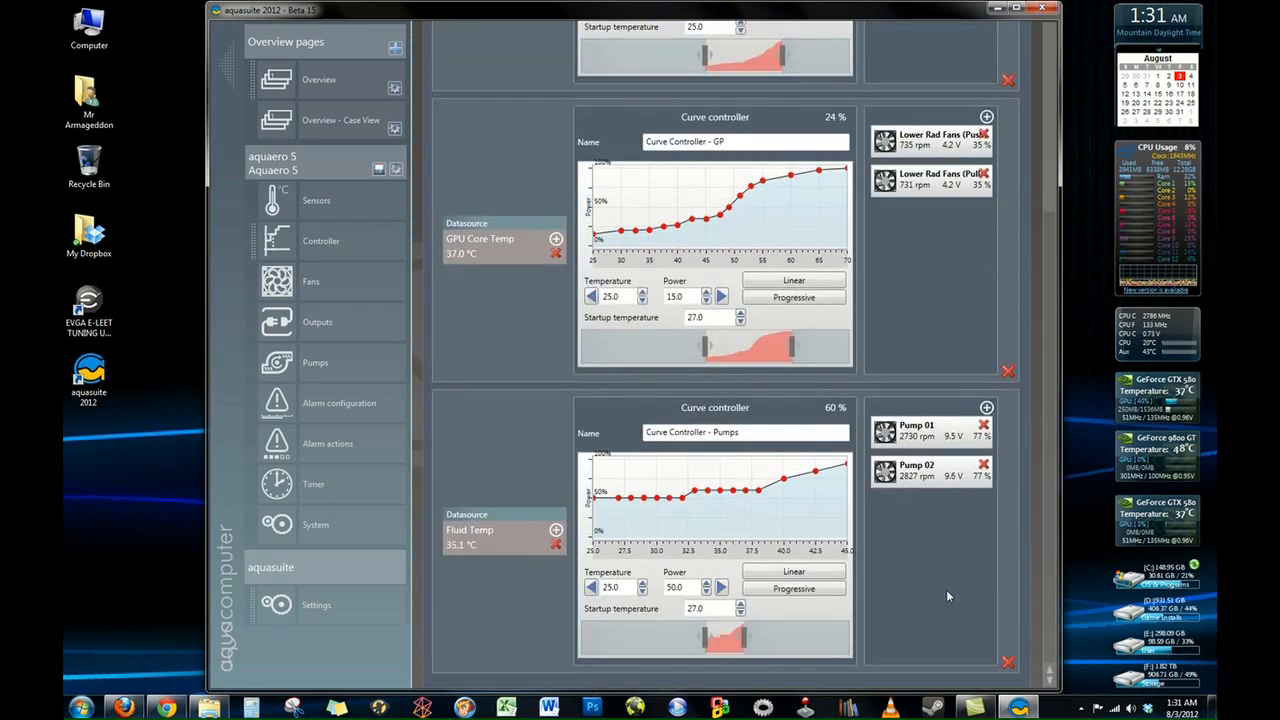